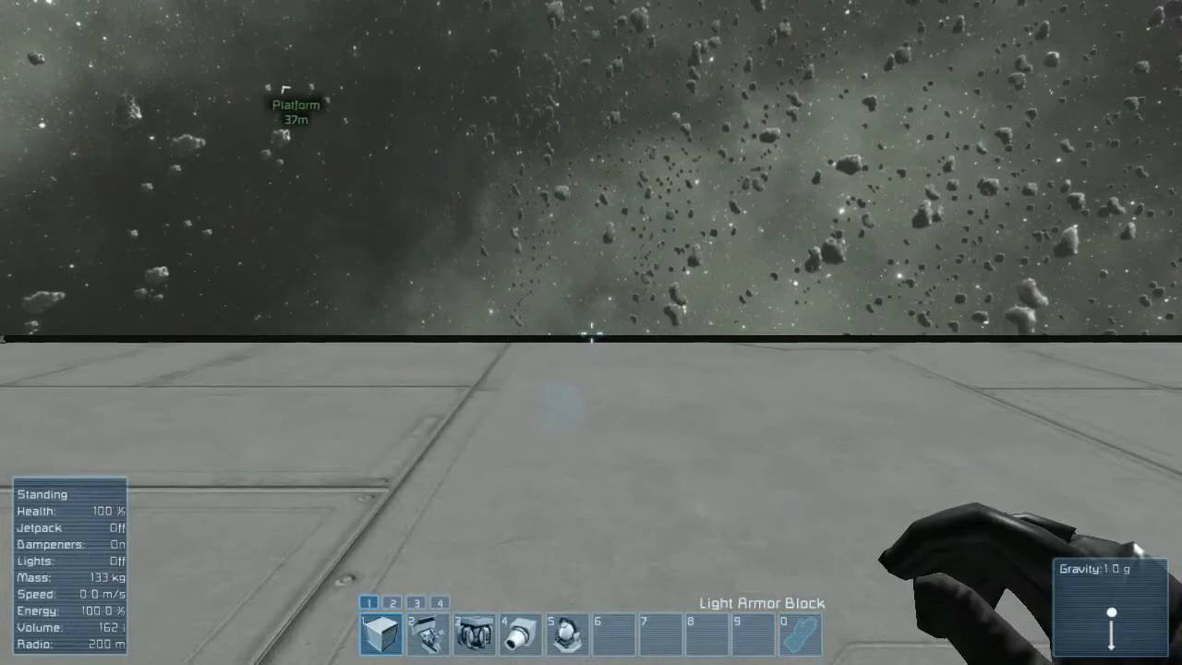
mouse_move(591, 333)
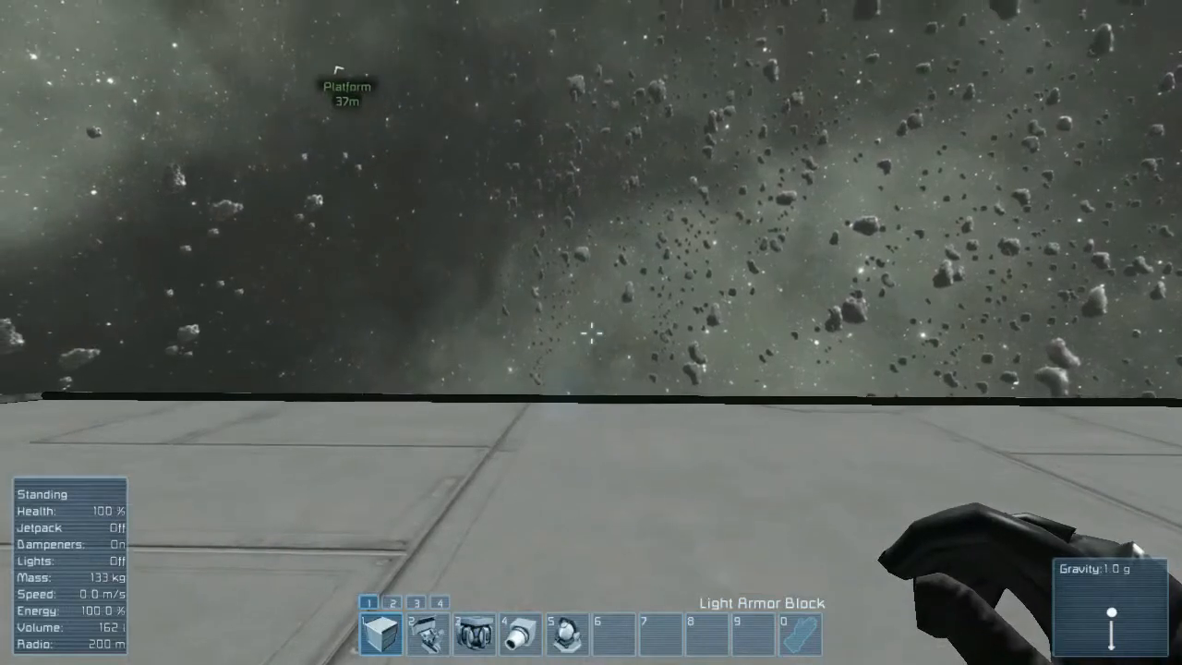
- Put the Sensor block into toolbar slot 7 from the Toolbar Config screen
key(g)
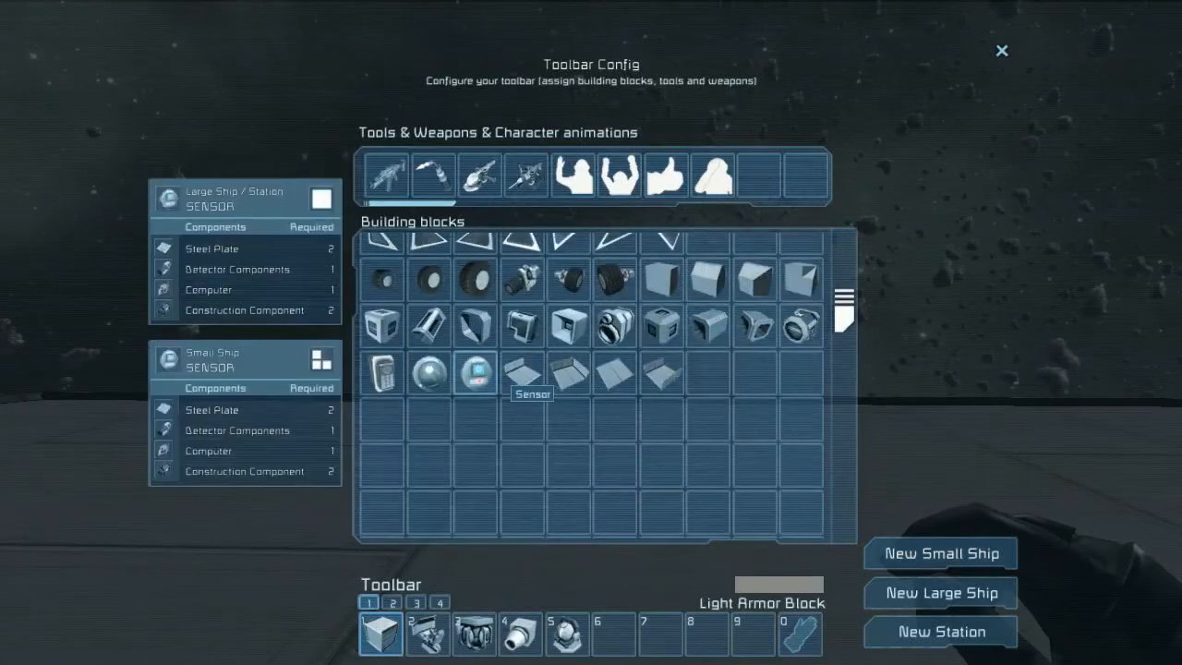
drag(474, 373, 613, 633)
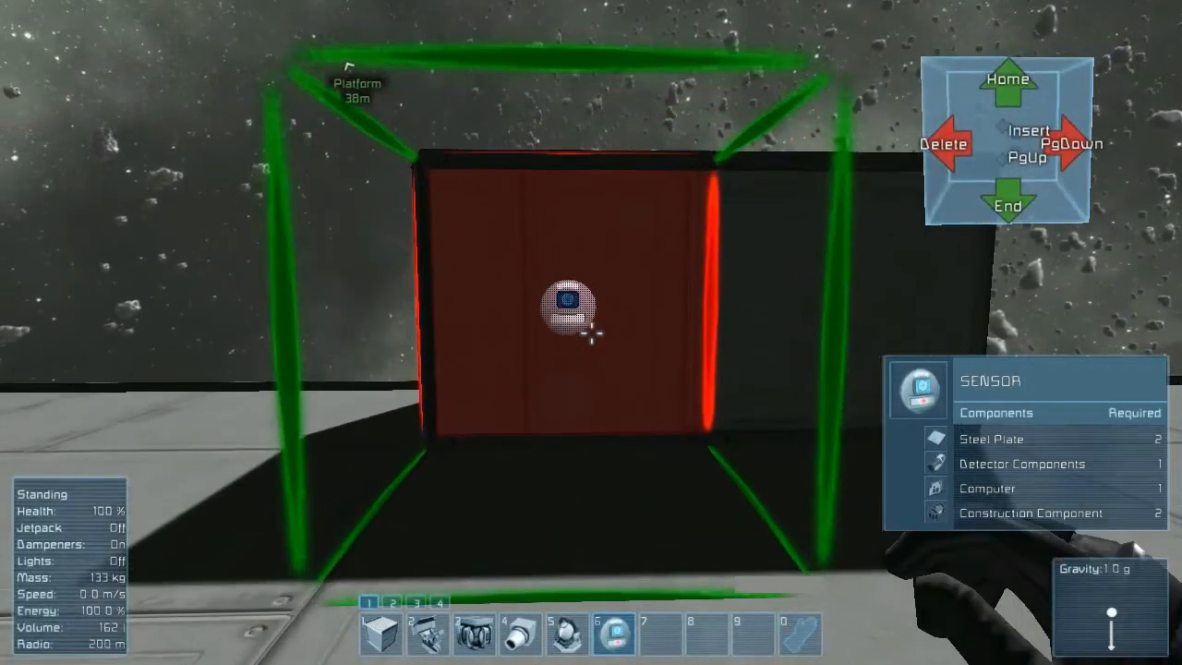
- Bring up the platform terminal with the Sensor's extent settings shown
key(g)
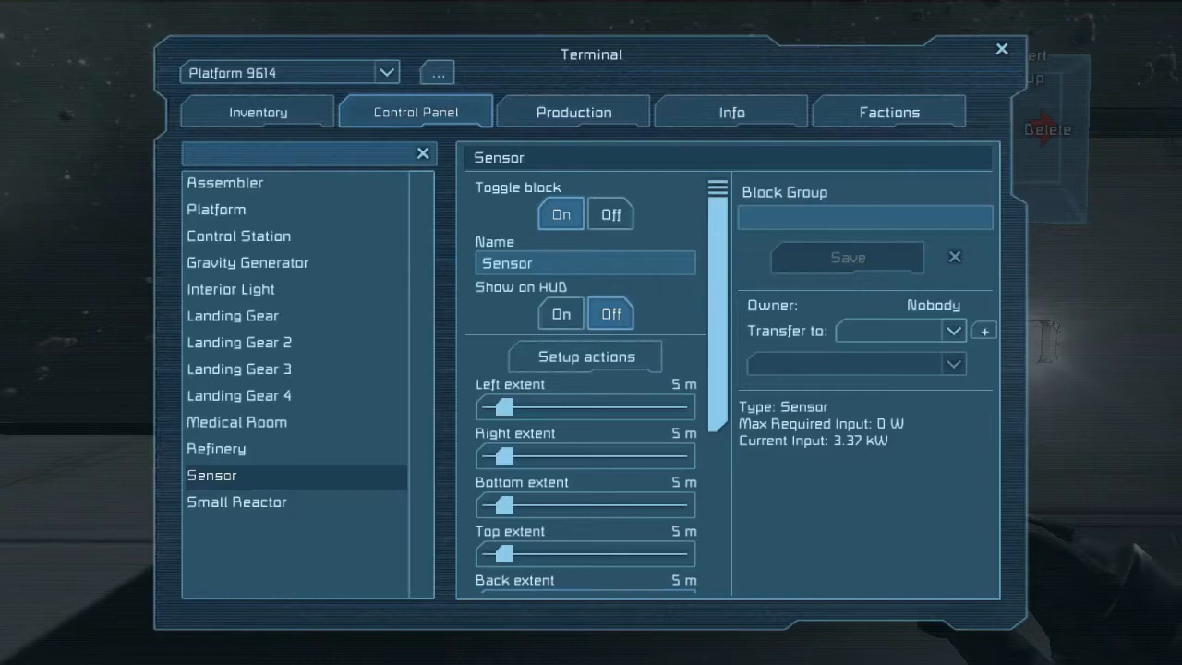
scroll(down, 3)
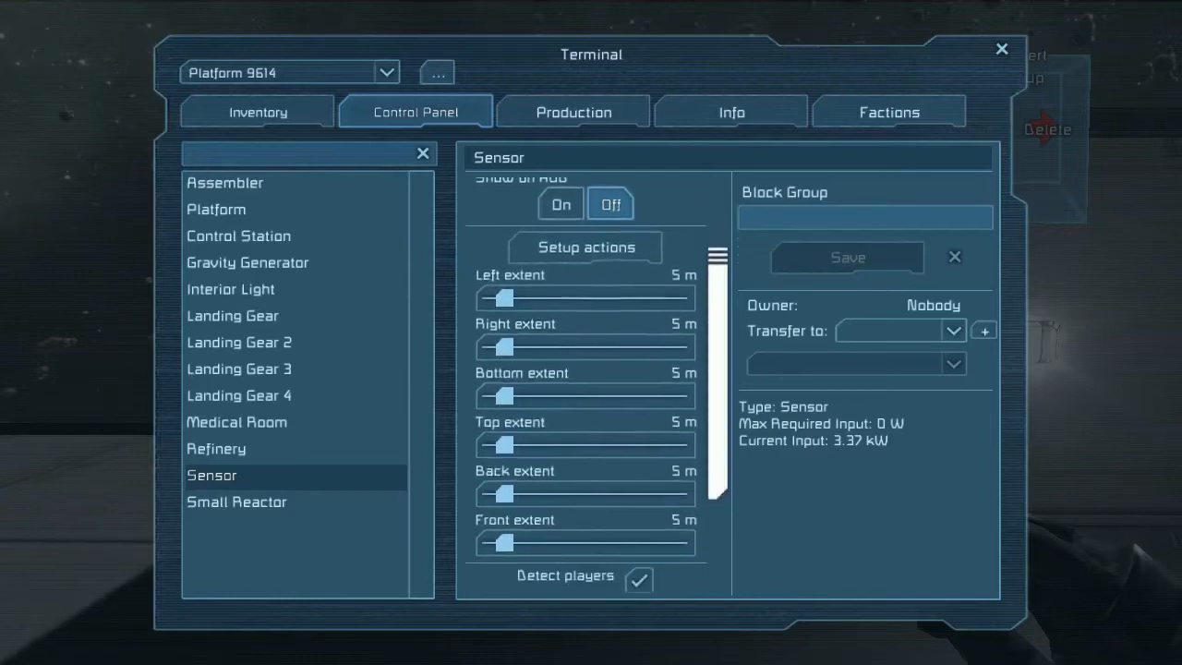
scroll(up, 3)
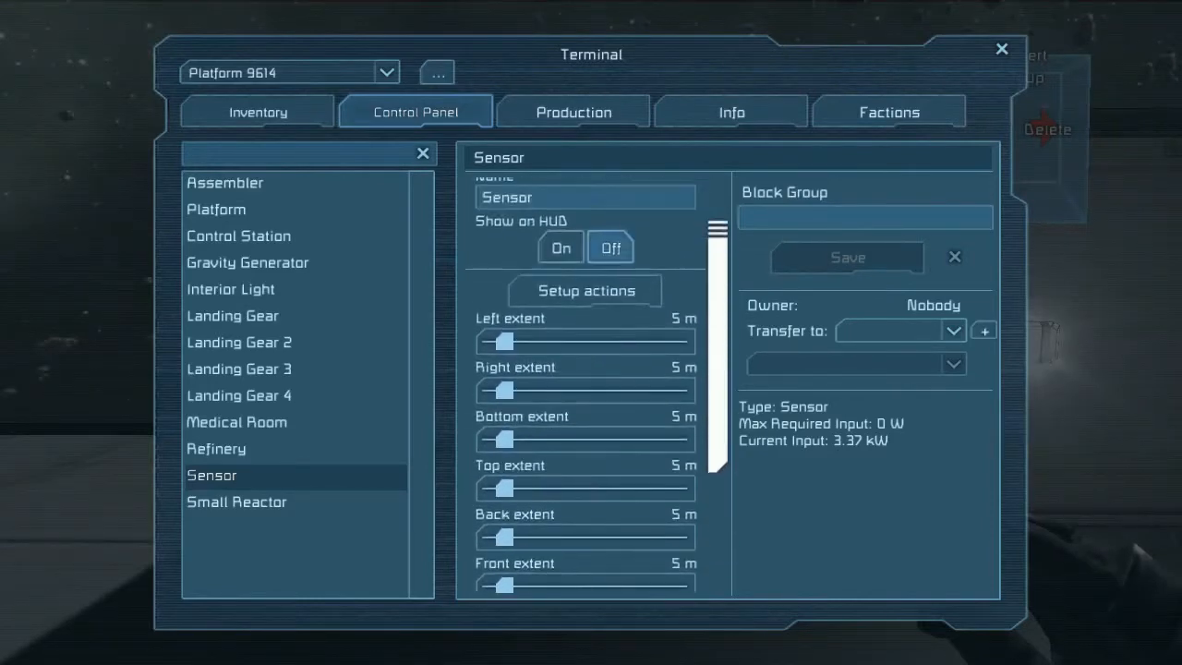
scroll(down, 3)
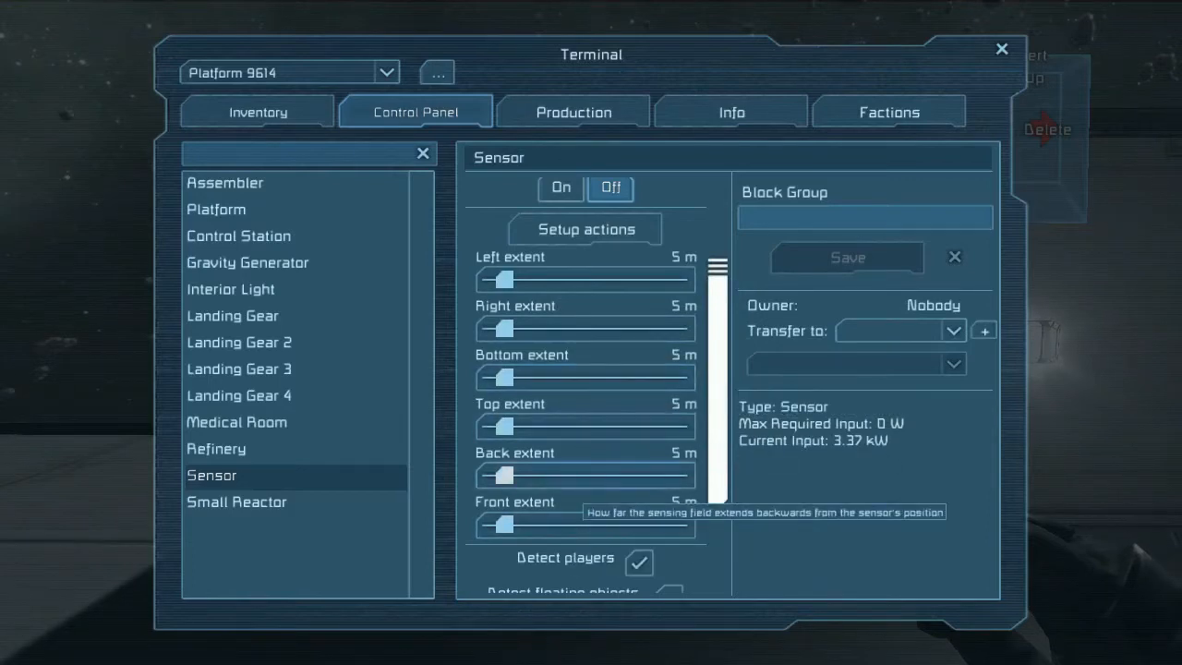
scroll(down, 3)
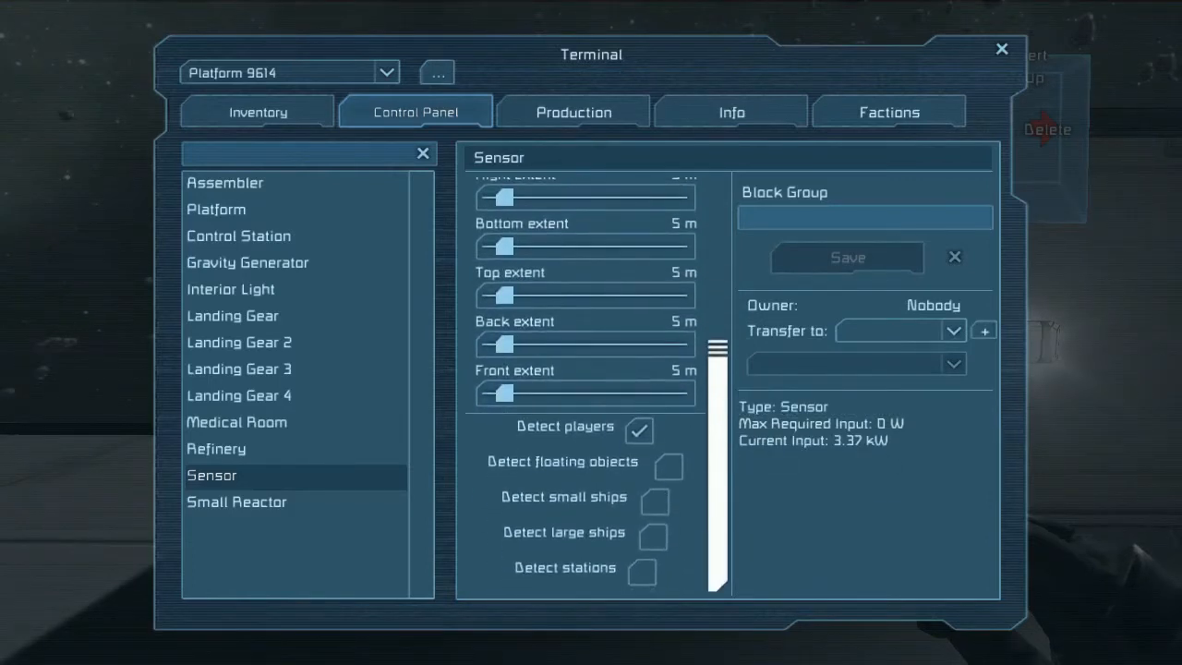
mouse_move(669, 465)
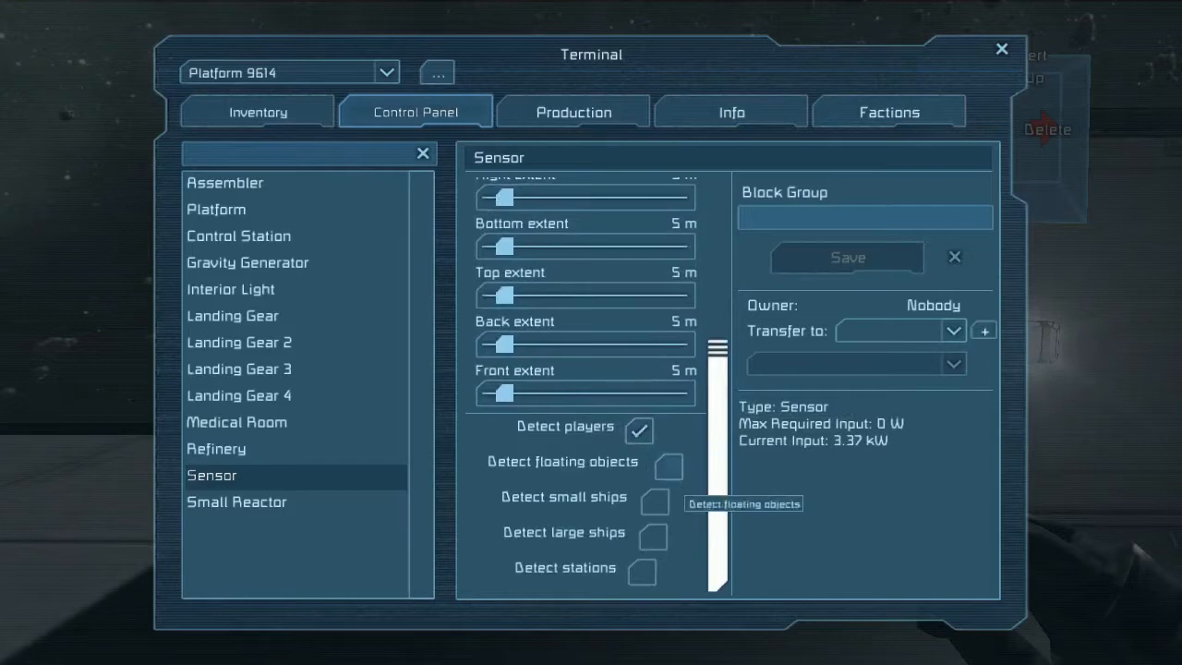
mouse_move(654, 536)
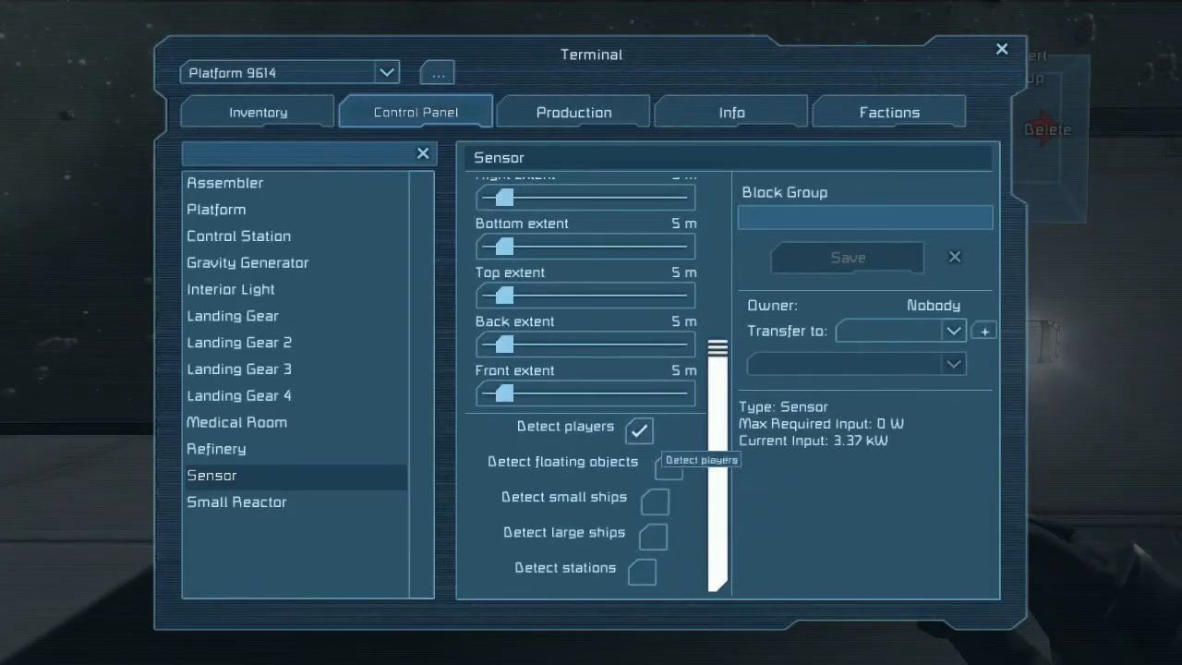
click(639, 433)
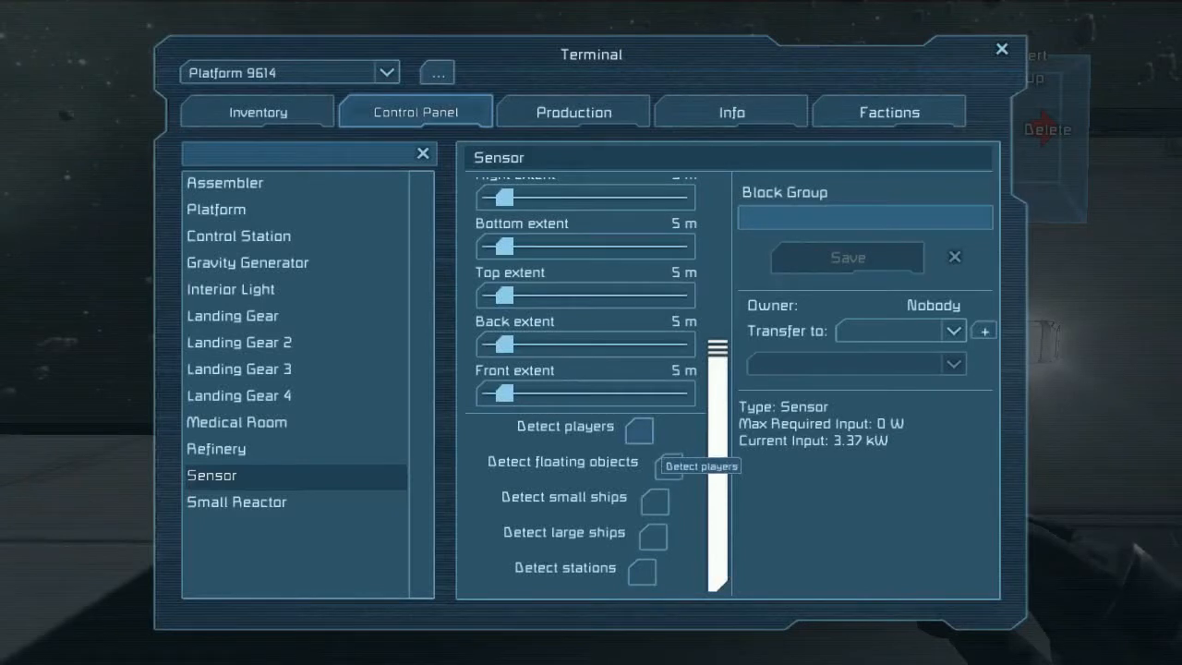
click(640, 430)
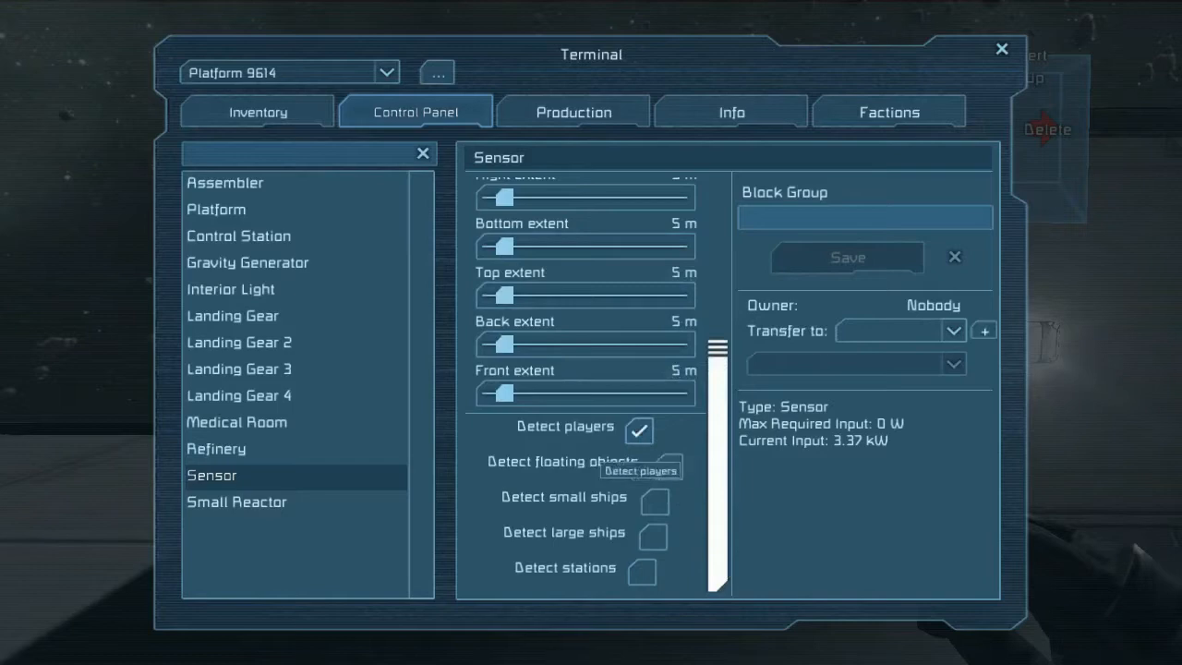
mouse_move(684, 469)
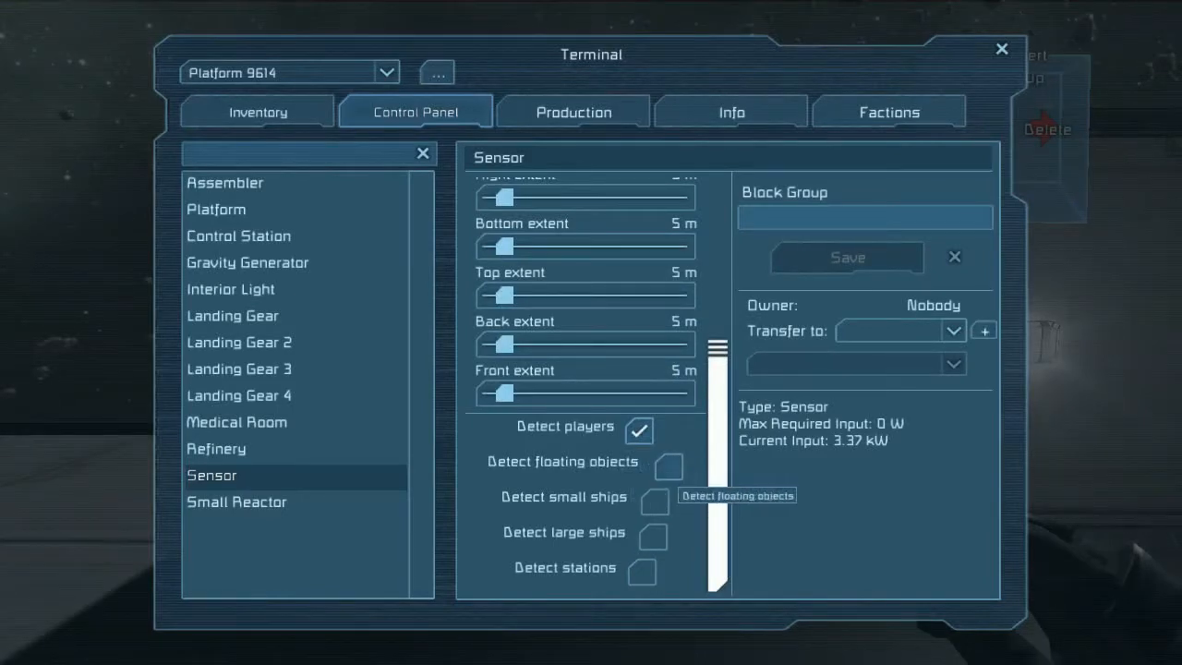
mouse_move(654, 499)
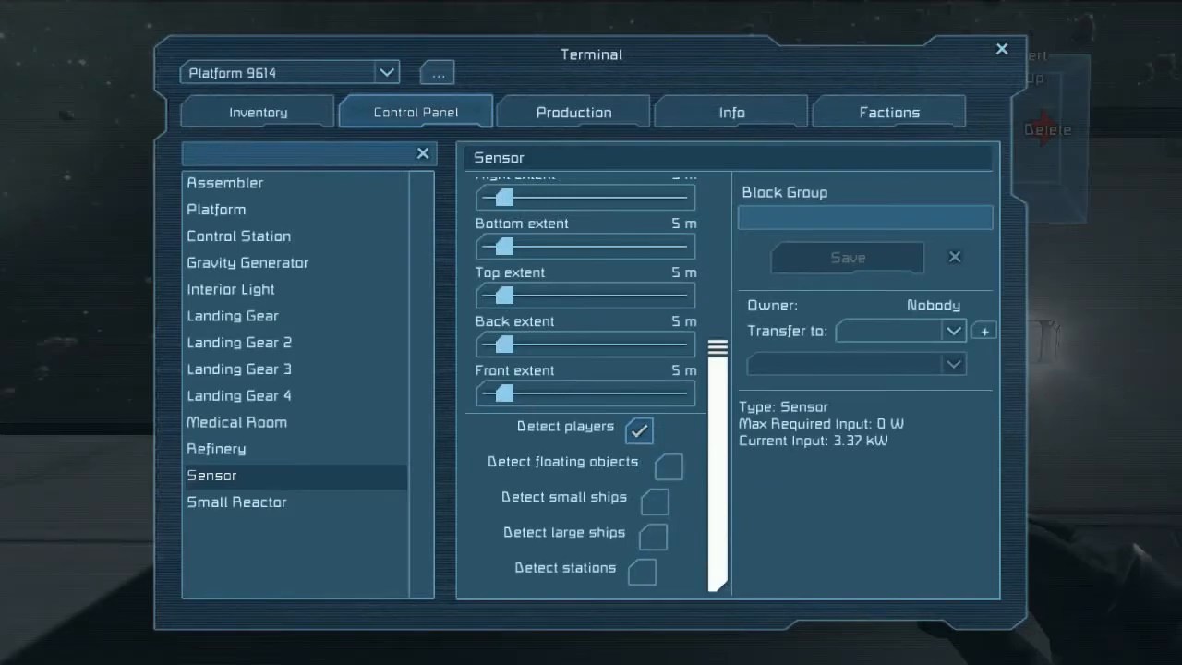
scroll(up, 3)
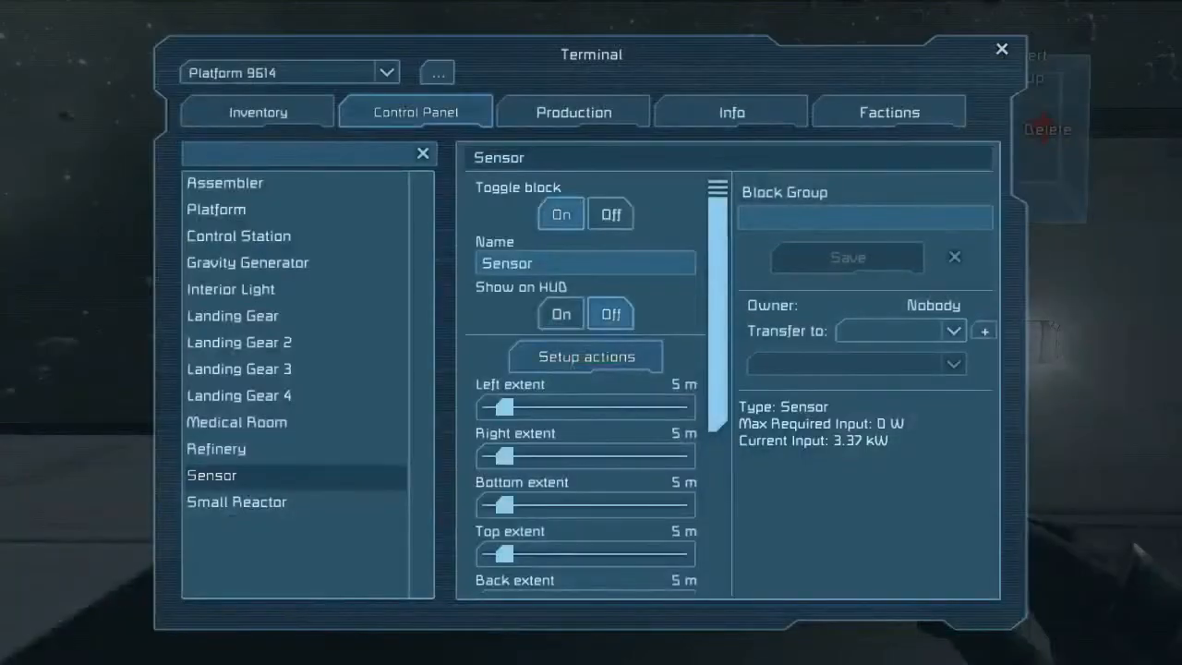
- Leave the Sensor settings and return to the world facing the platform
scroll(down, 3)
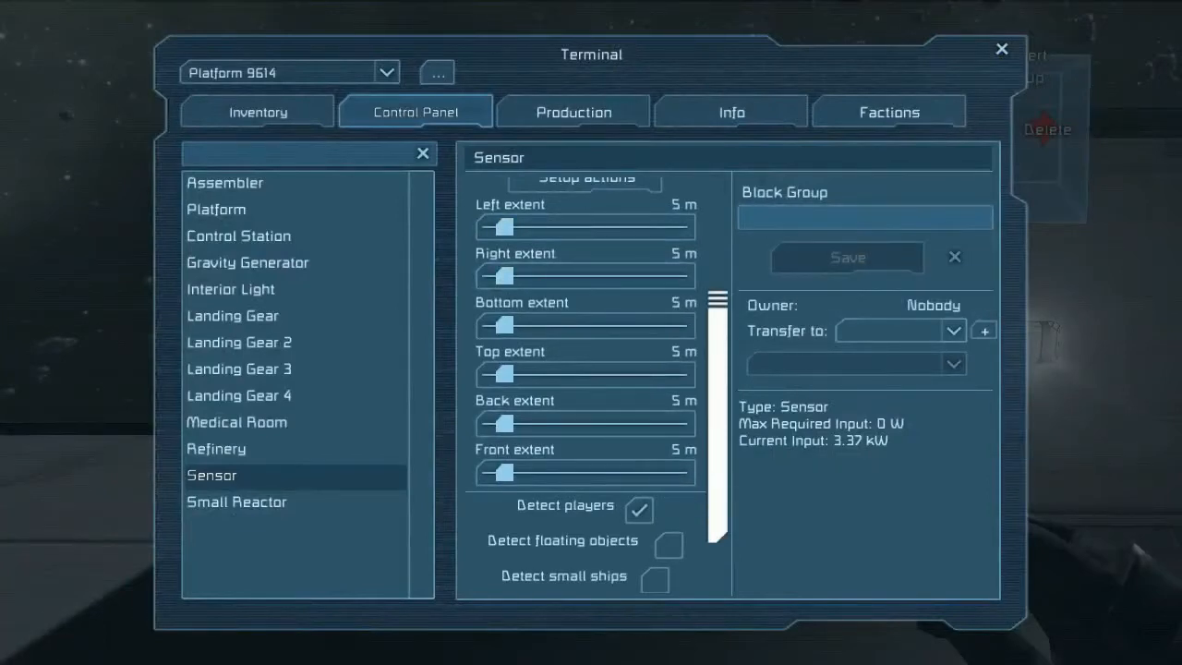
key(Escape)
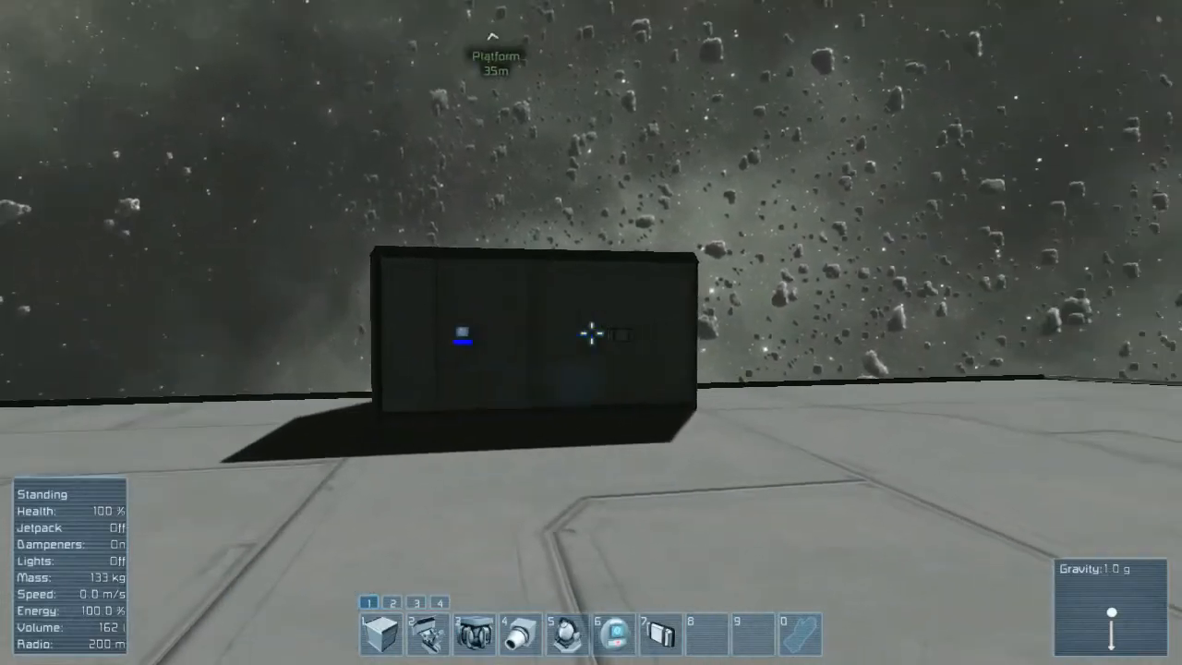
mouse_move(592, 332)
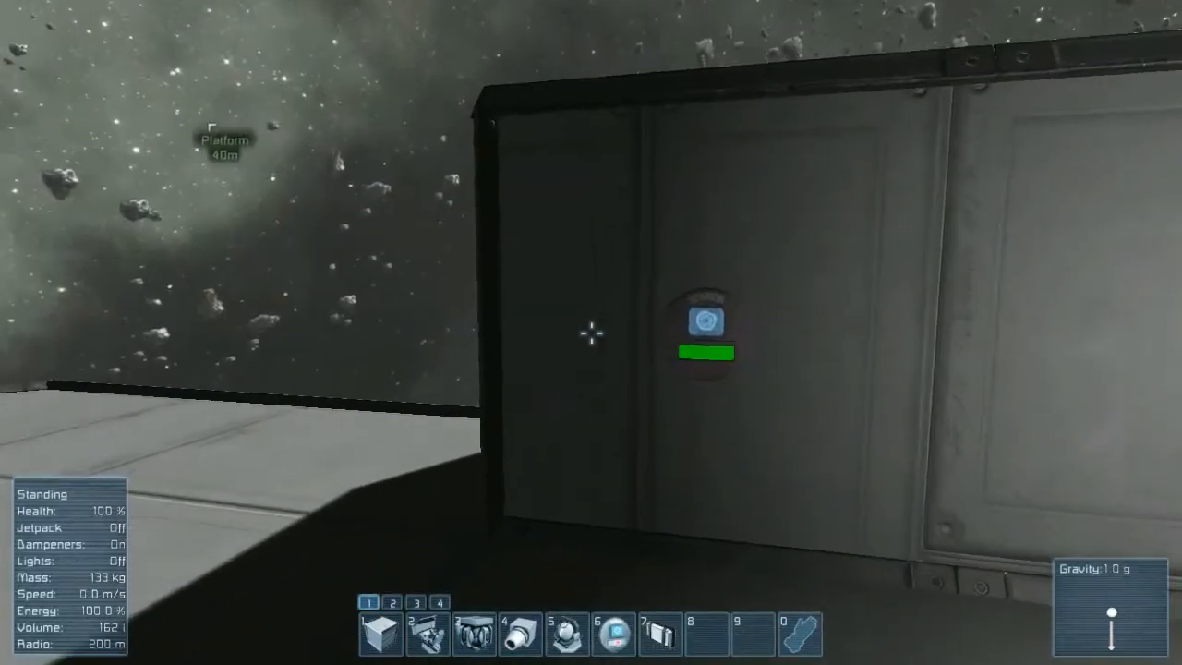
mouse_move(592, 332)
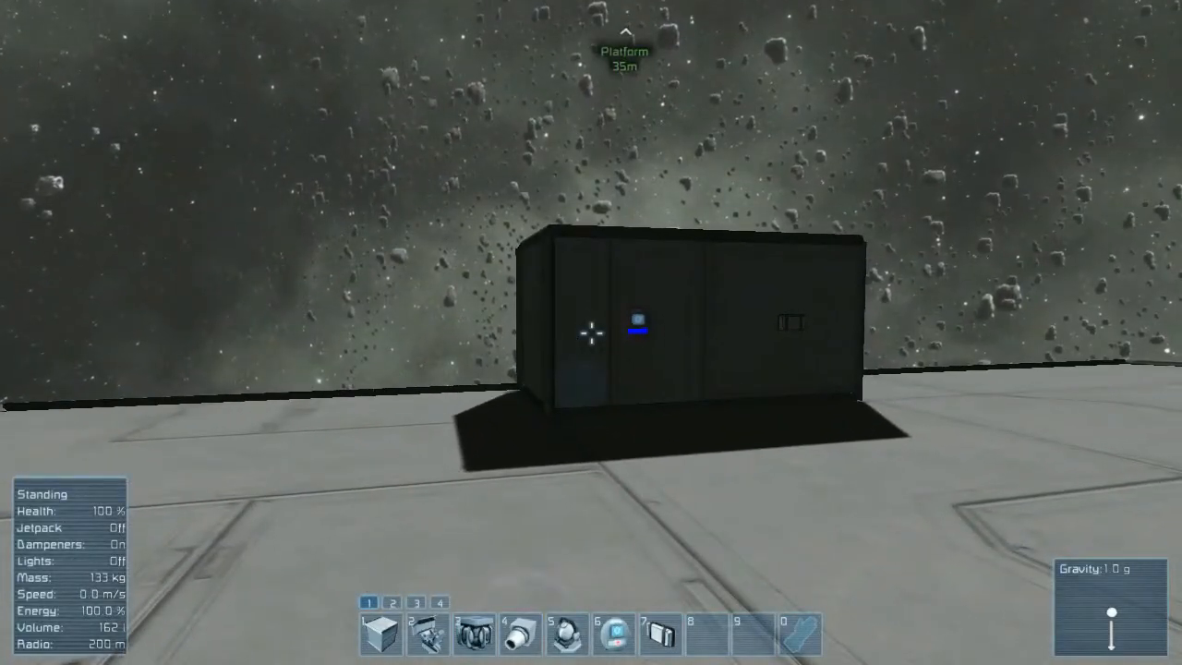
mouse_move(591, 333)
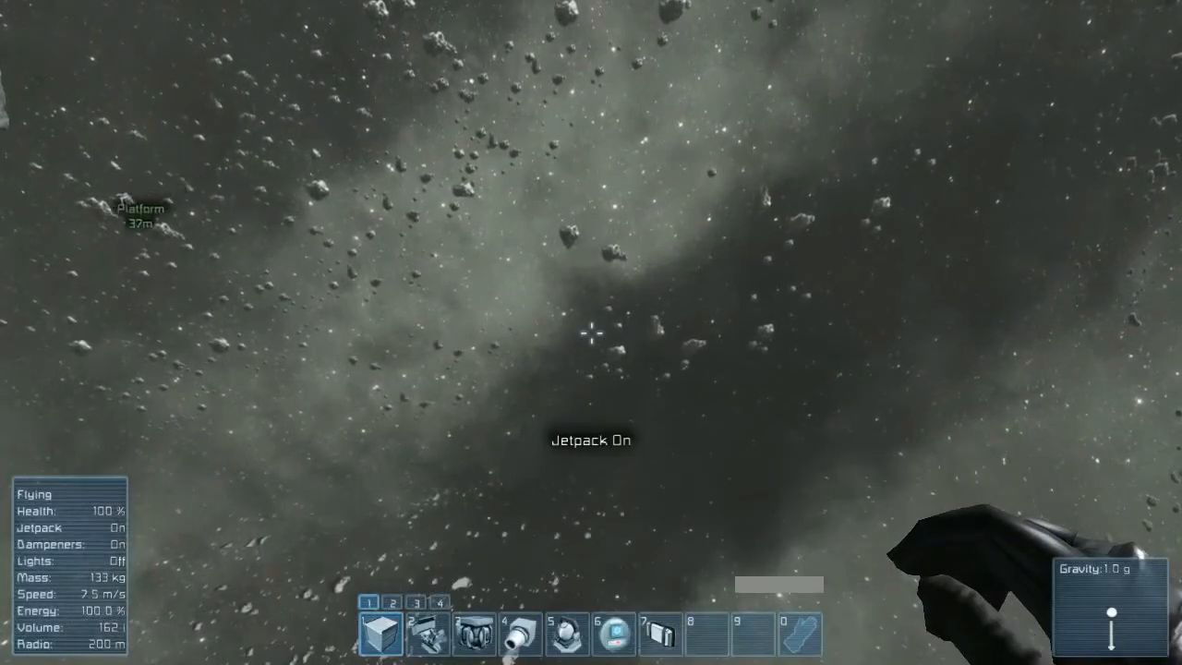
- Fly off the platform with the jetpack and start the small ship with an armor block
key(g)
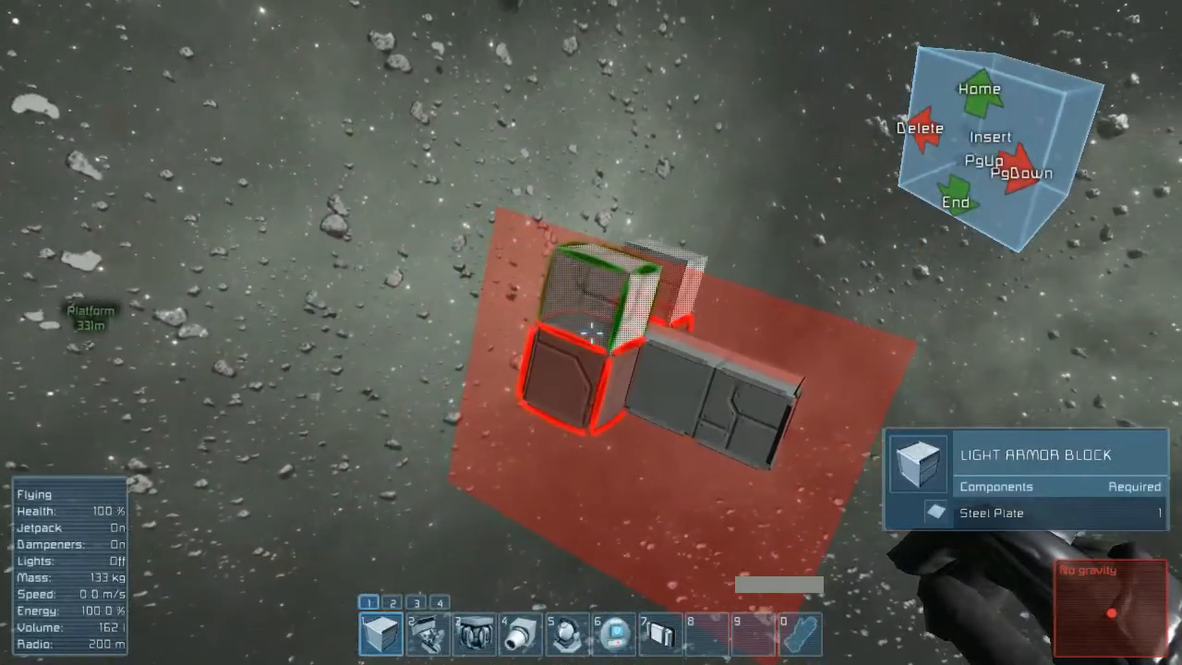
click(475, 632)
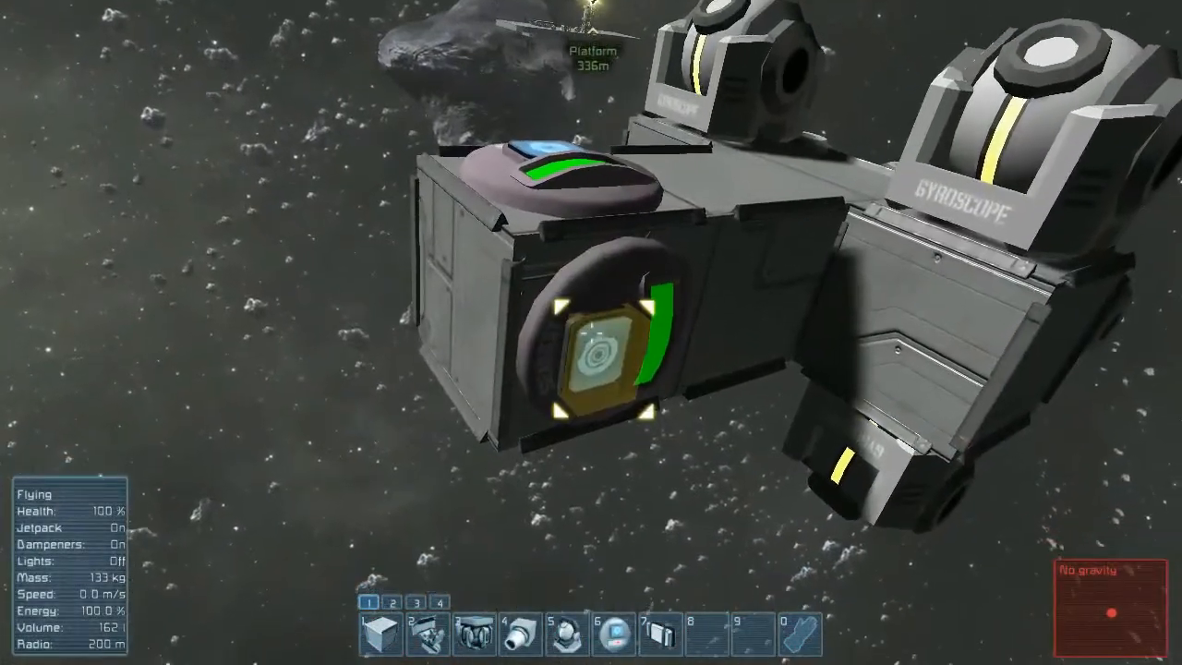
- Rename the drone's four gyroscopes Yaw Port, Yaw Starboard, Pitch Up and Pitch Down
key(K)
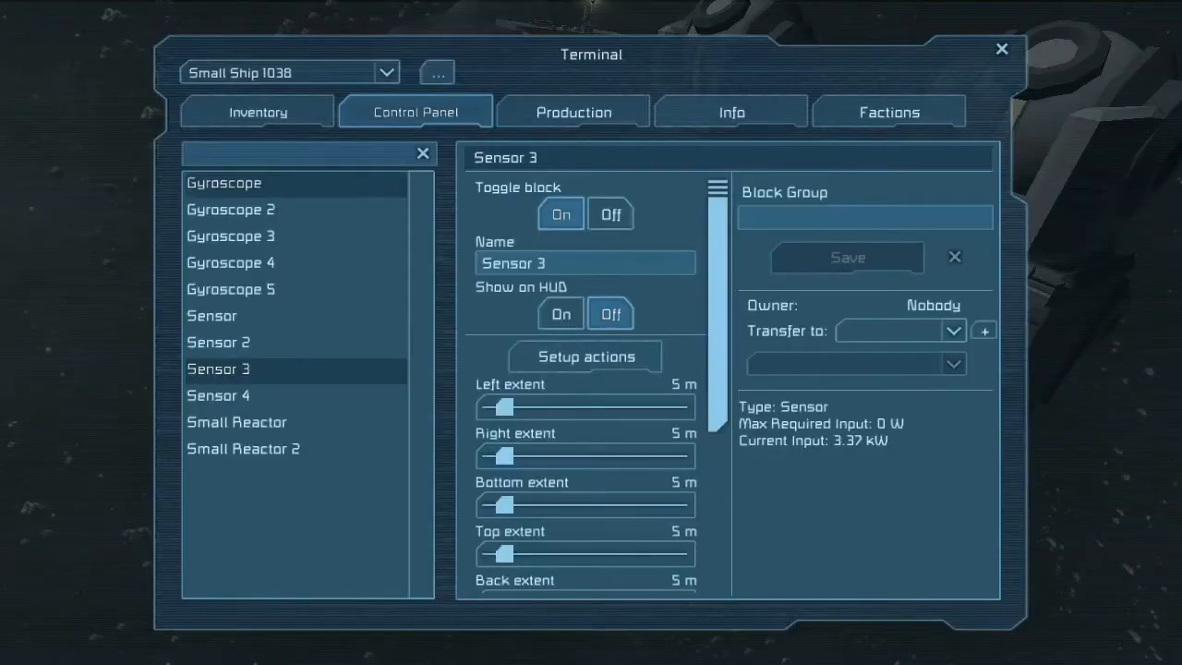
click(223, 183)
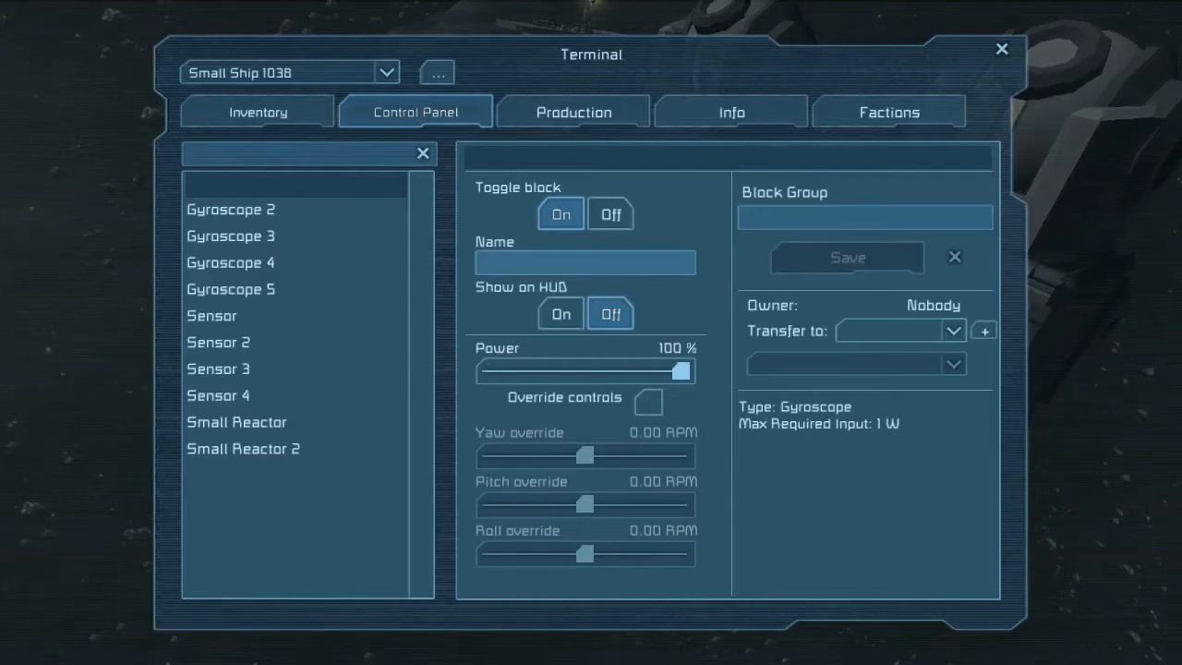
text(YAw)
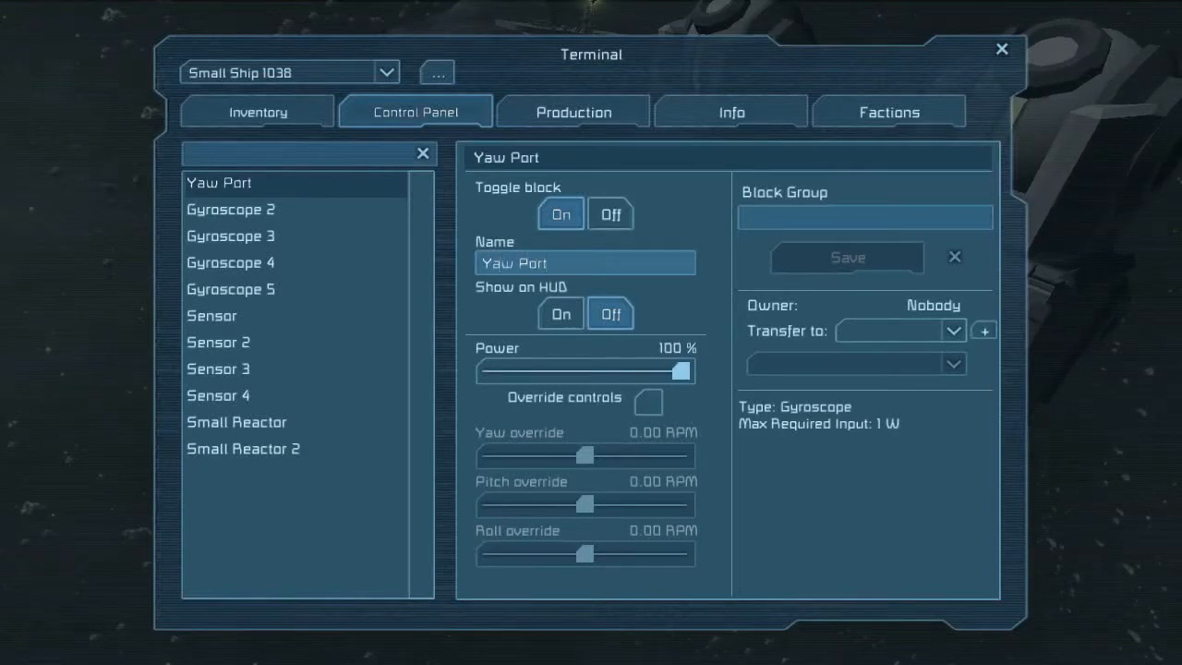
click(231, 211)
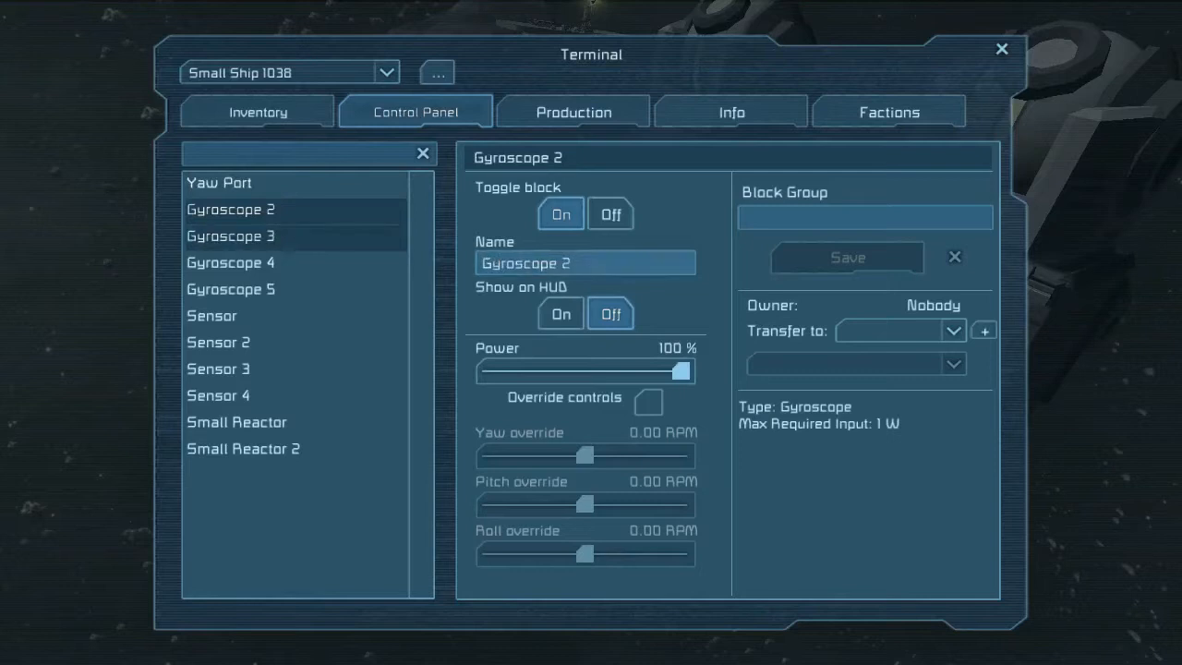
text(Gyro)
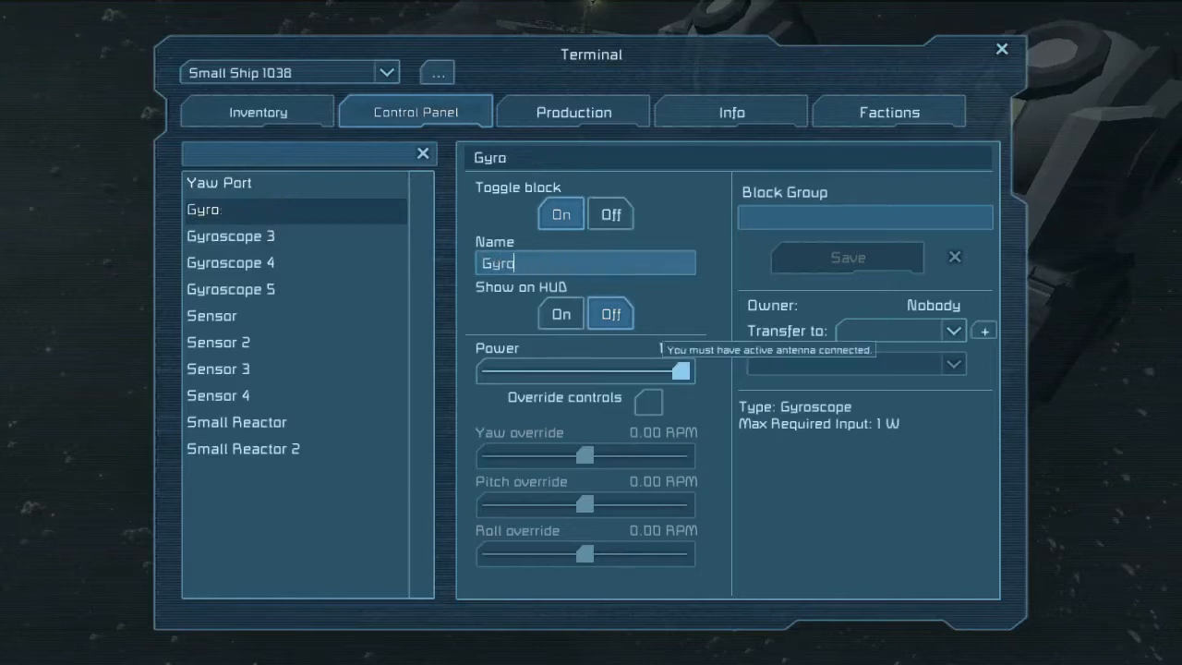
text(Yaw 5)
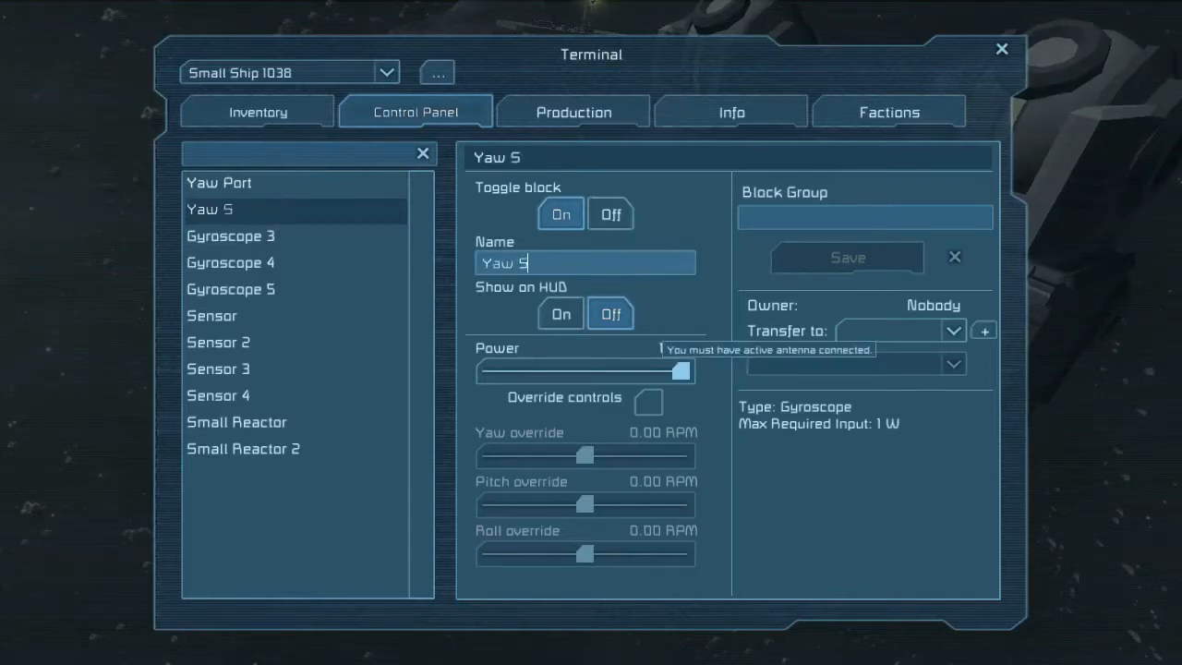
click(229, 237)
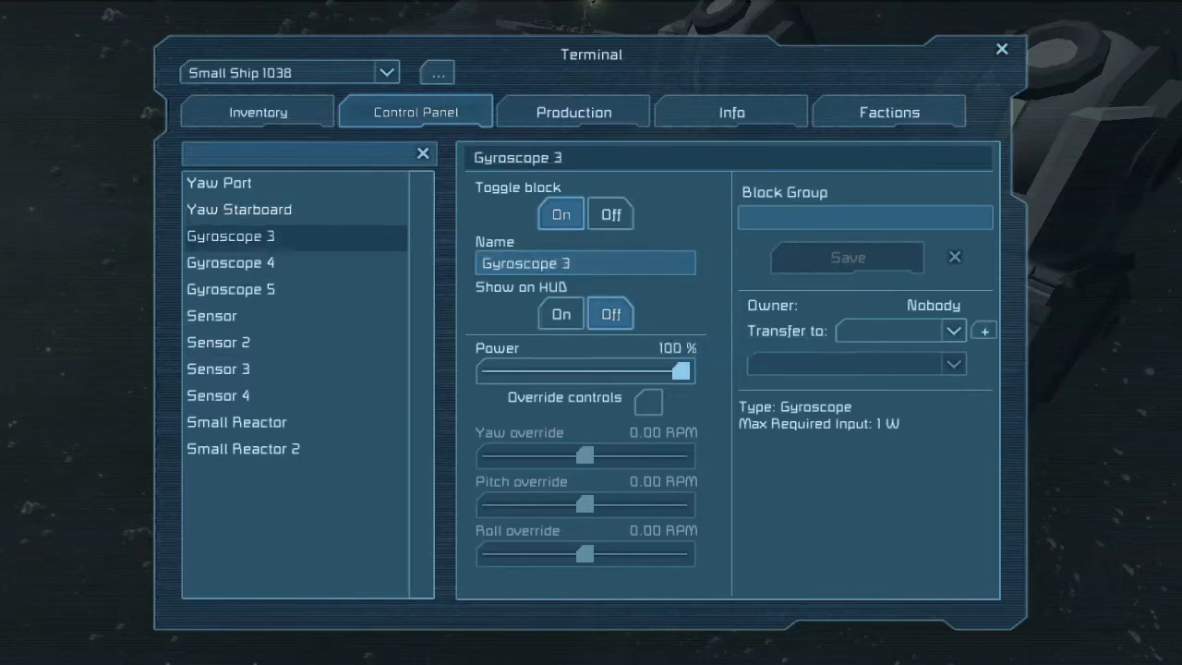
key(Backspace)
text(Pitch U)
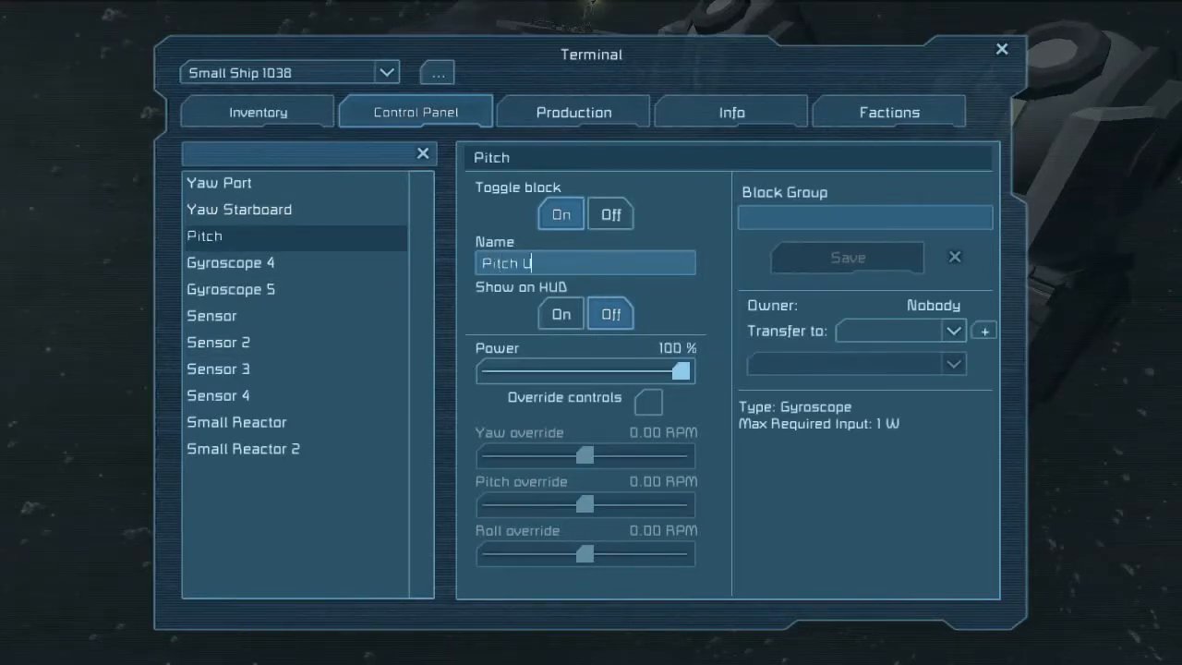
click(229, 262)
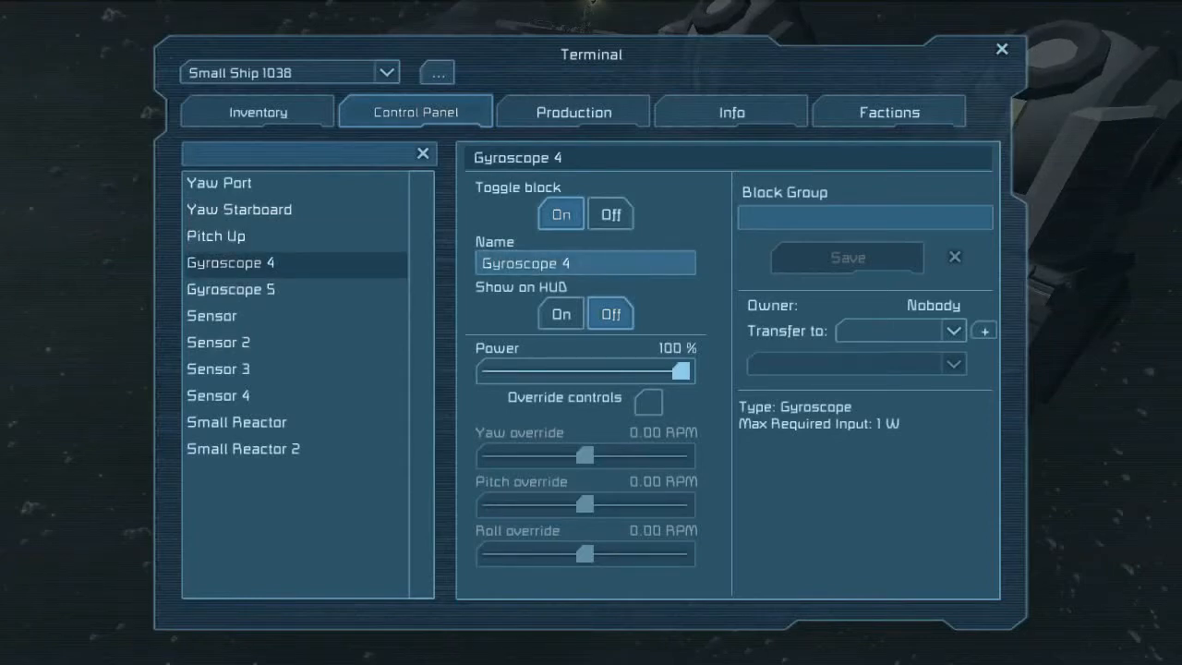
text(Gyros)
text(Pitch Down)
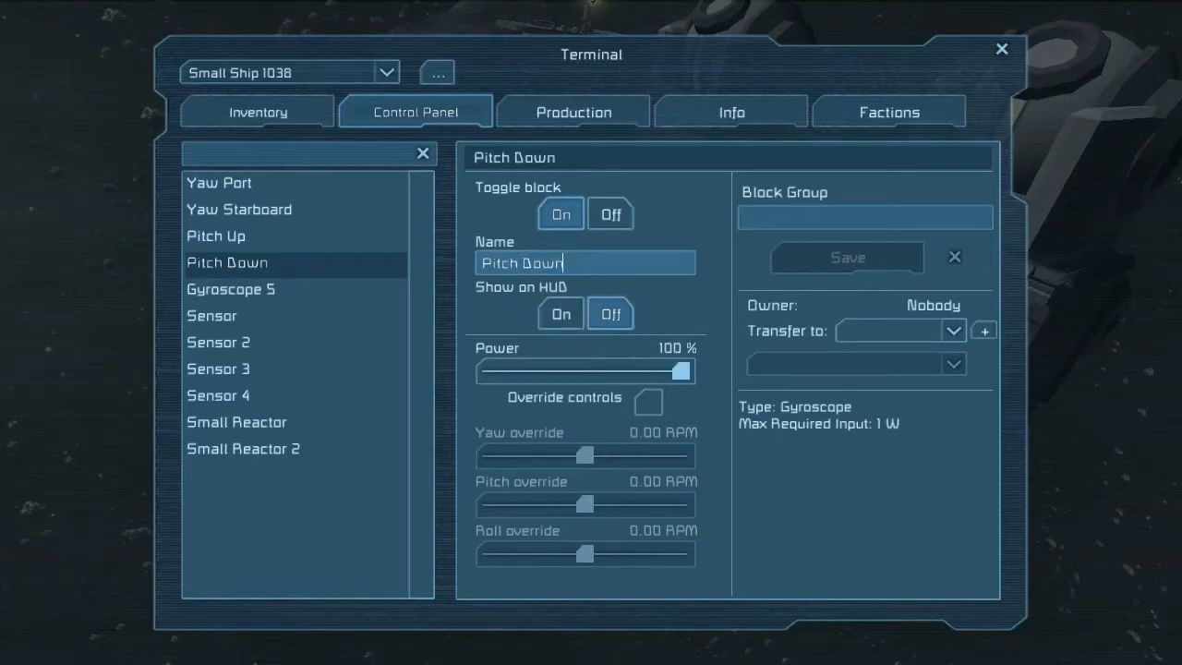
- Rename the sensors Dorsal, Ventral Sensor, Port Sensor and Starboard Sensor
click(211, 314)
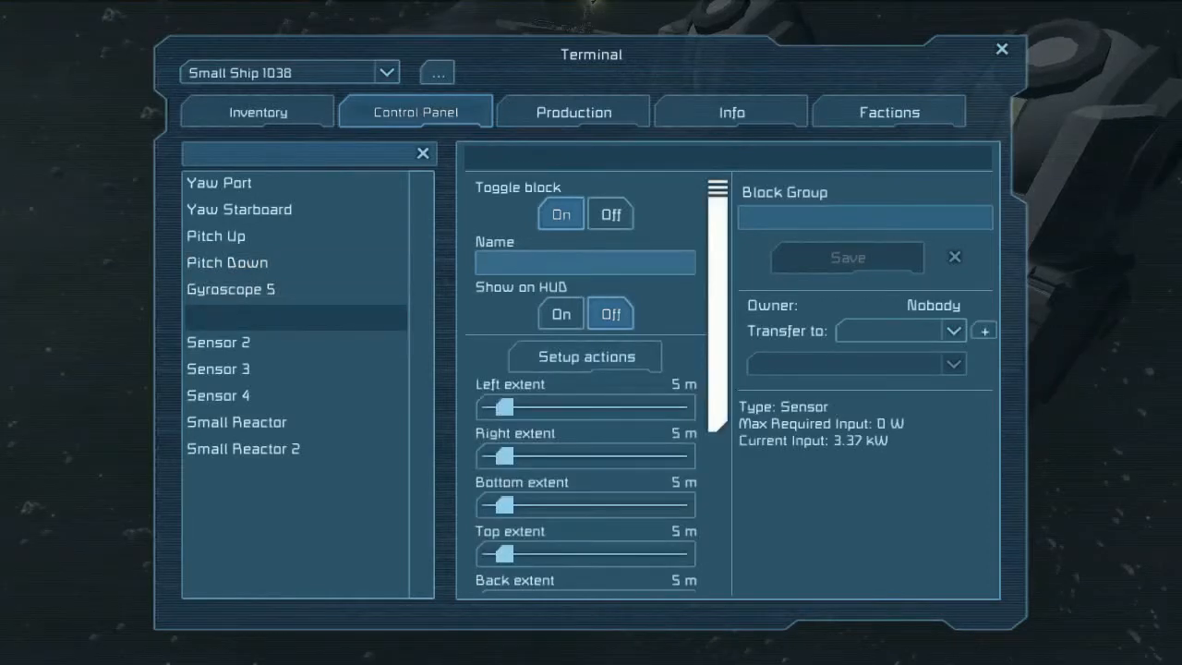
text(Dorsal)
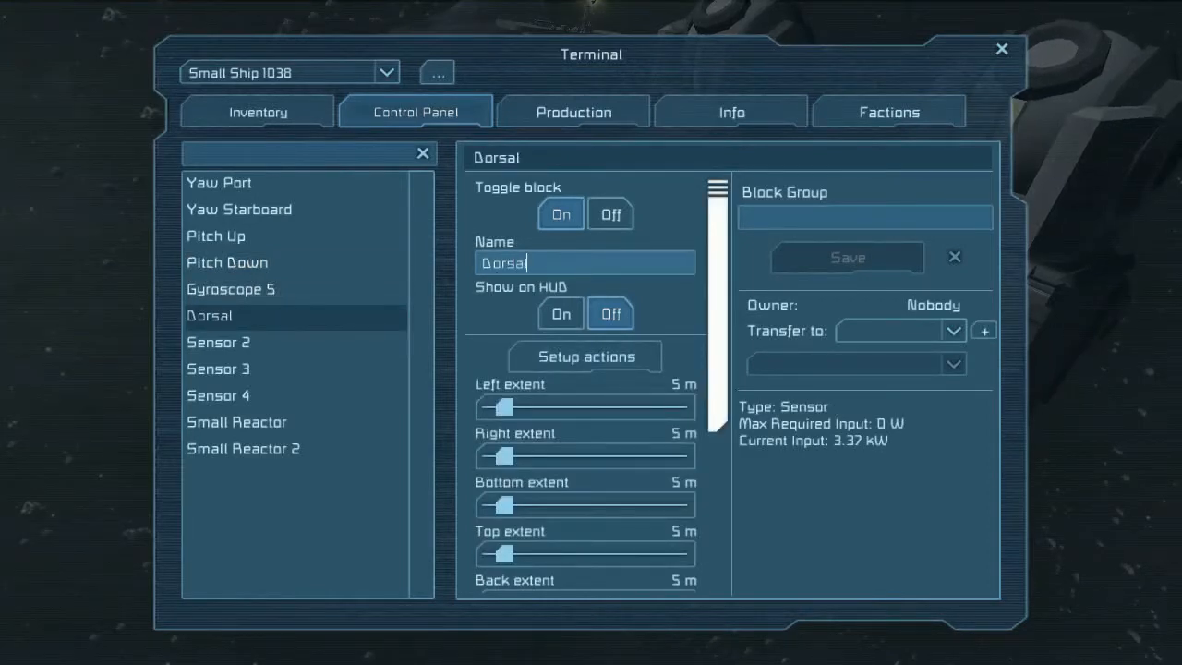
click(218, 342)
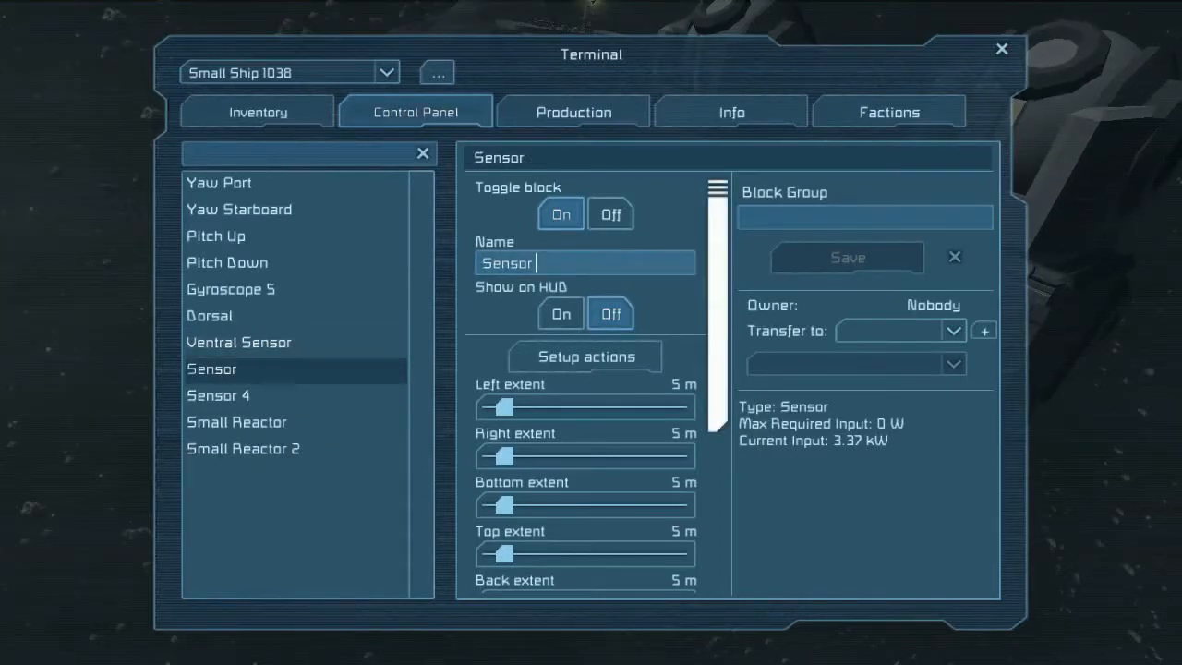
text(Port)
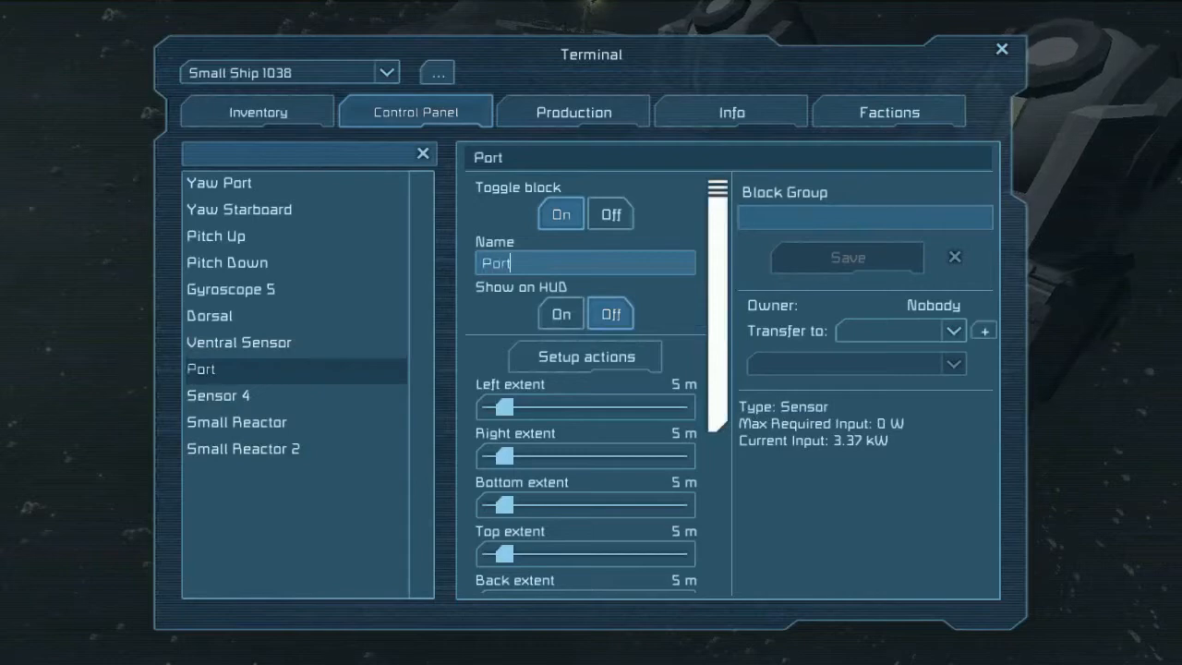
text(Sensor)
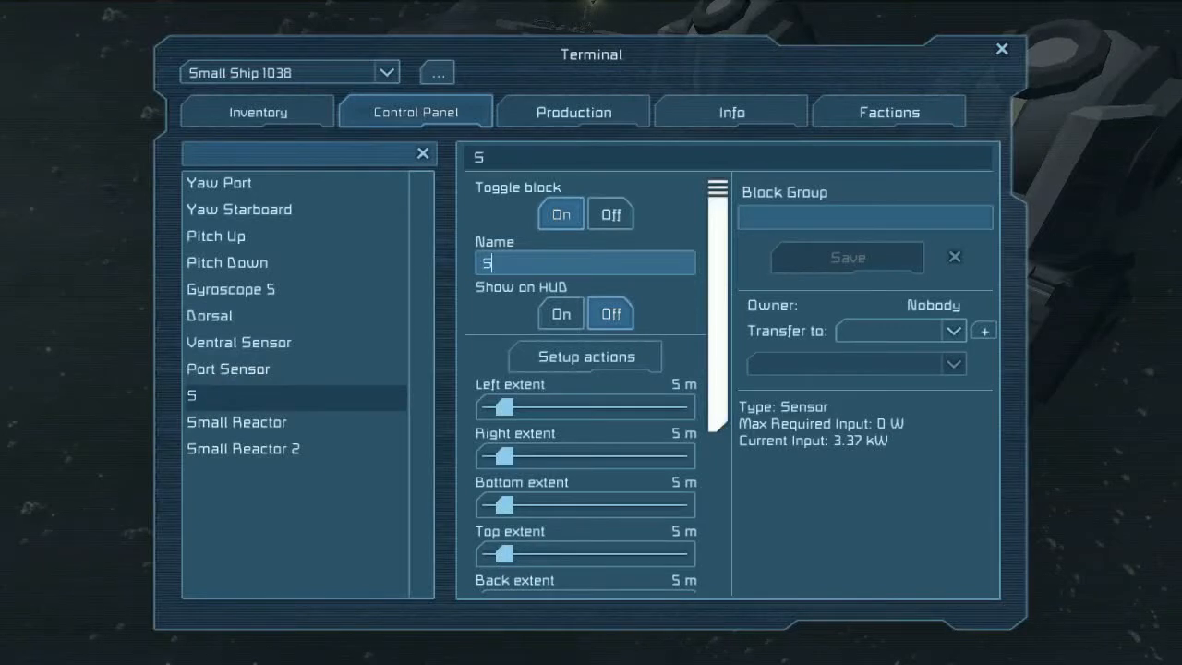
text(tarboard Sensor)
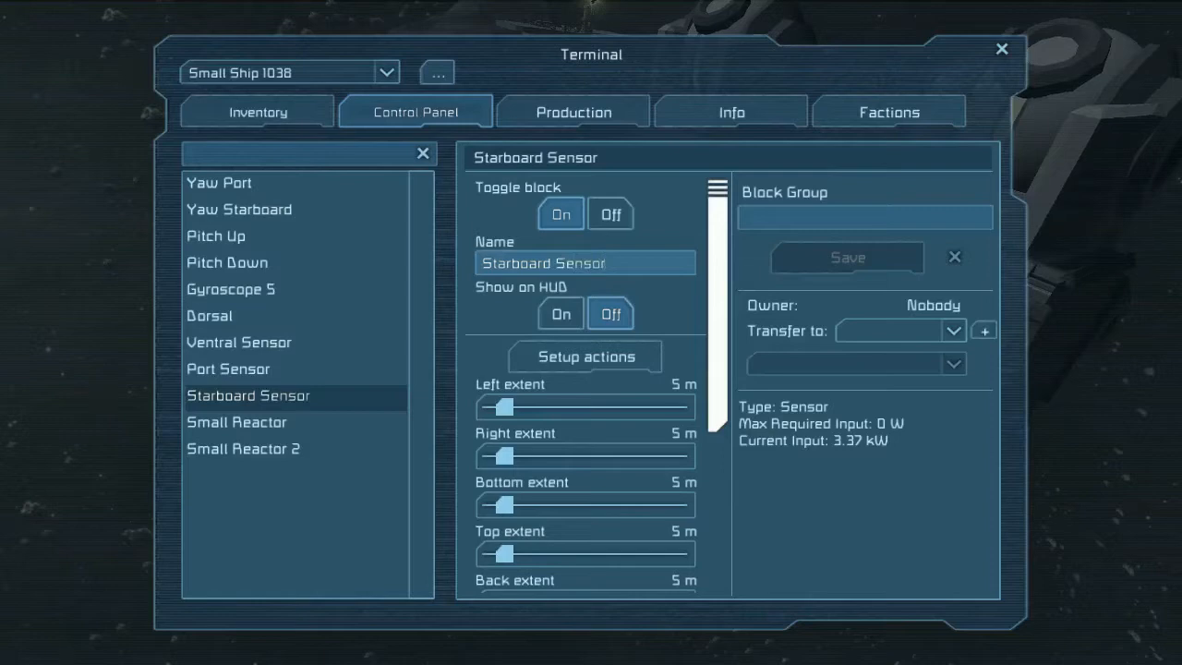
click(218, 183)
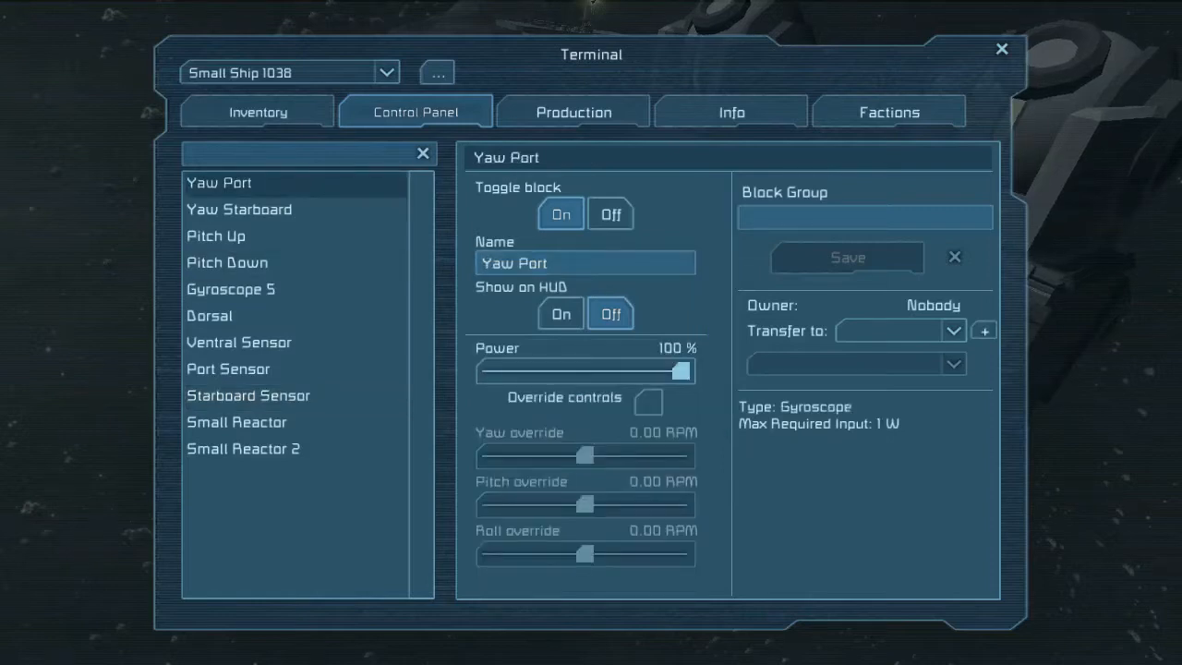
mouse_move(648, 400)
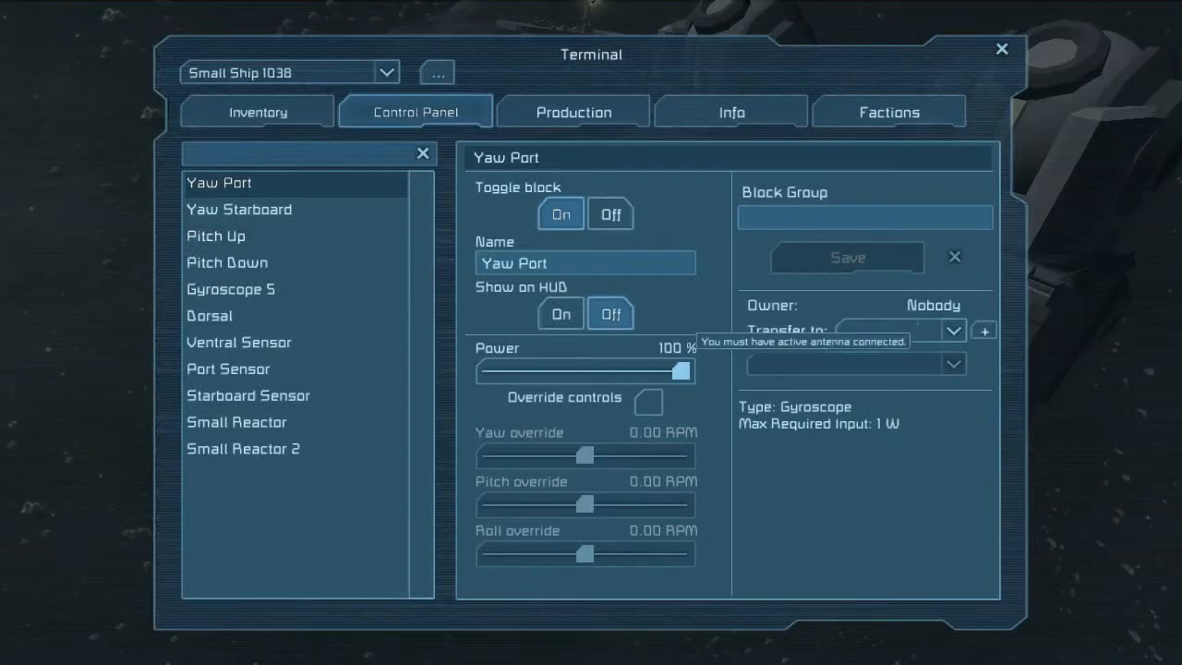
- Give Yaw Port overridden controls with a 60 RPM yaw override and switch it off
click(648, 402)
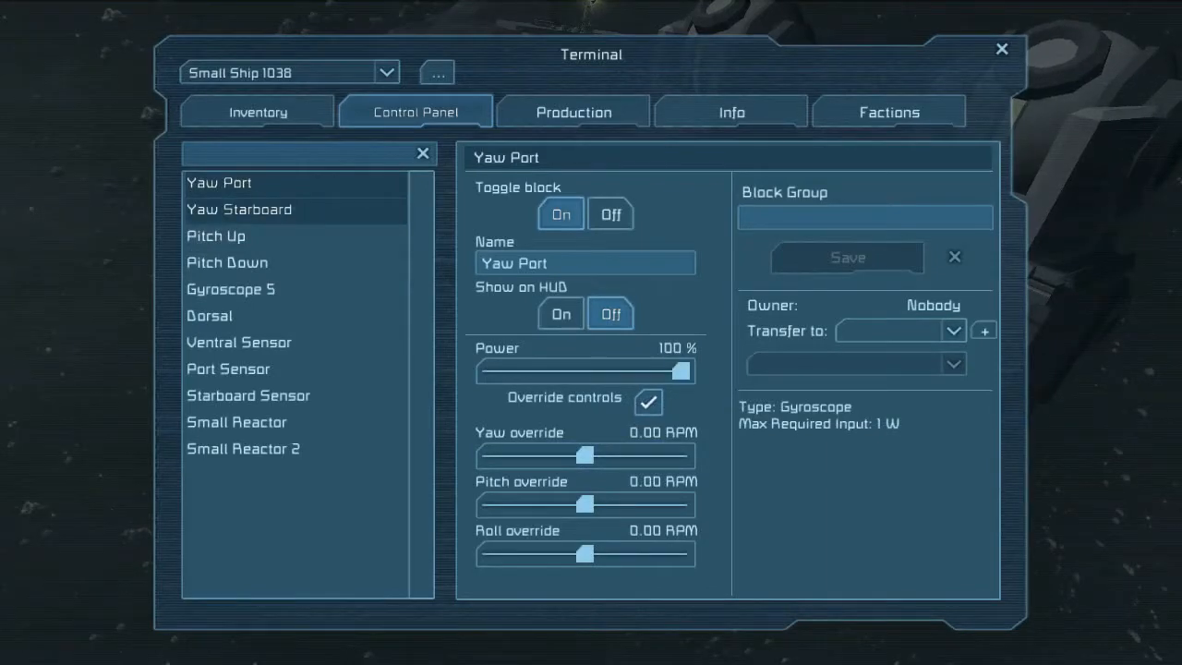
drag(588, 454, 598, 454)
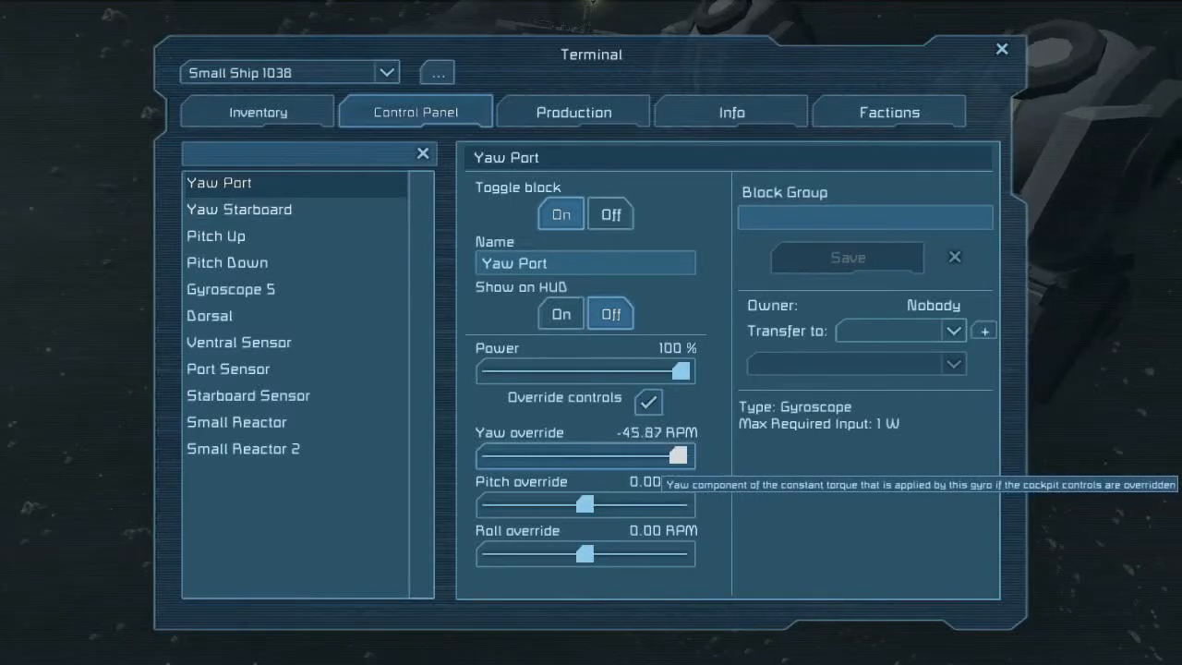
drag(682, 455, 591, 454)
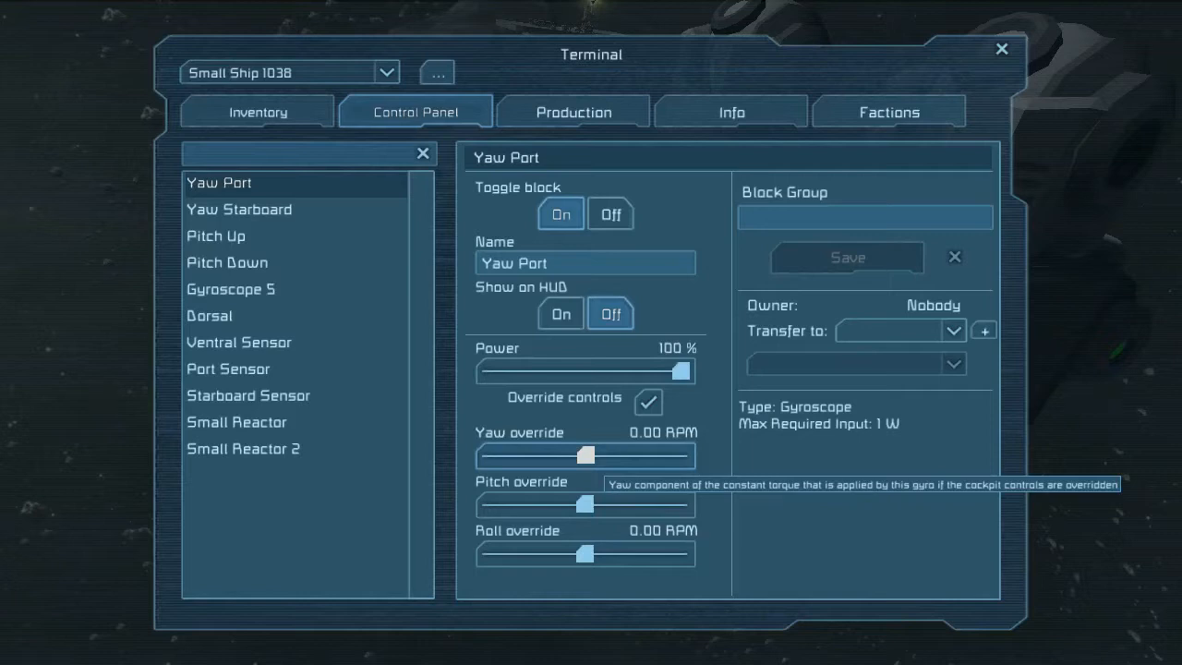
drag(588, 455, 490, 454)
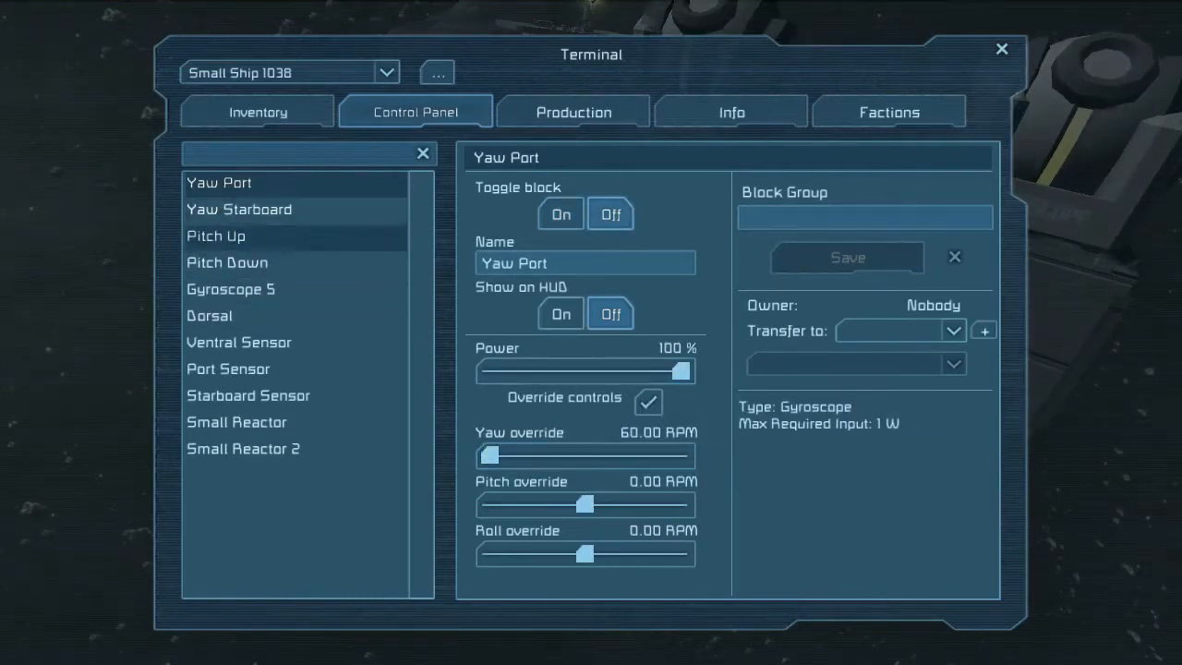
click(240, 208)
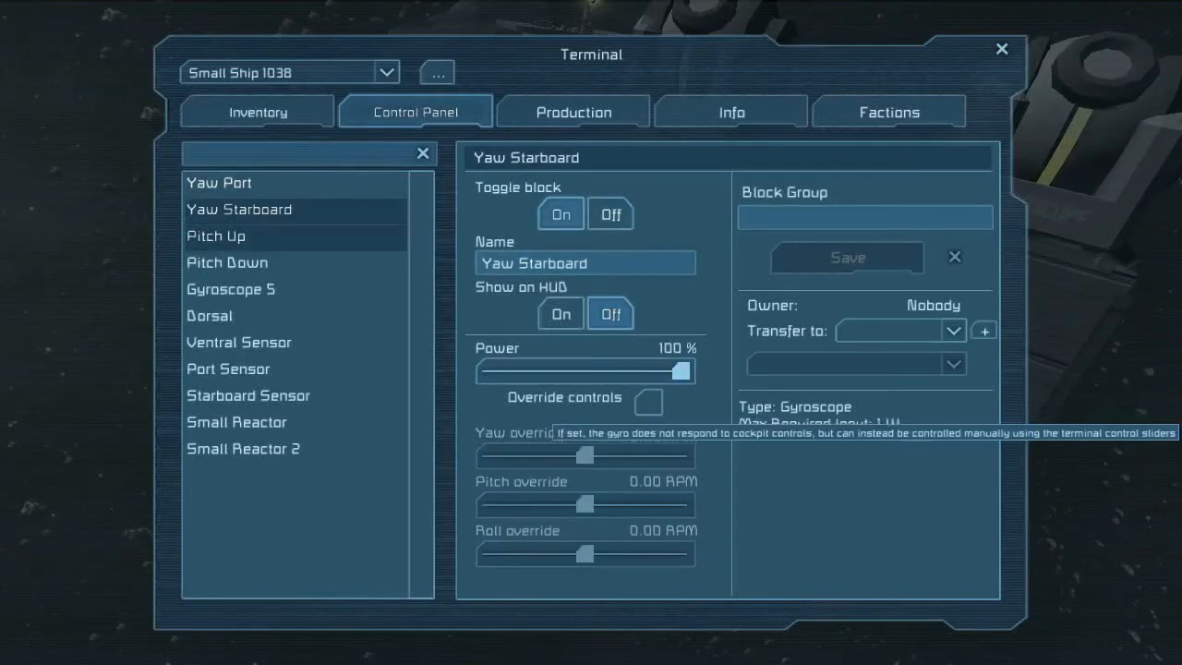
- Give Yaw Starboard overridden controls with a -60 RPM yaw override and switch it off
click(646, 403)
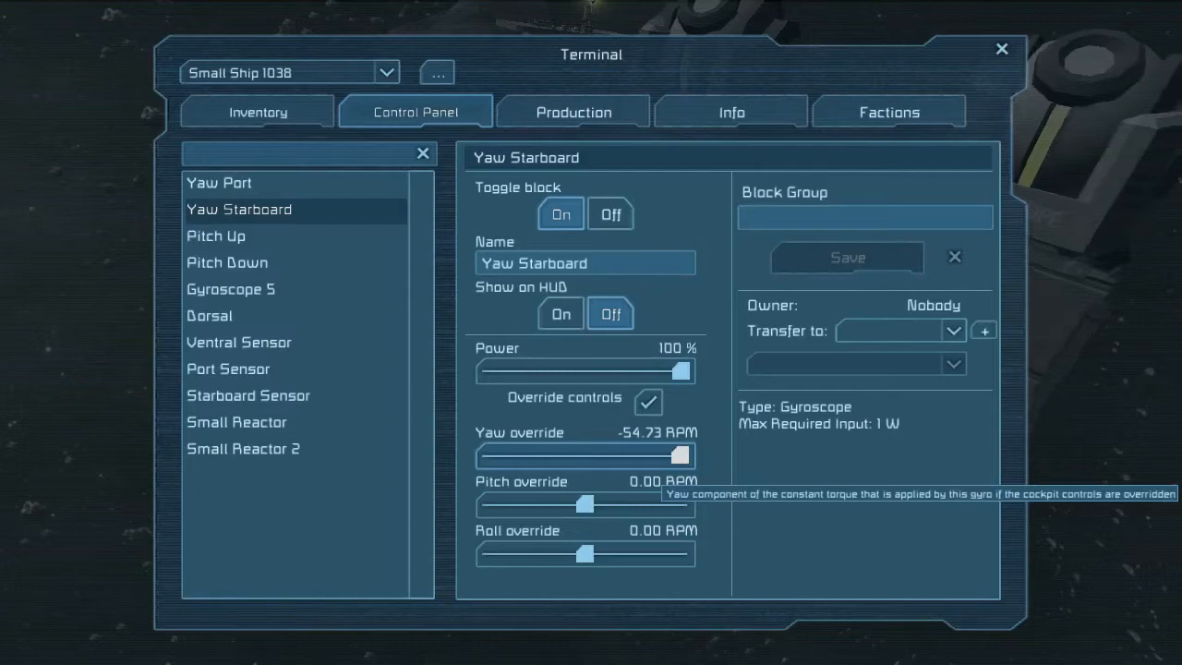
drag(683, 454, 680, 454)
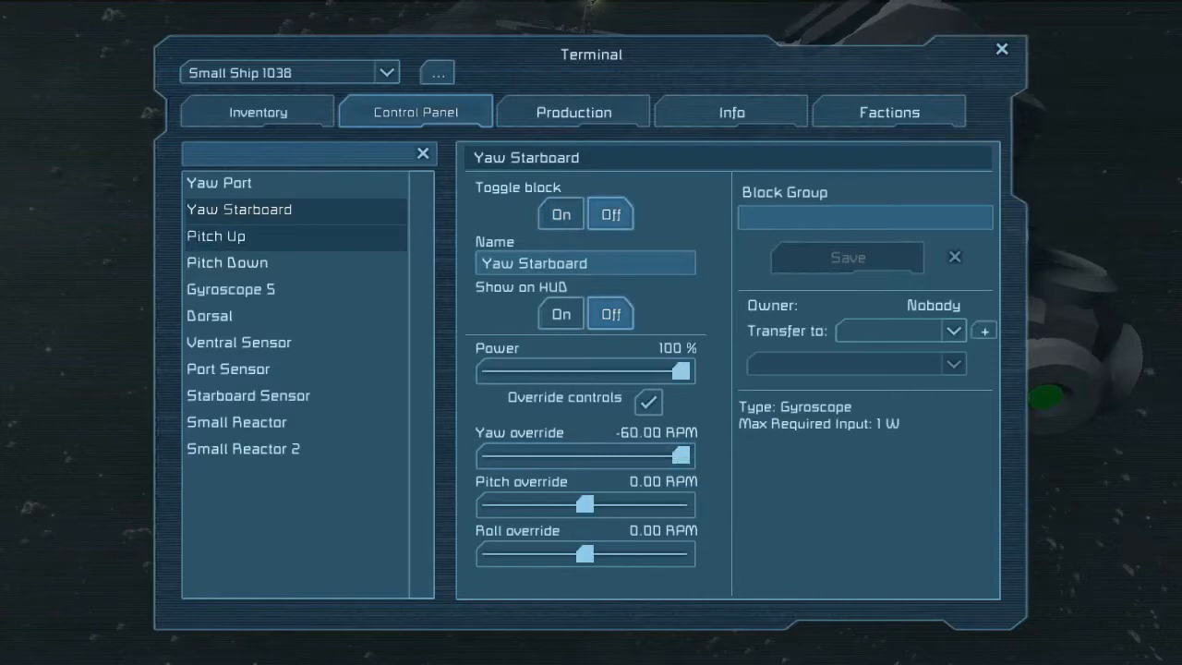
click(217, 236)
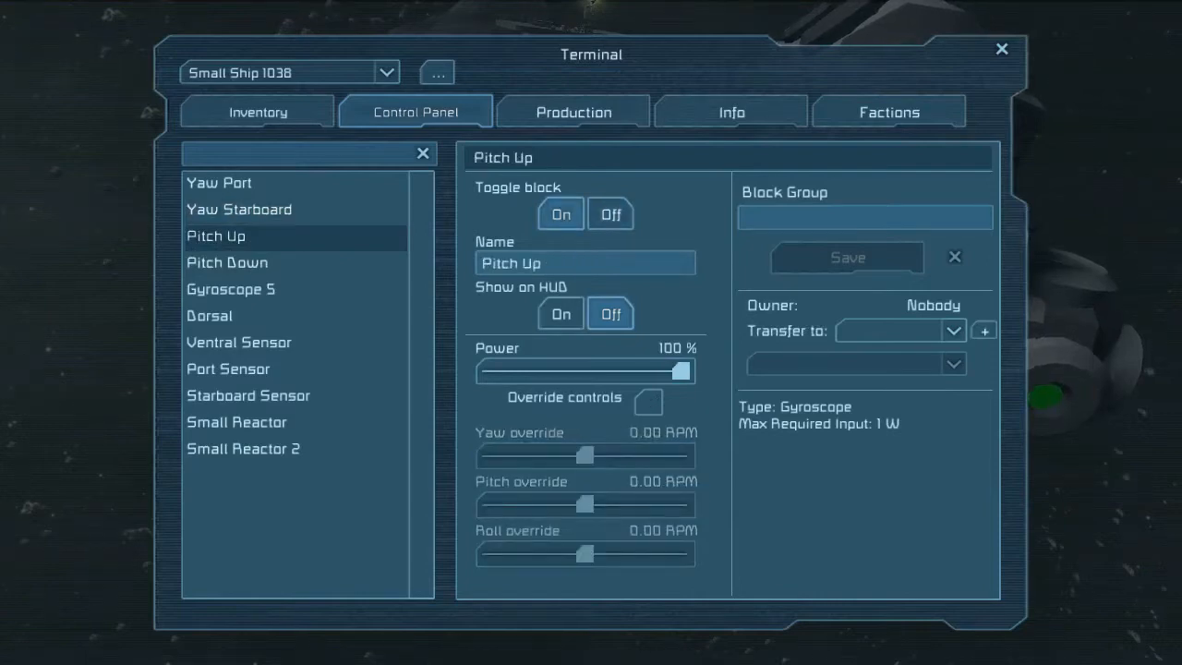
mouse_move(649, 403)
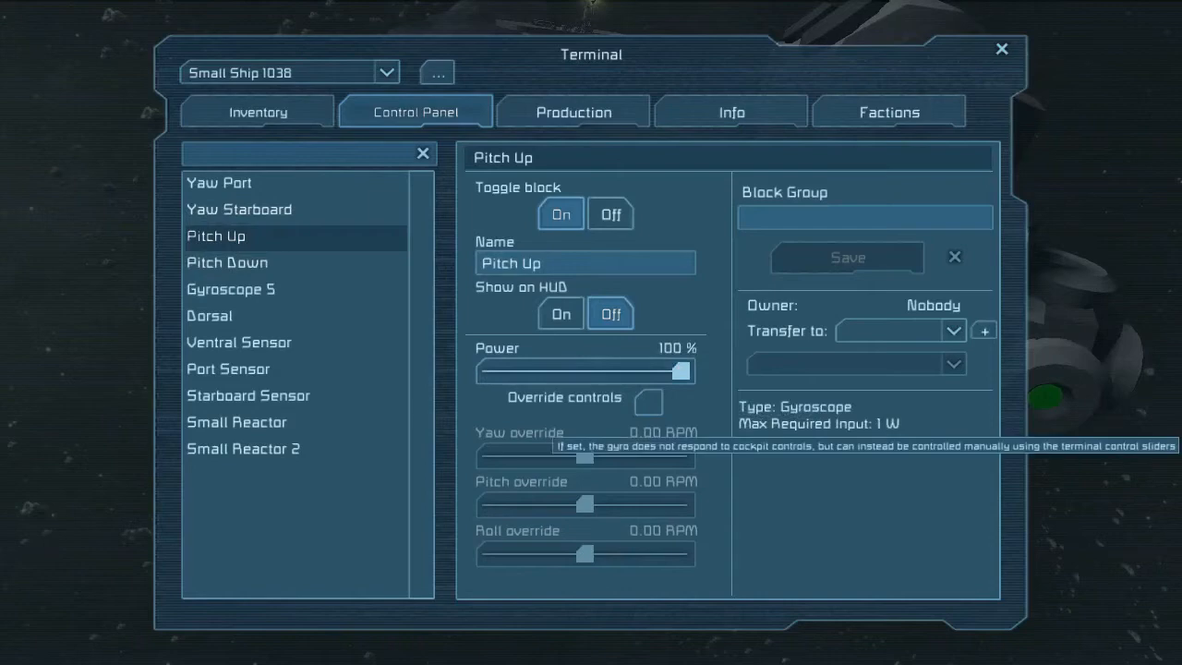
- Give Pitch Up overridden controls with a -60 RPM pitch override and switch it off
click(647, 402)
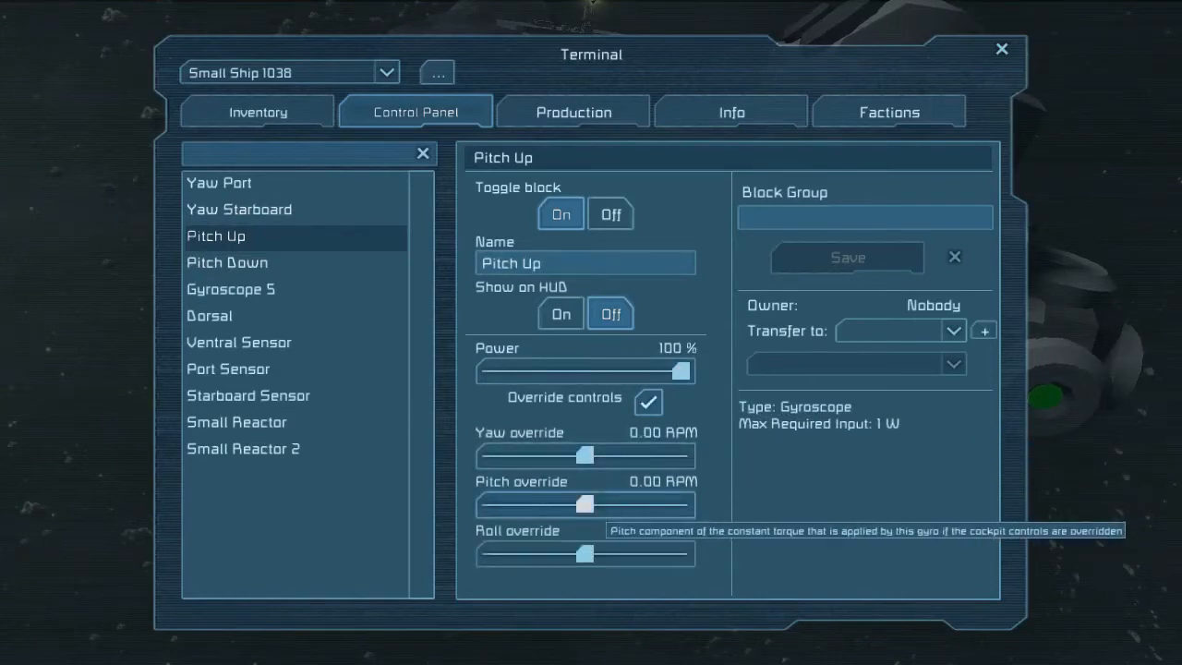
drag(584, 504, 676, 504)
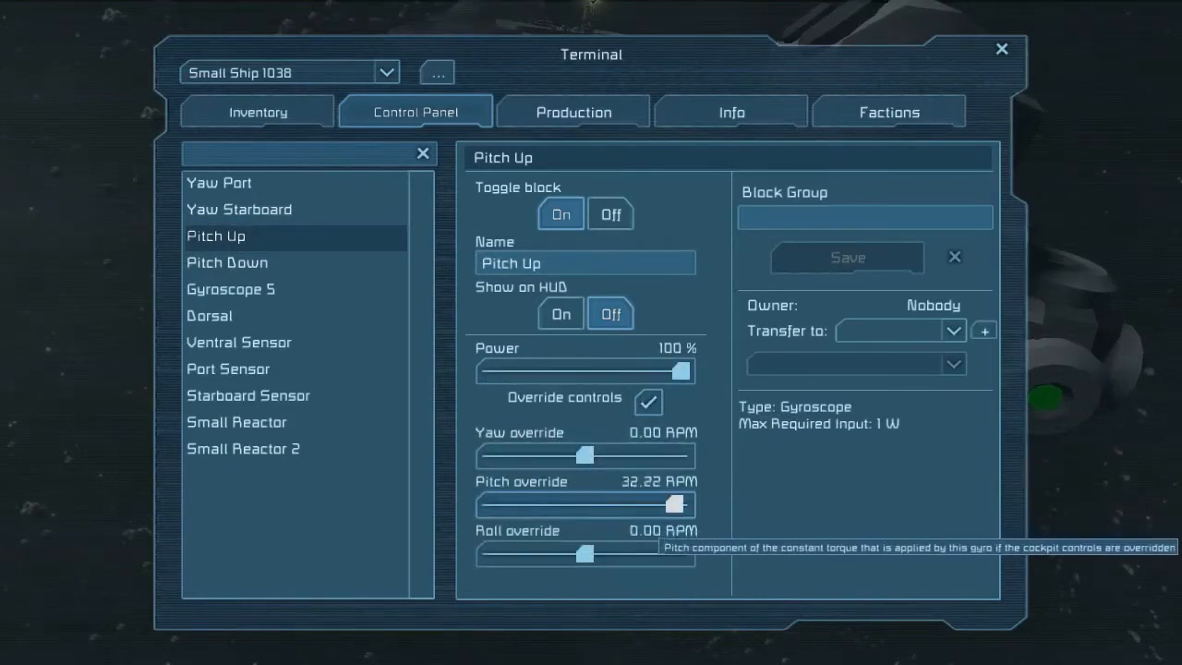
drag(675, 504, 587, 504)
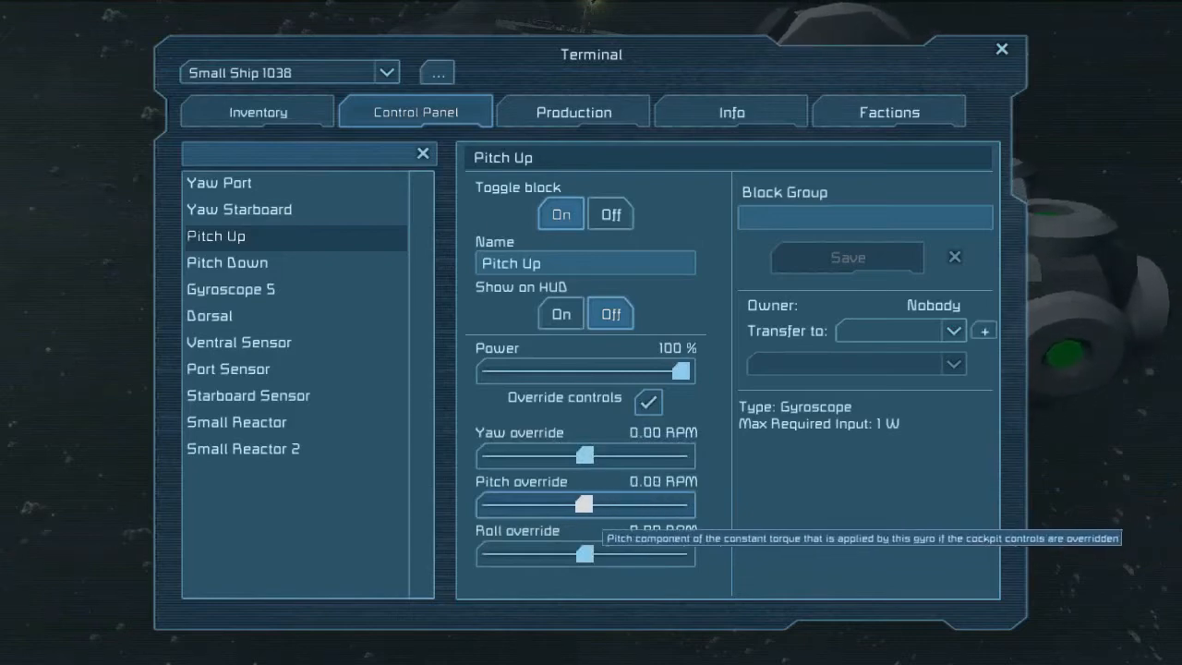
drag(584, 504, 487, 505)
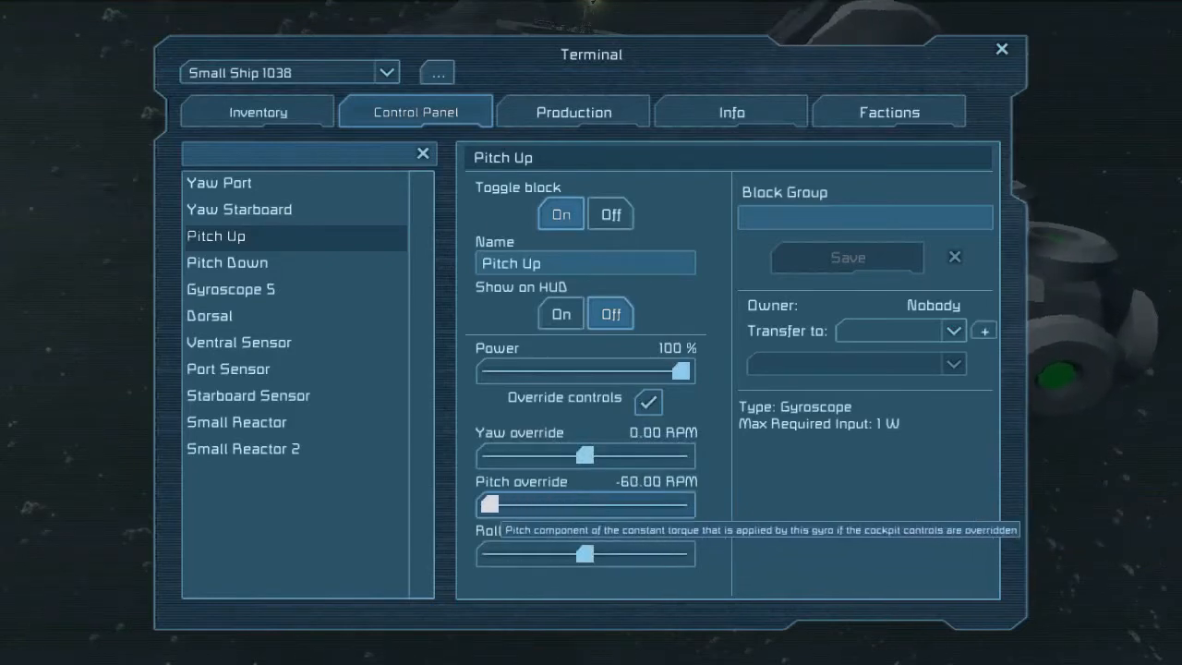
drag(487, 503, 584, 502)
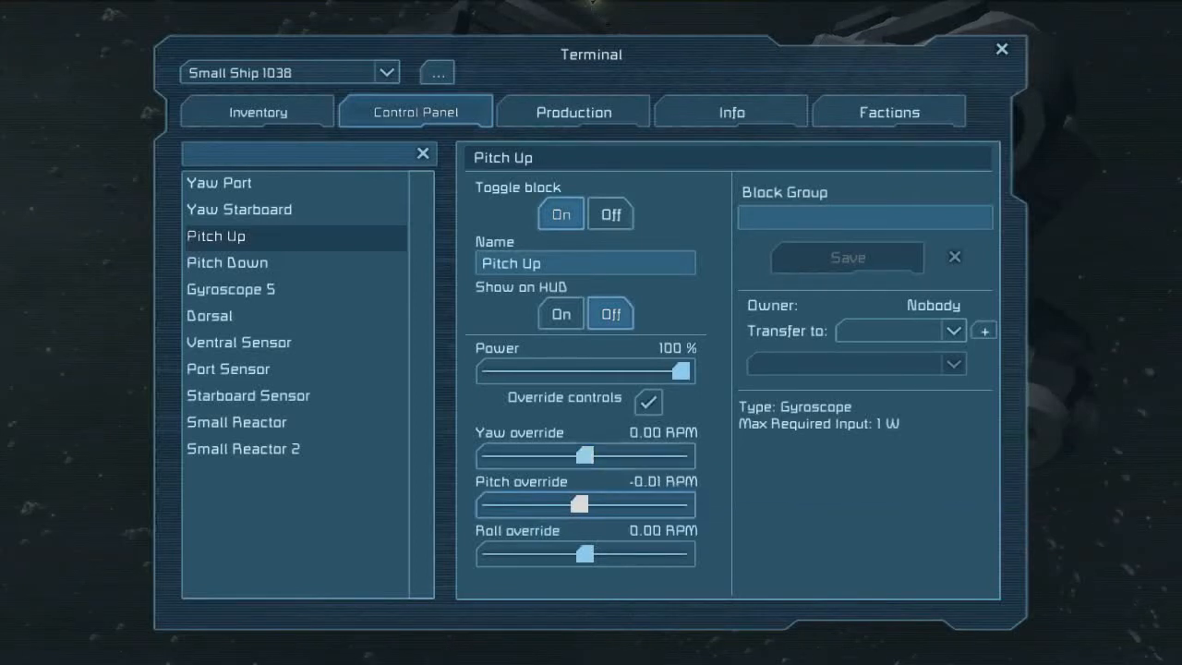
mouse_move(576, 504)
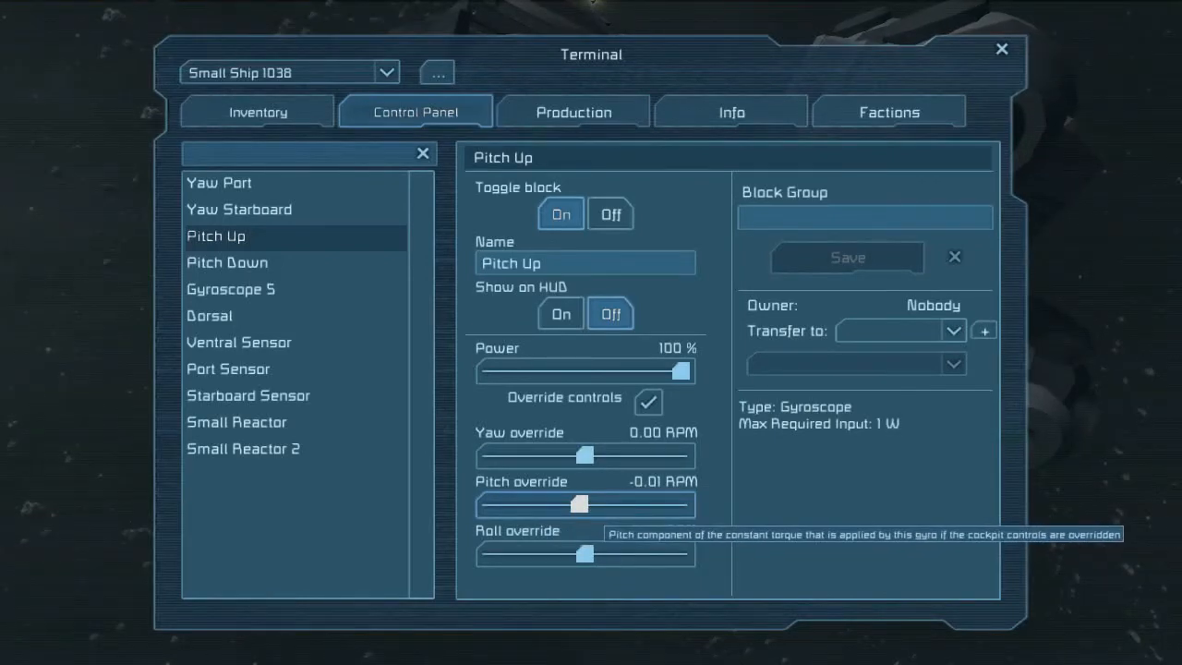
drag(580, 504, 528, 504)
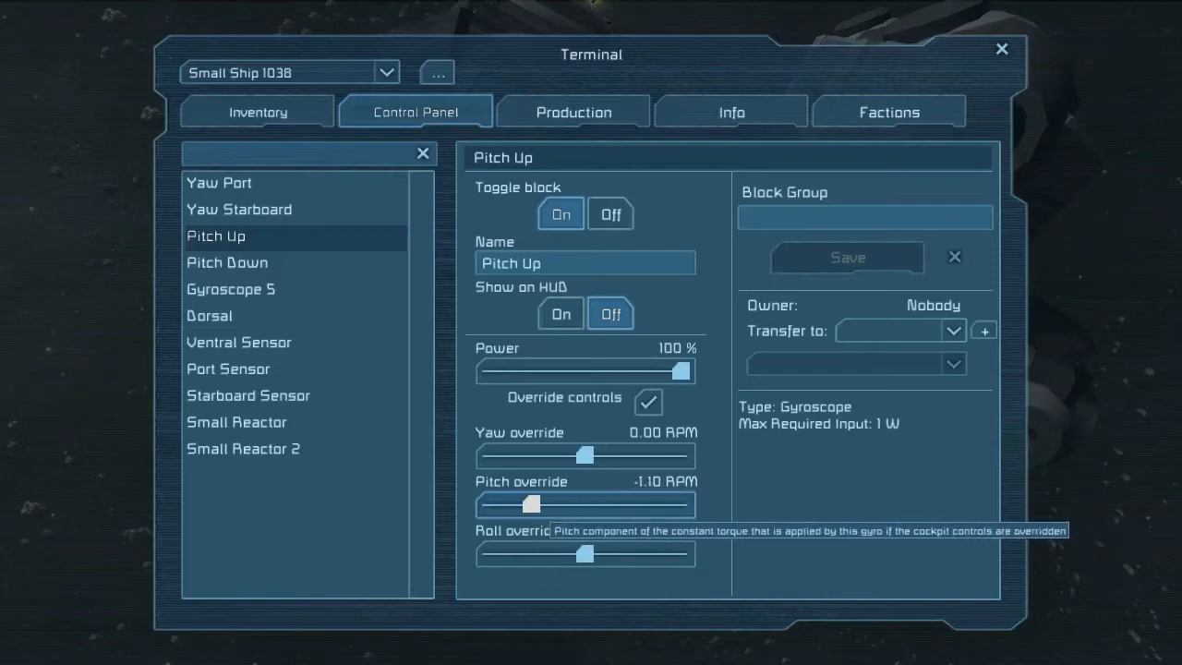
drag(532, 507, 496, 506)
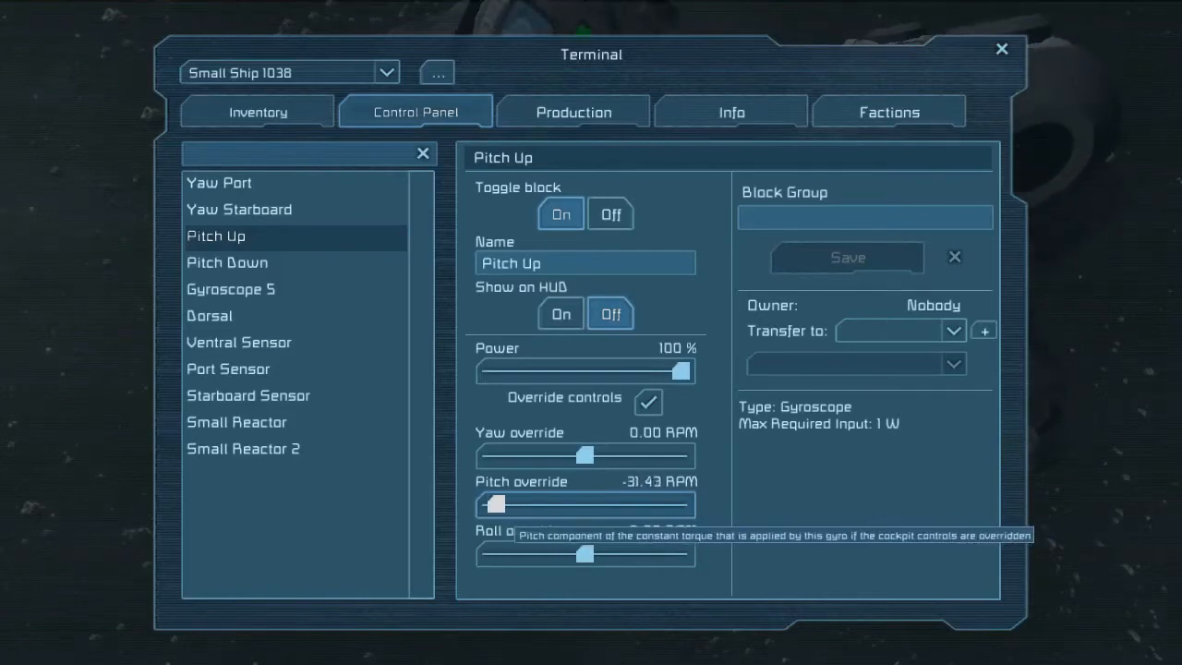
drag(495, 504, 480, 504)
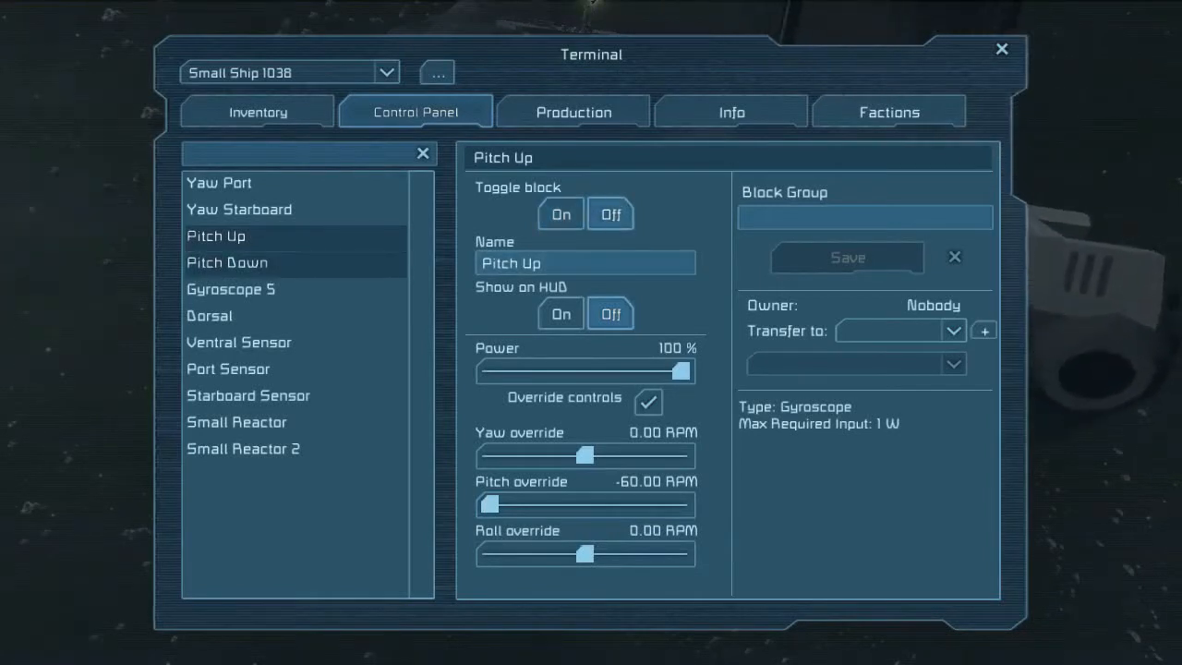
click(228, 263)
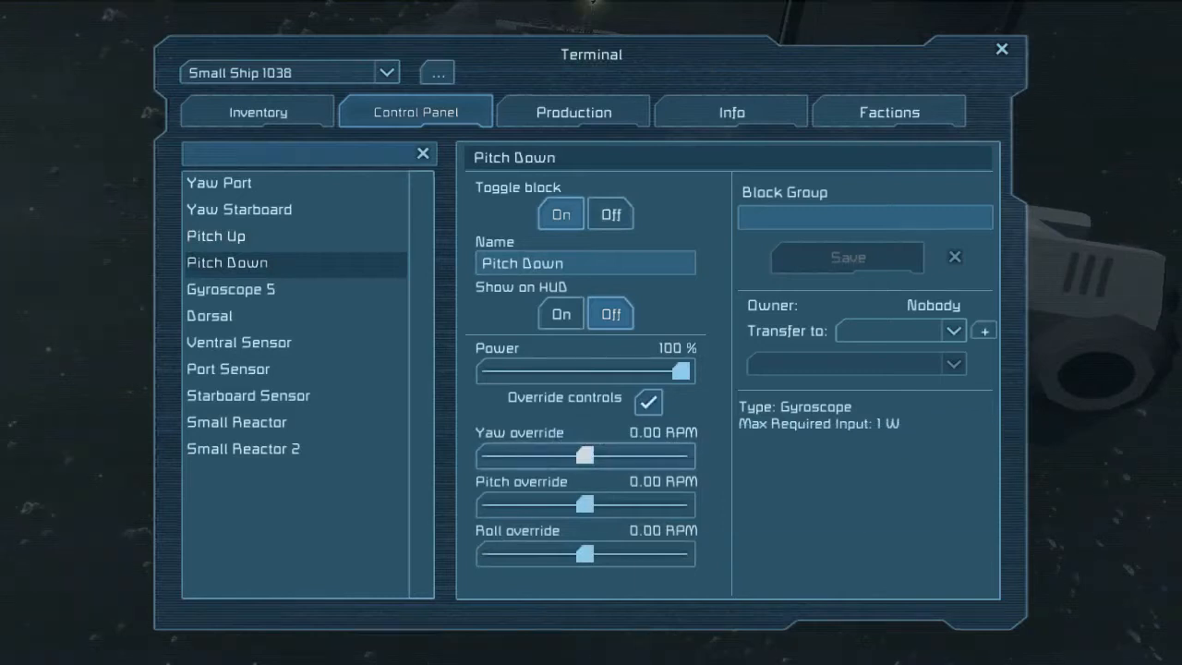
- Set Pitch Down's pitch override to 60 RPM and switch it off
drag(588, 506, 674, 506)
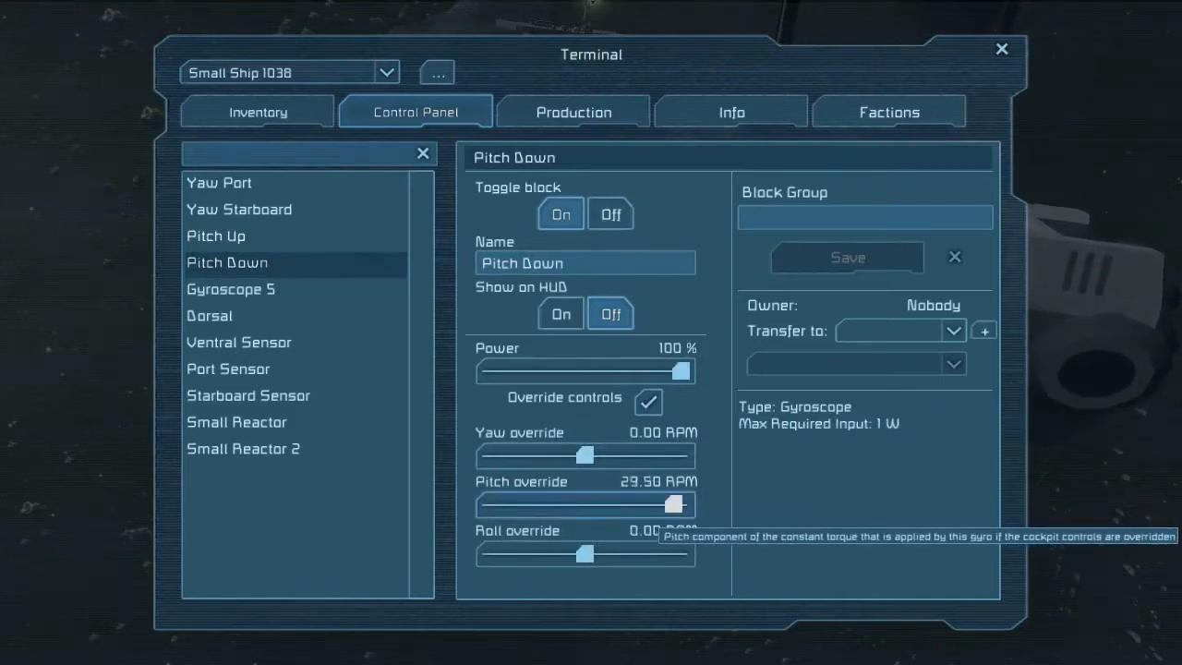
drag(674, 507, 684, 506)
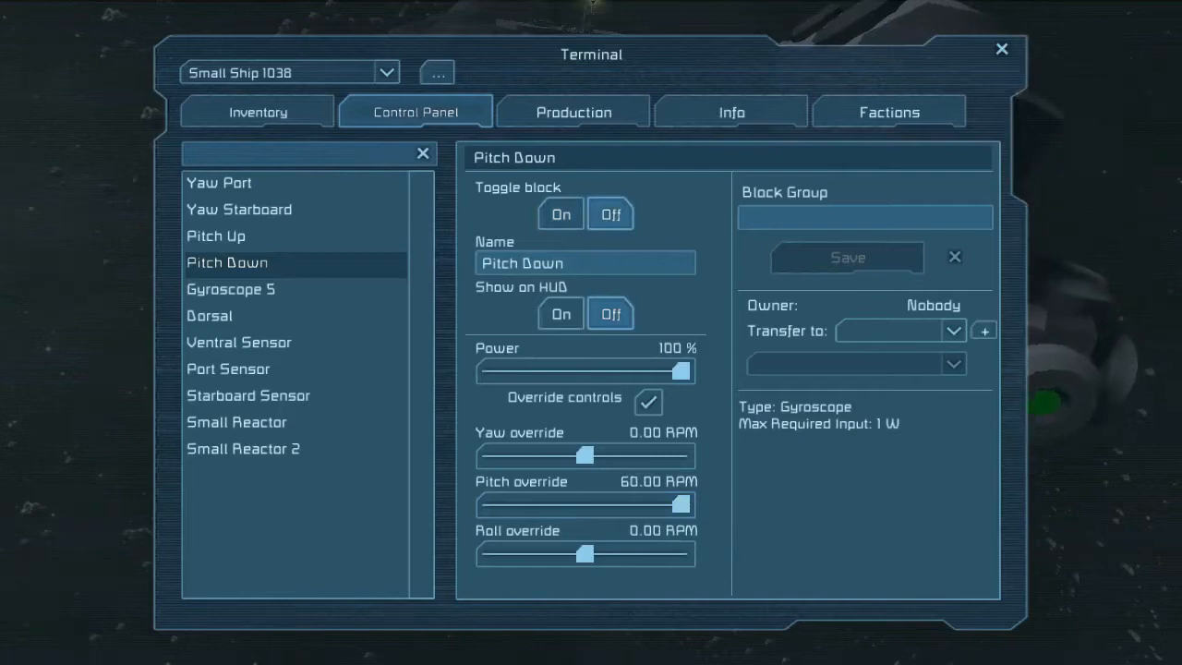
click(229, 288)
text(Braking Gyro)
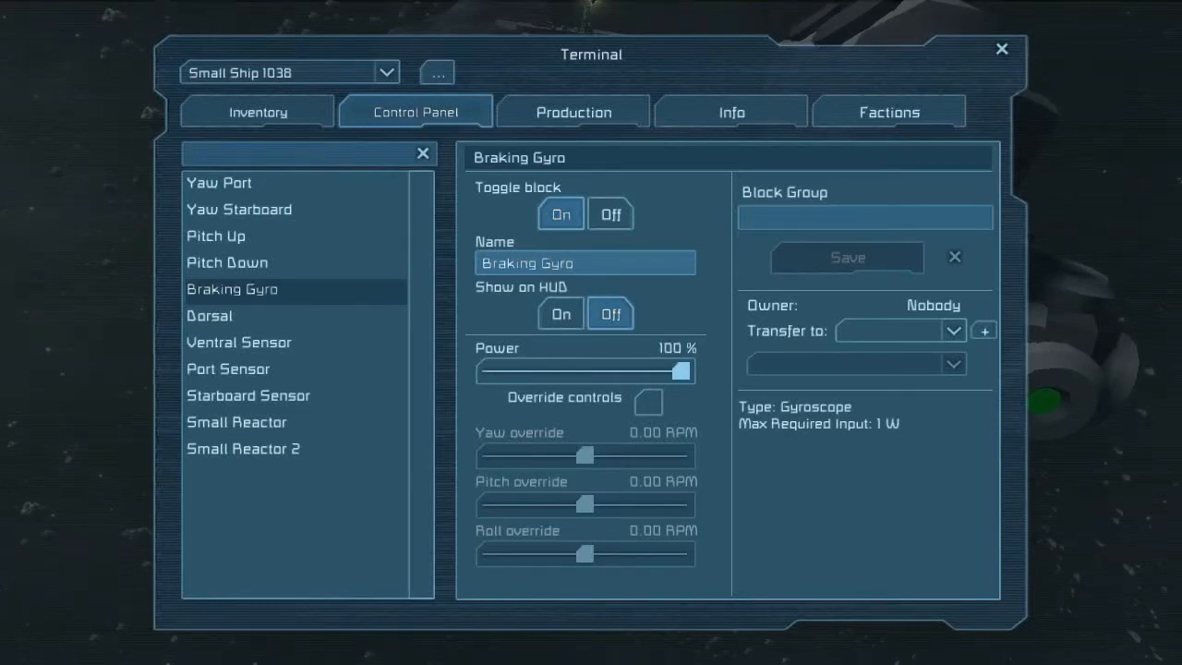
- Rename Gyroscope 5 to Braking Gyro and the top sensor to Dorsal Sensor
click(584, 262)
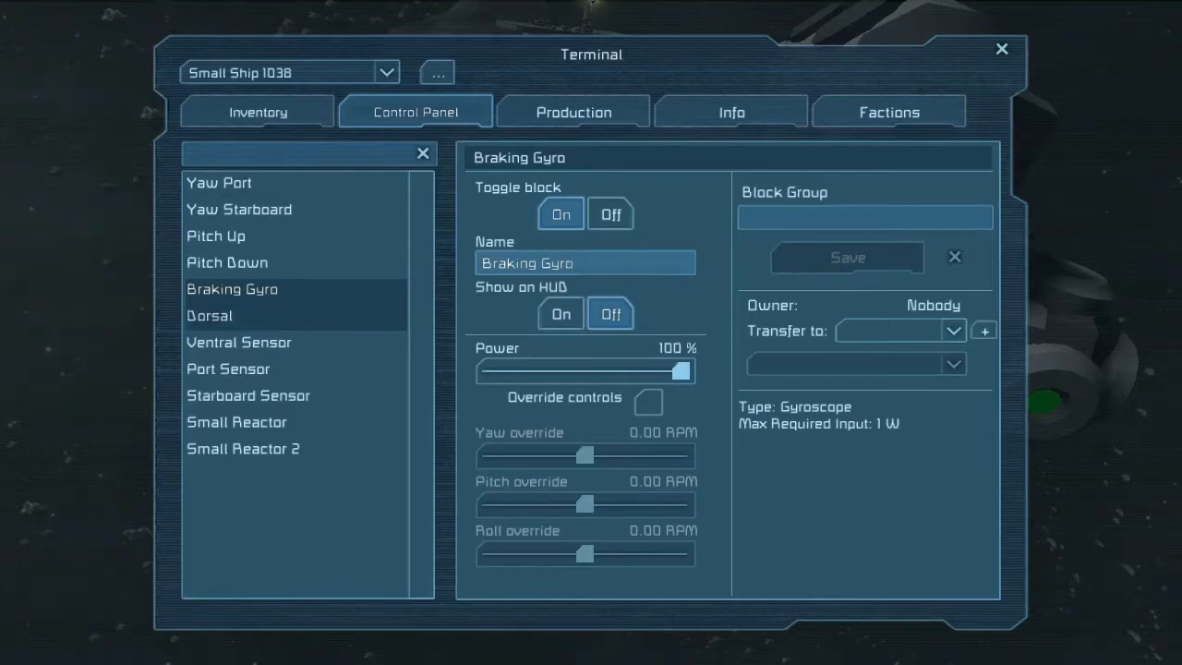
click(211, 314)
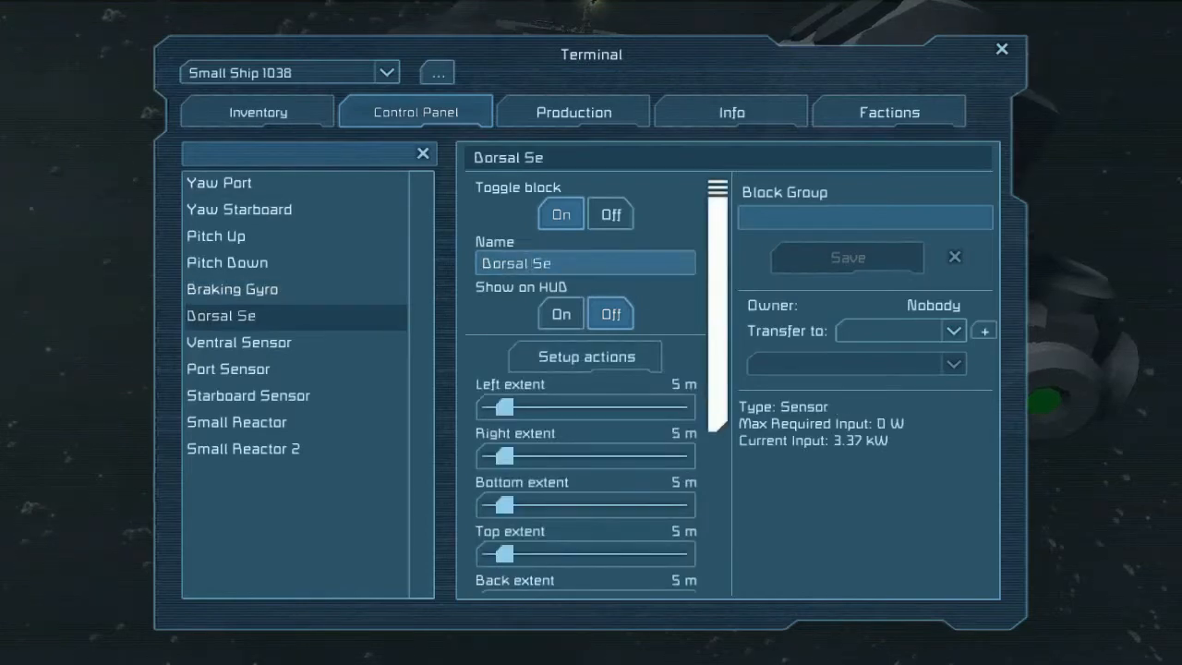
text(nsor)
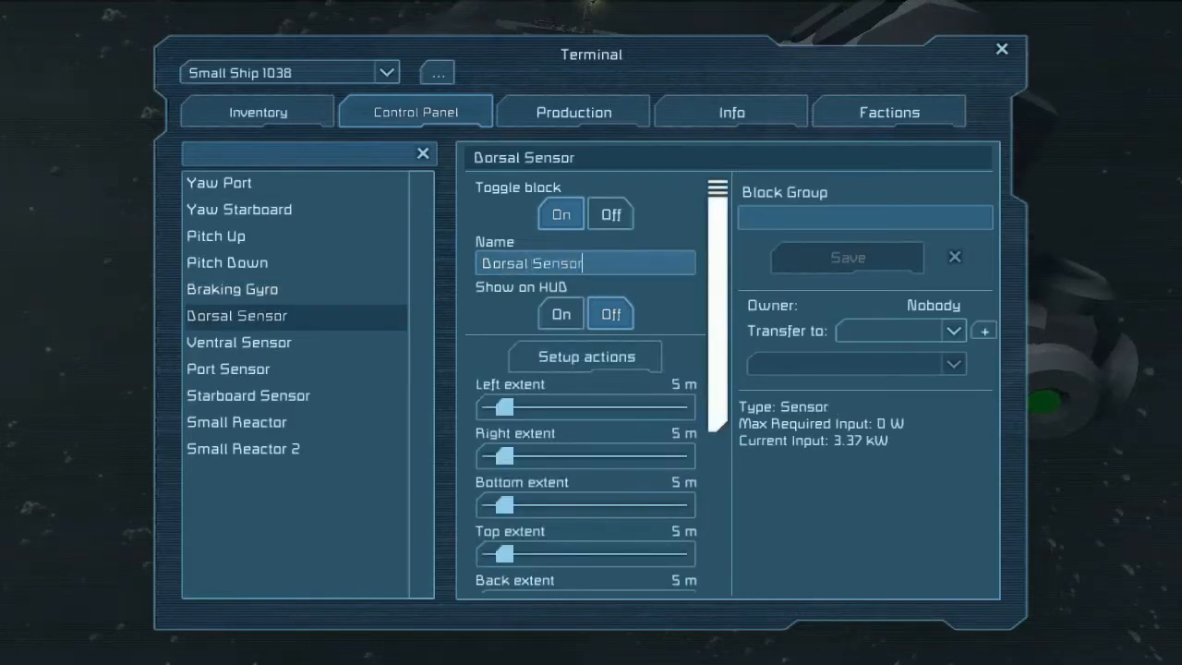
scroll(down, 3)
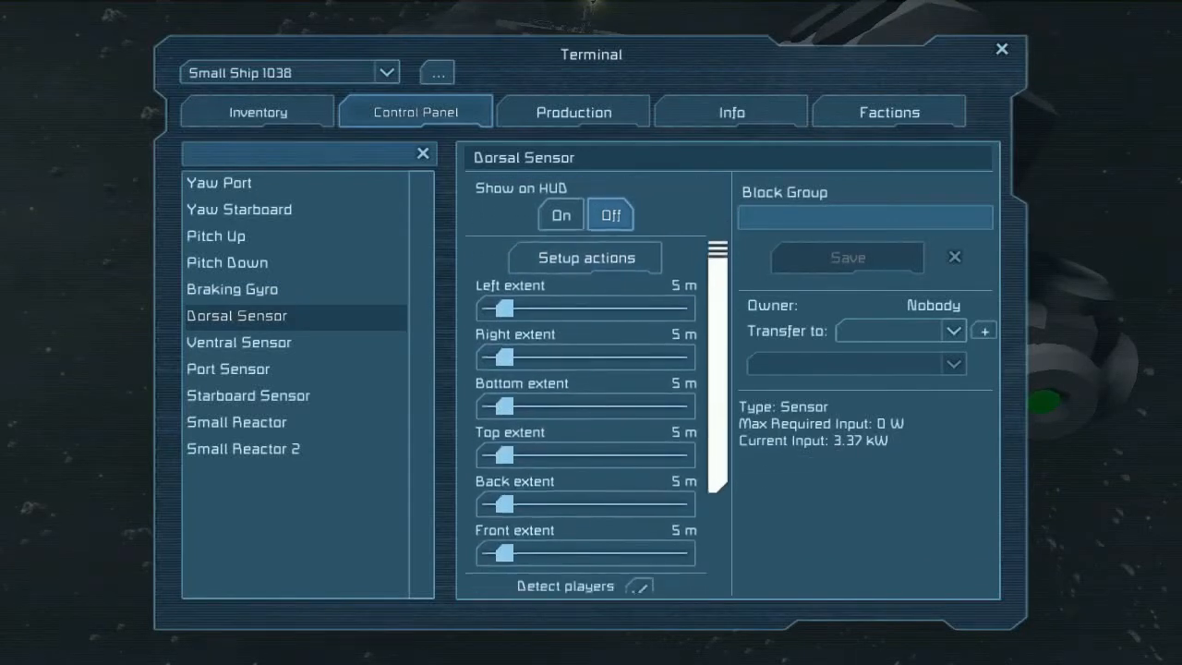
scroll(up, 3)
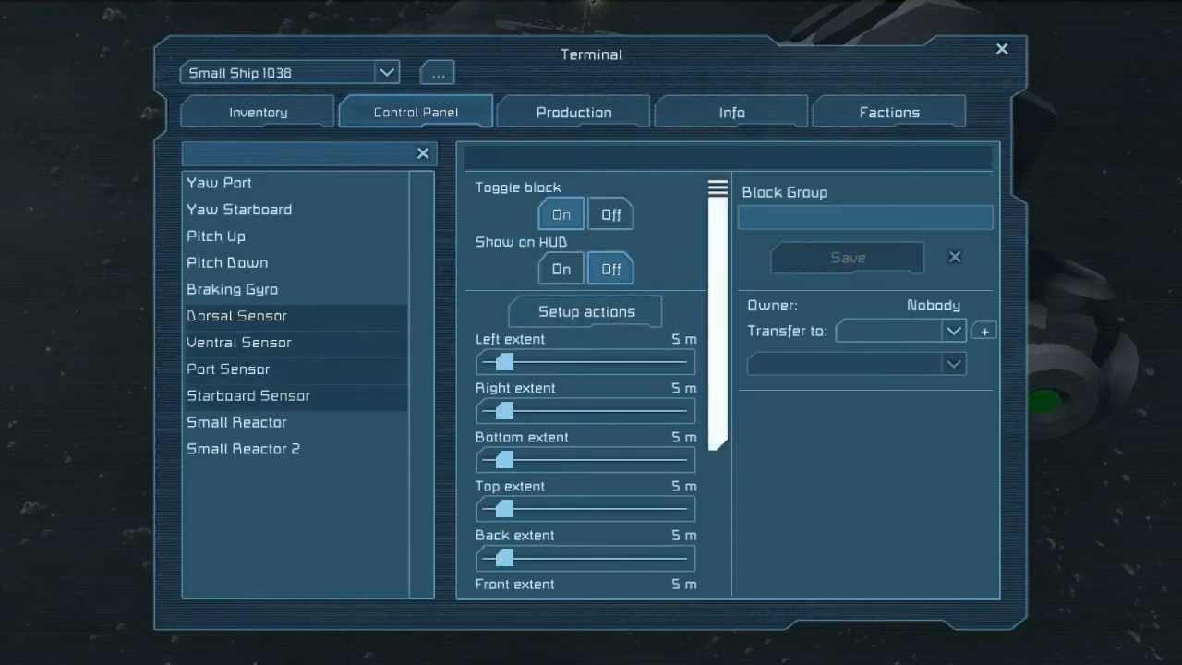
- Save the four selected sensors as the block group 'Sensor Head' and bring up the Dorsal Sensor's settings
text(Sensor Head)
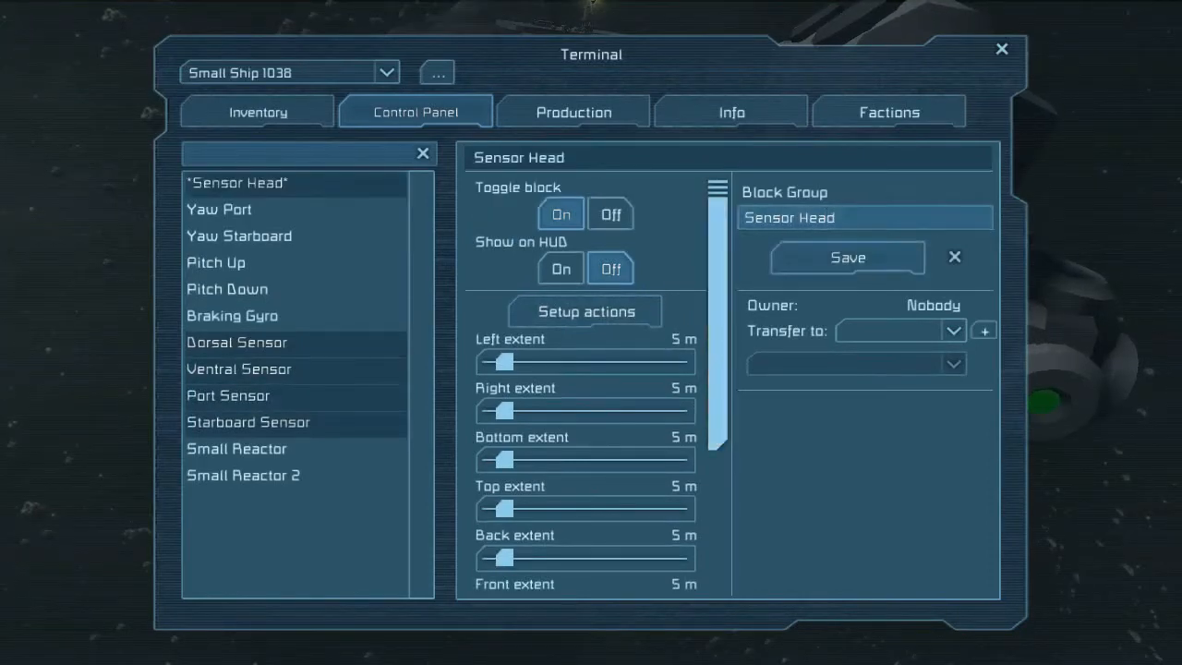
click(237, 342)
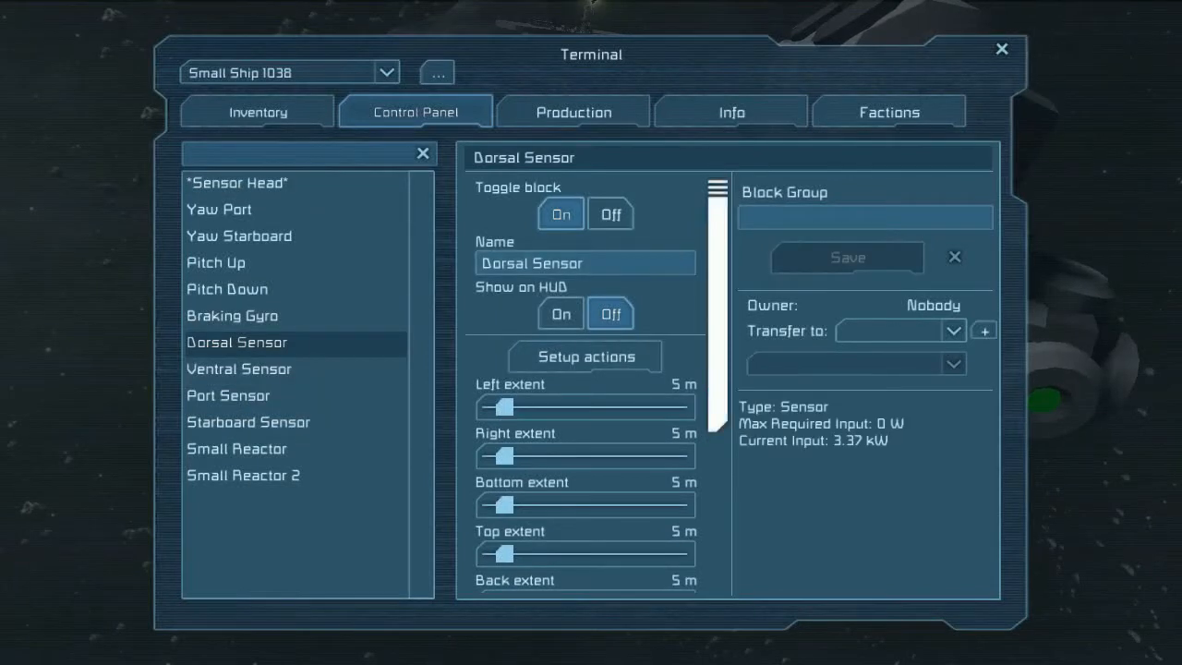
mouse_move(584, 354)
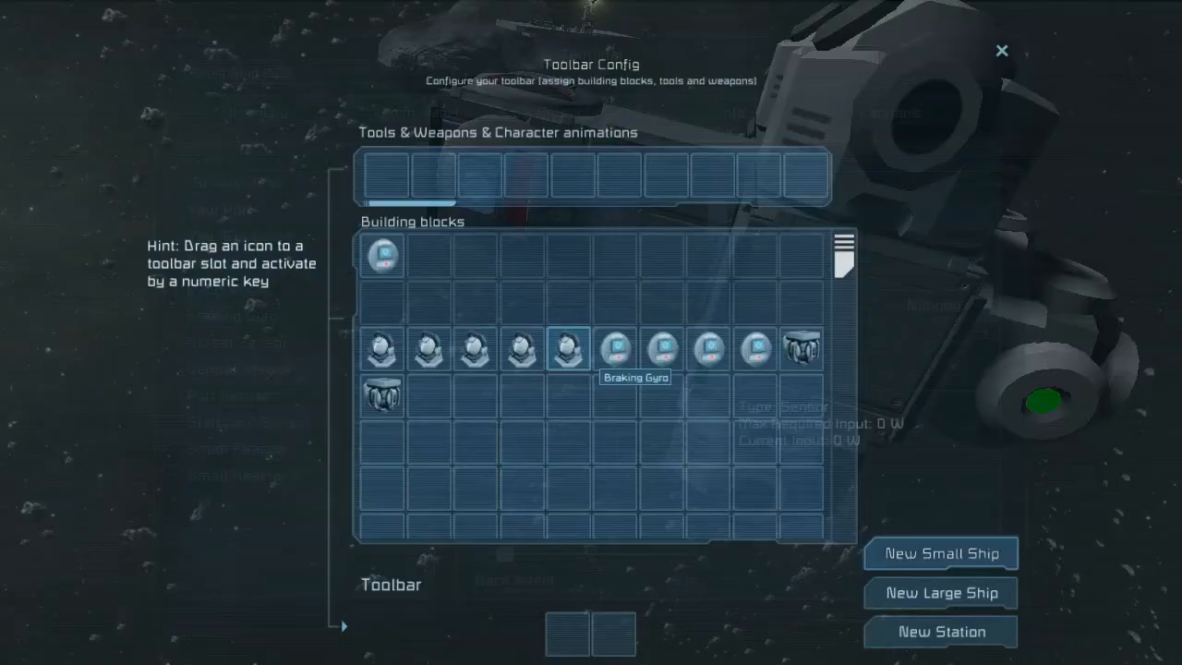
mouse_move(472, 349)
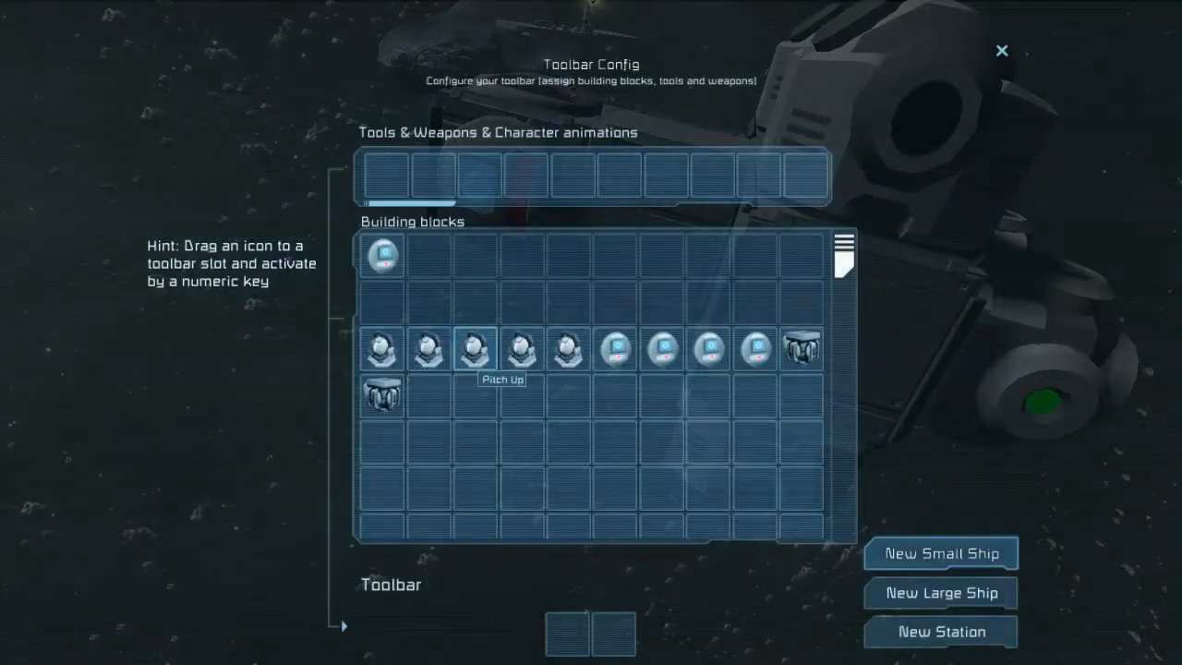
- Assign a gyro action to the Dorsal Sensor's detection toolbar via the Pitch Up and Pitch Down gyro icons
right_click(569, 349)
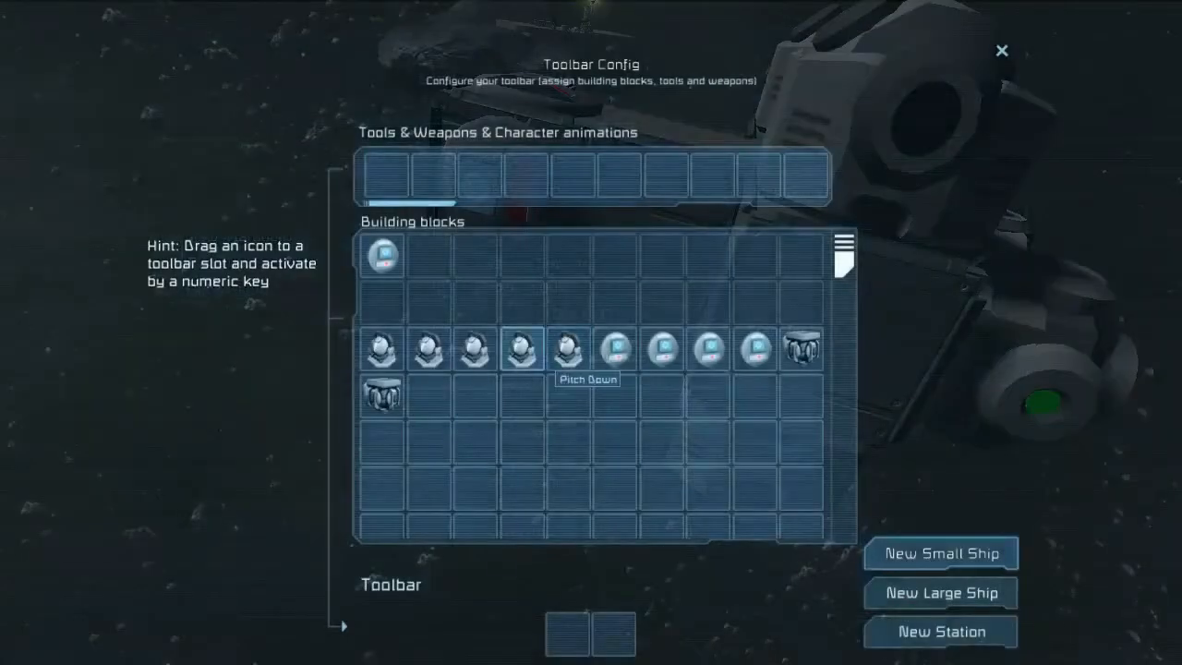
right_click(569, 351)
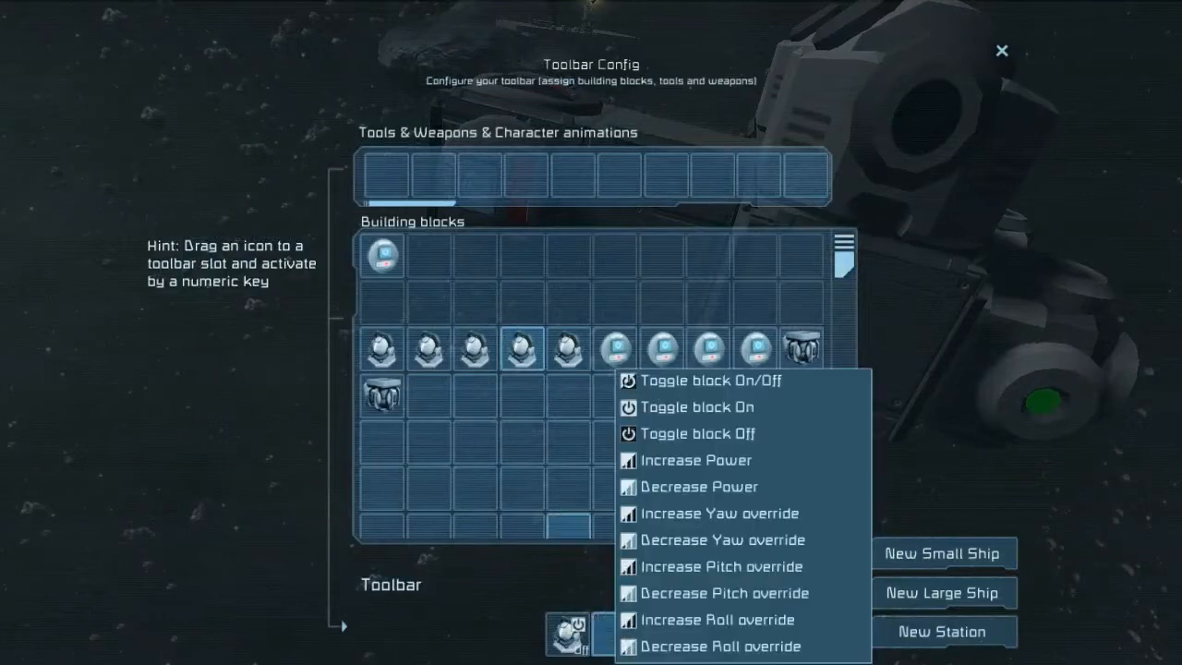
click(699, 433)
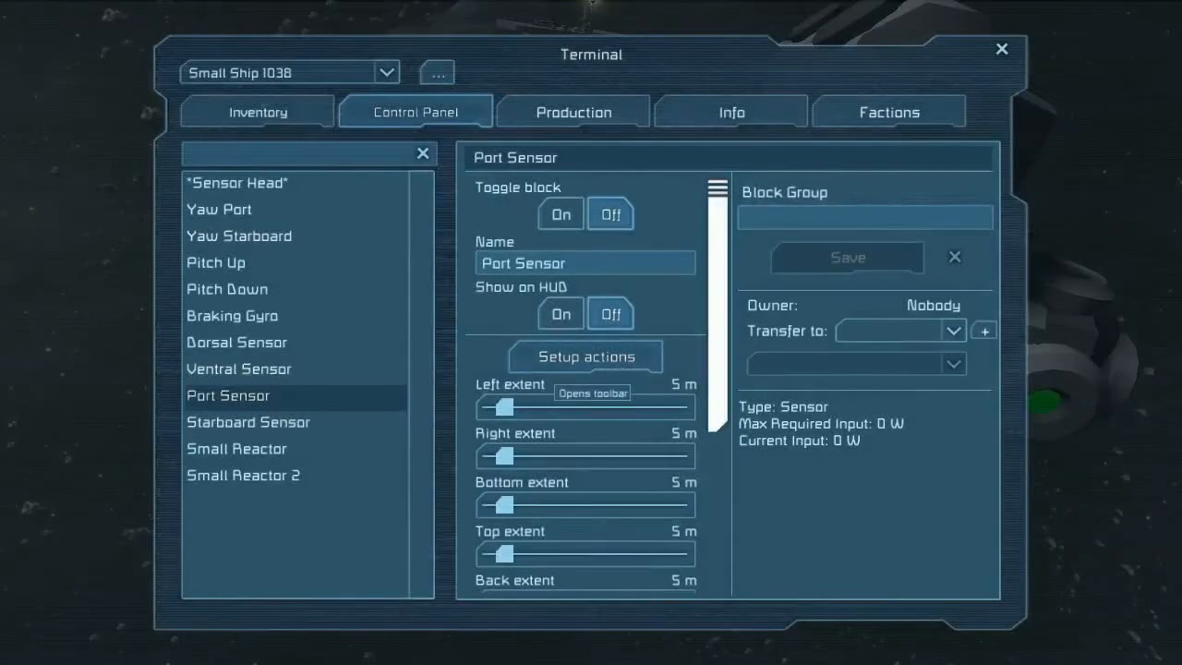
- Select the Sensor Head group and toggle its blocks Off before closing the terminal
click(584, 357)
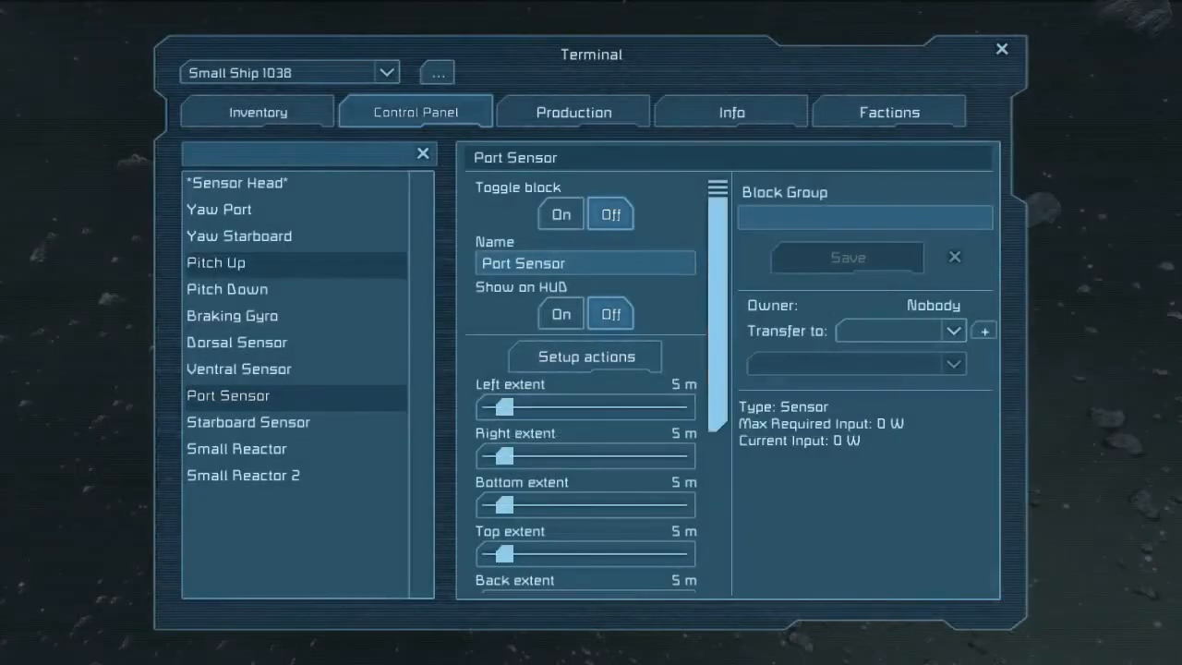
click(236, 183)
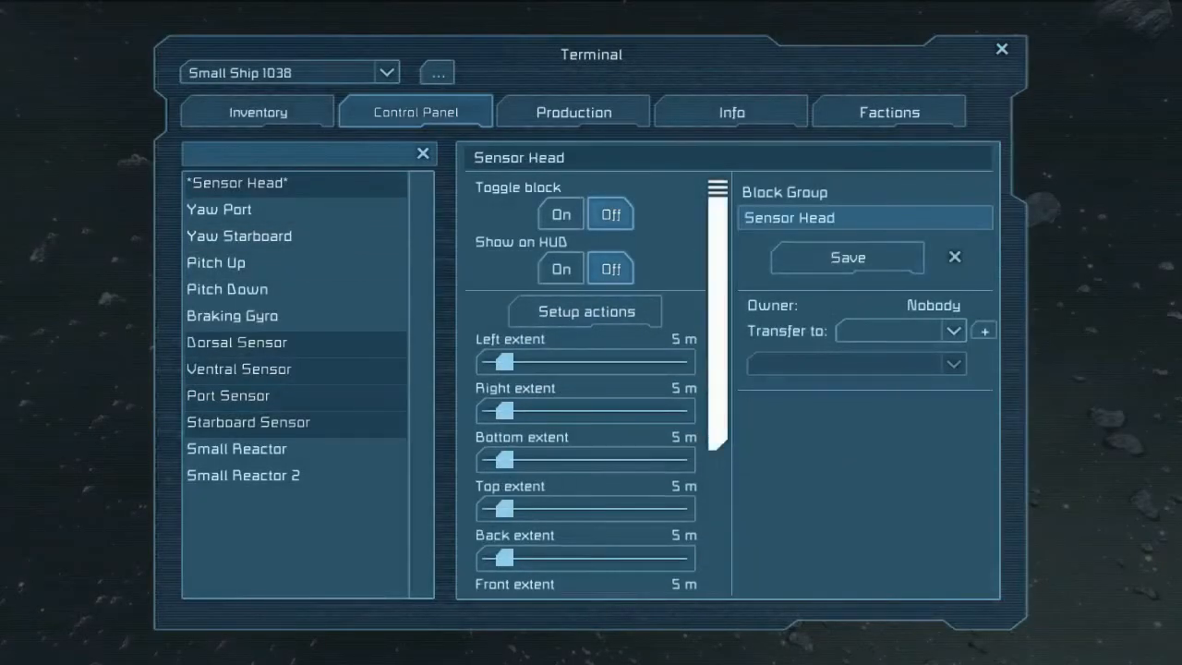
click(237, 342)
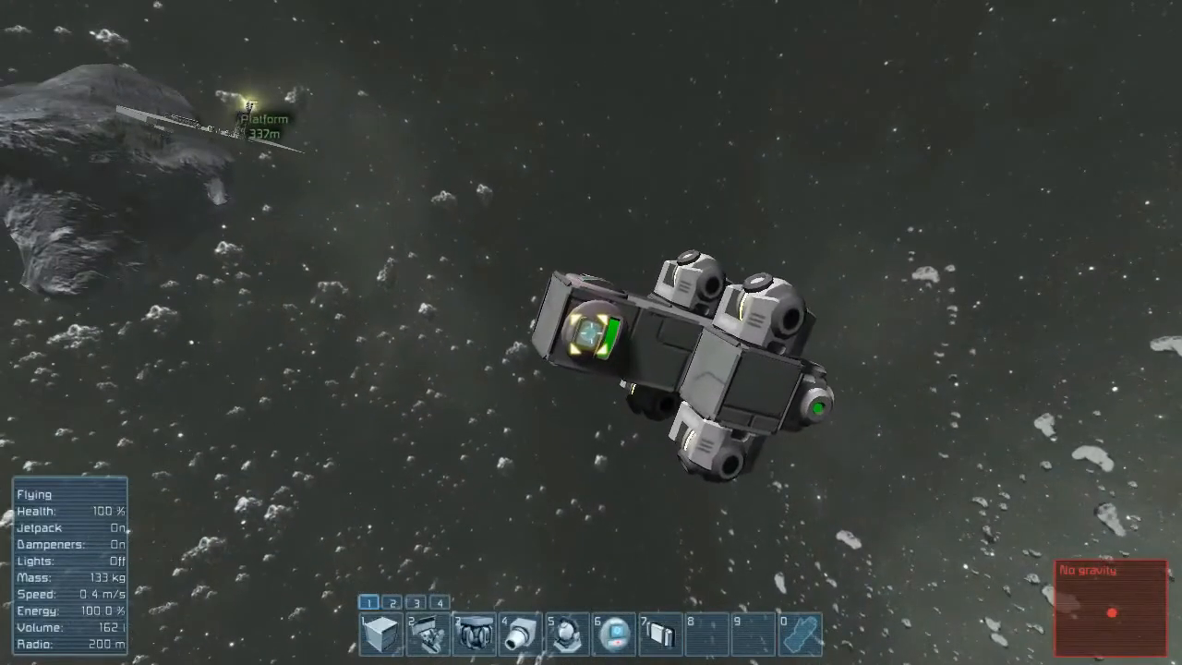
- Set the Sensor Head group's left, top and front extents to 50 m, back to 1 m, and close the terminal
key(K)
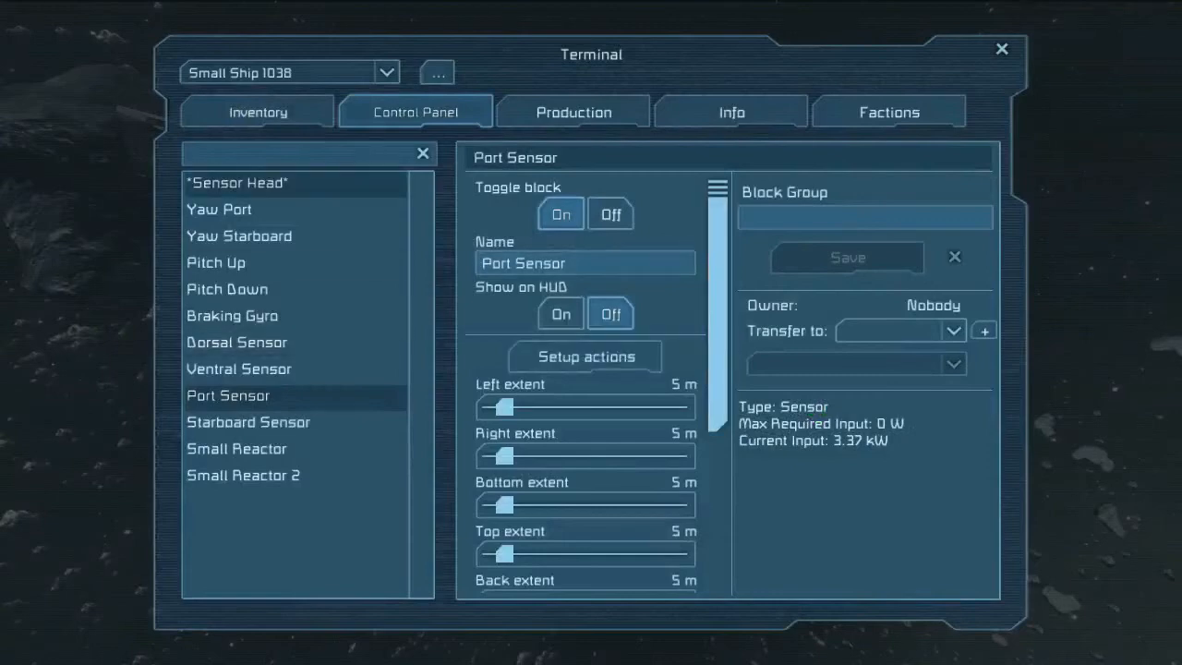
click(236, 342)
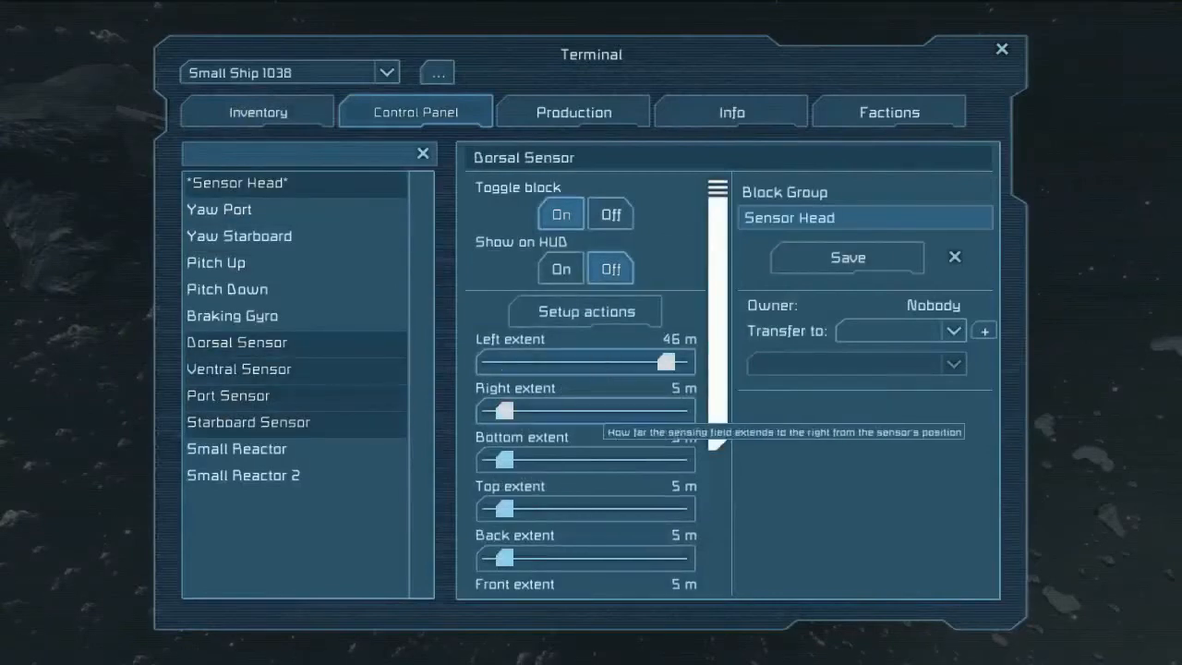
drag(489, 410, 601, 410)
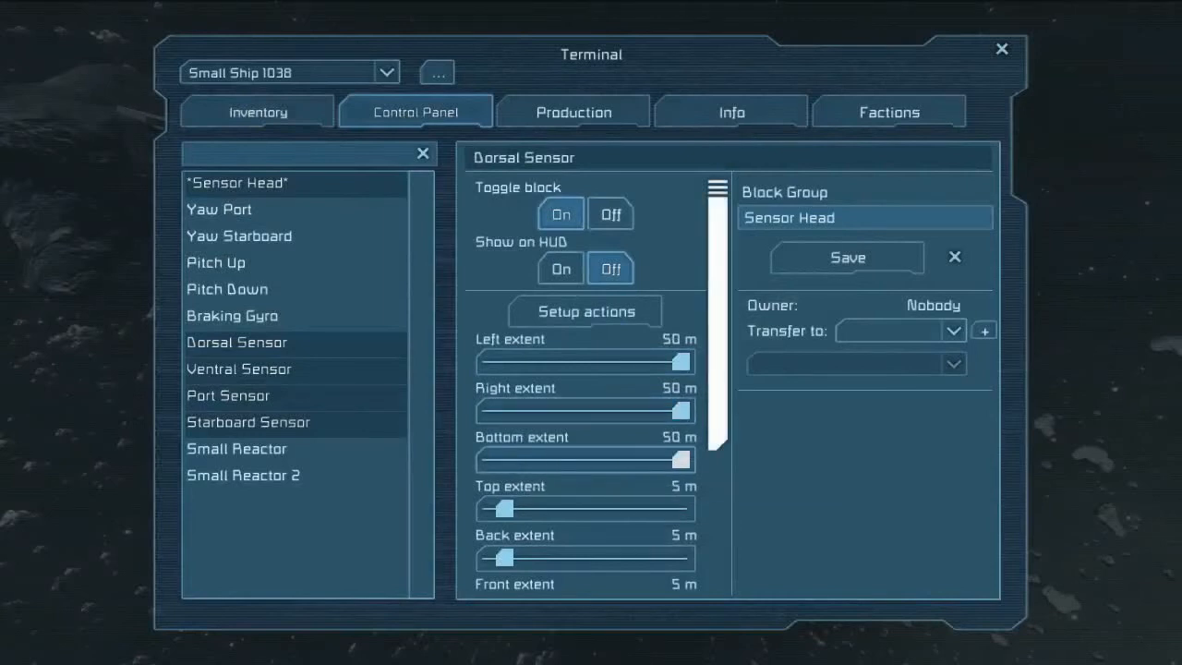
drag(503, 510, 680, 510)
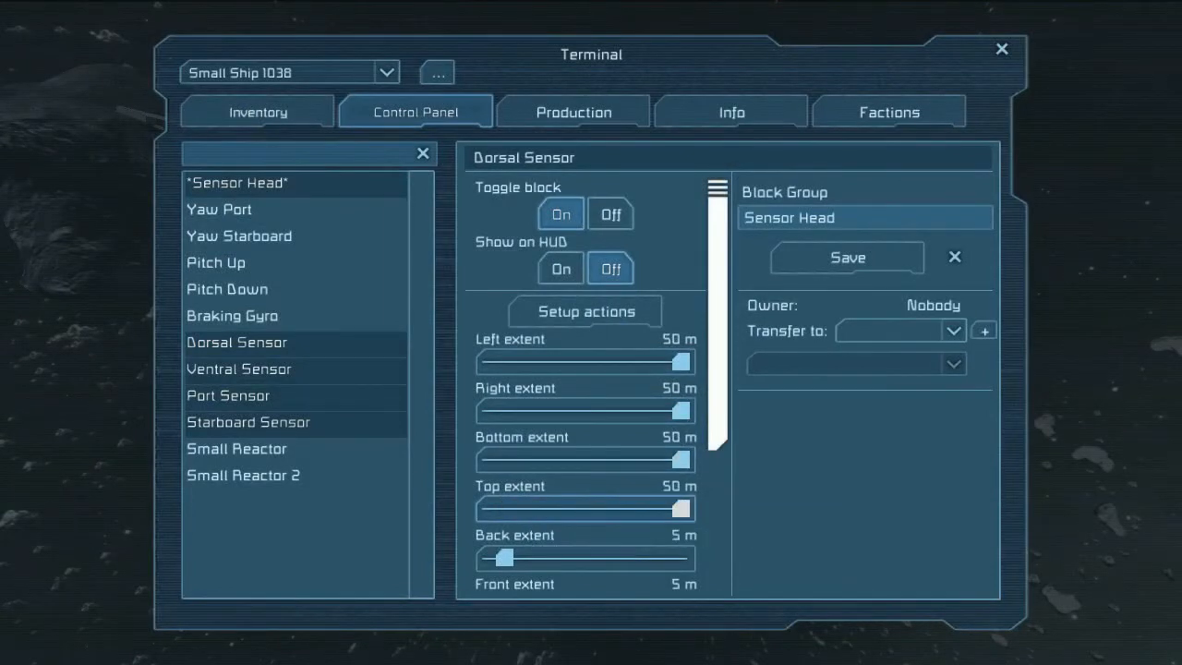
scroll(down, 3)
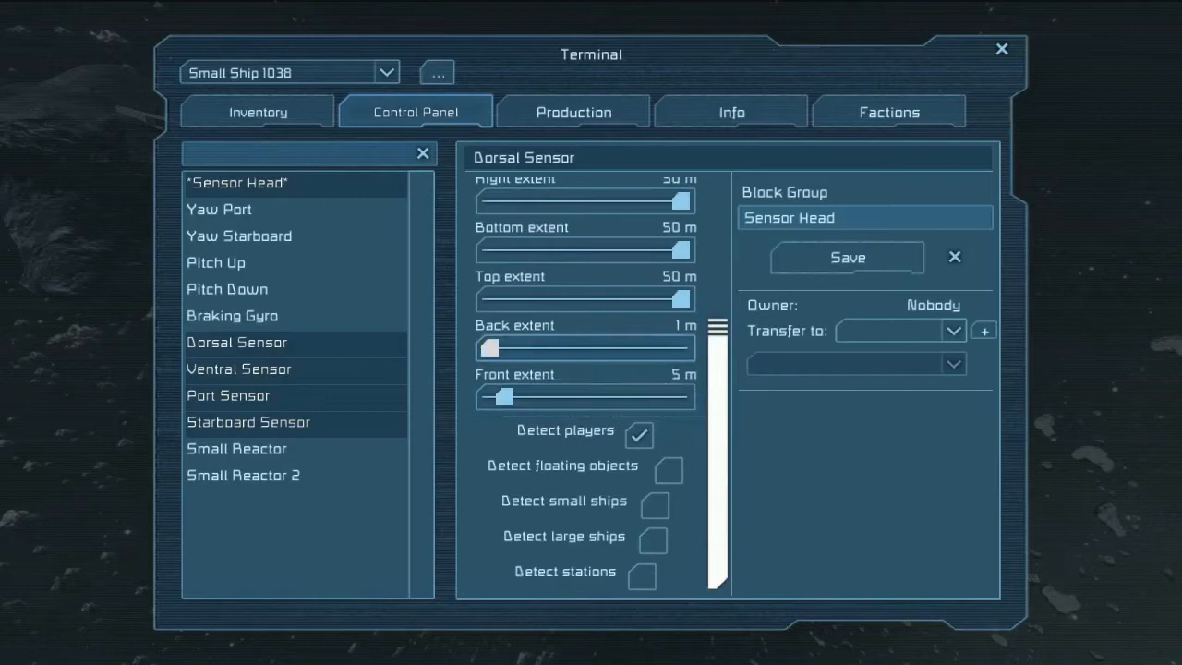
drag(503, 397, 682, 397)
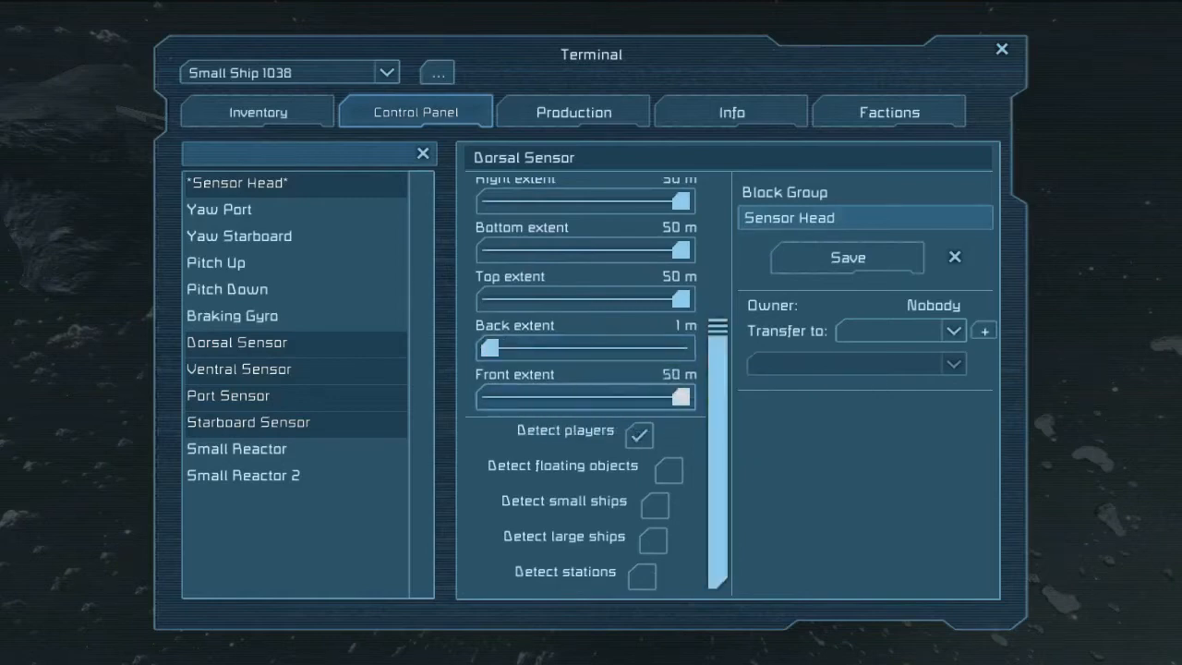
key(Escape)
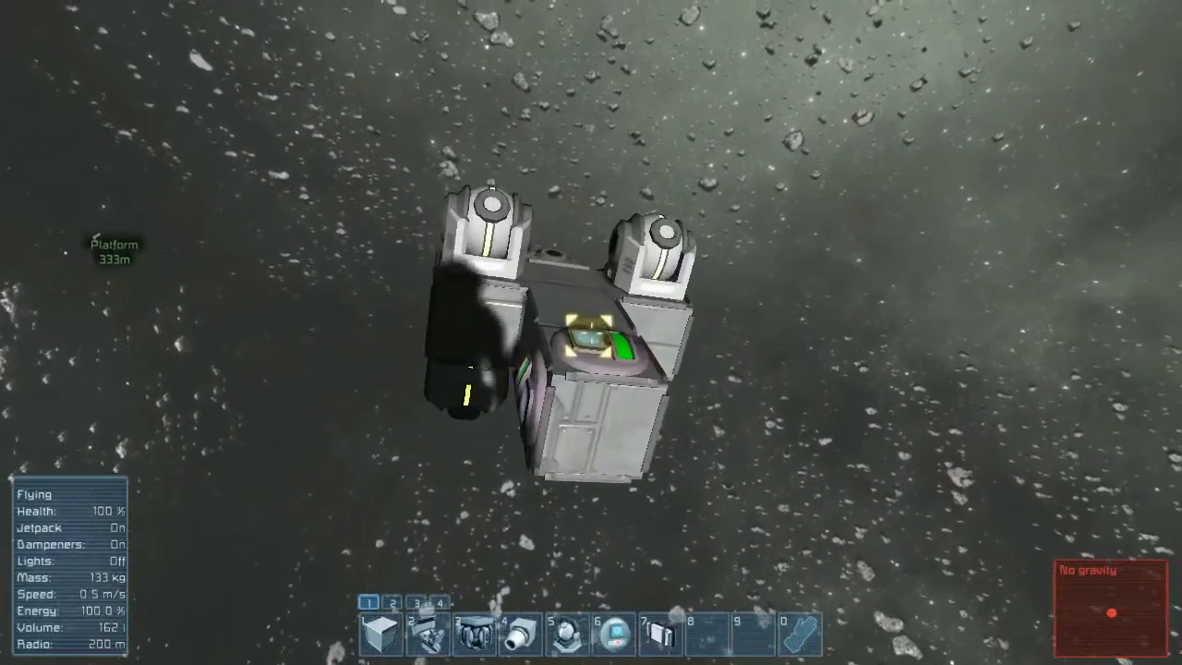
- Review the Sensor Head group in the terminal, then fit a nose sensor and small thrusters to the drone
key(K)
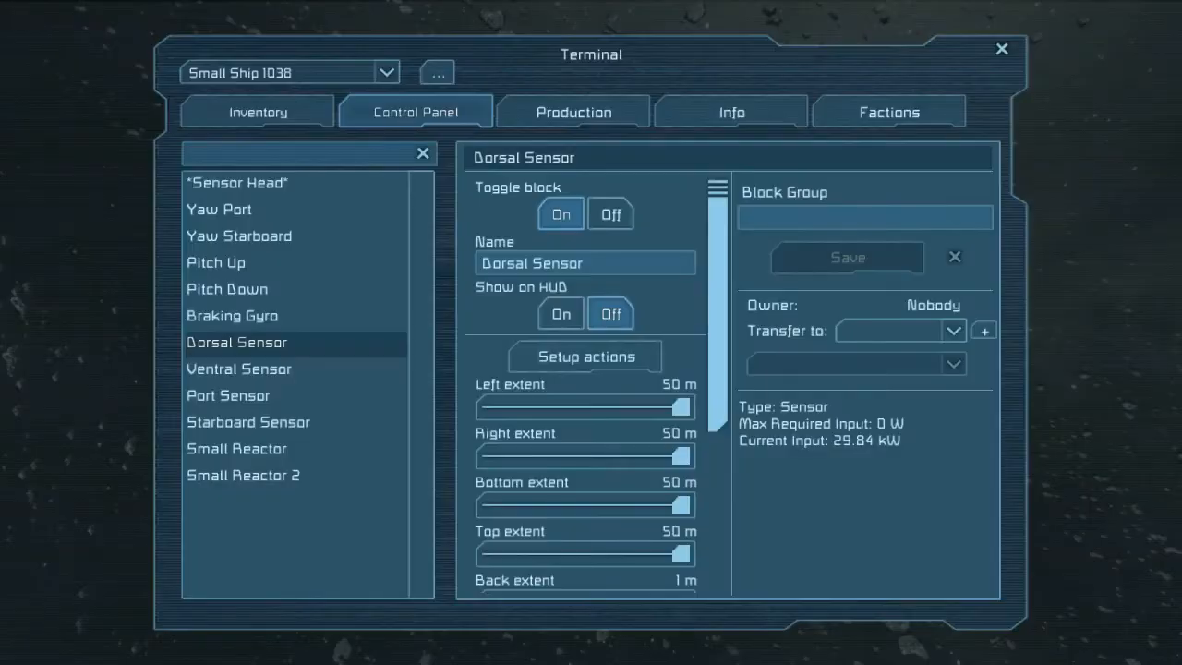
click(237, 183)
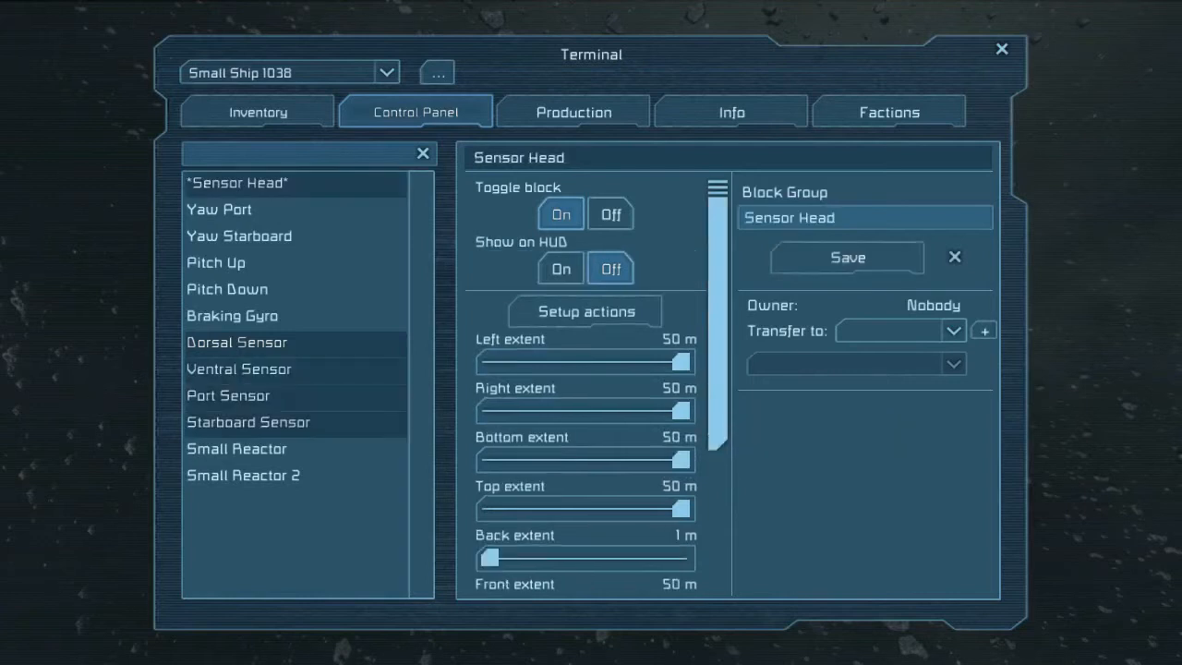
click(236, 342)
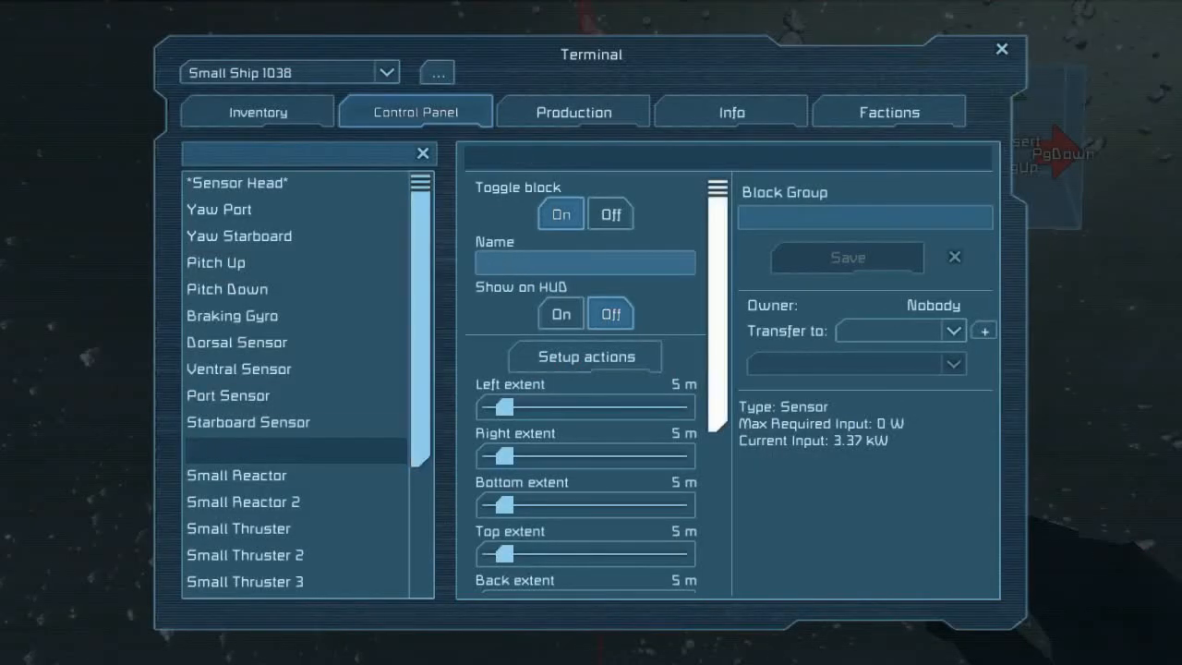
- Name the new sensor 'Nose Sensor', switch it off and save it into the Sensor Head group
text(NB)
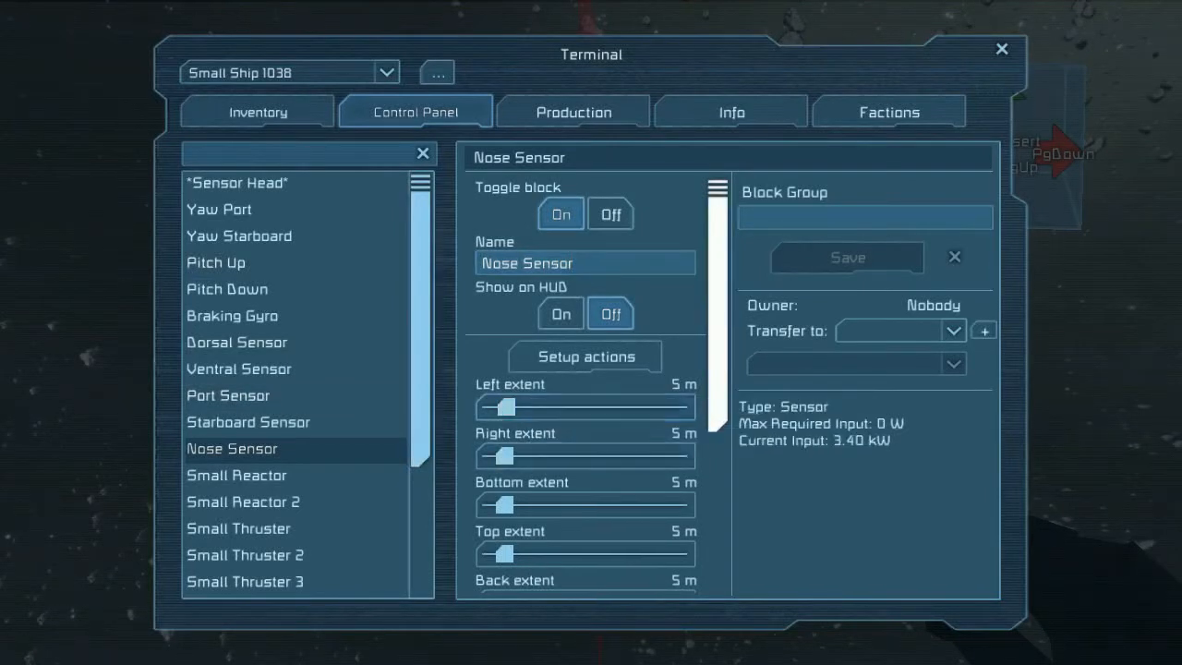
scroll(down, 3)
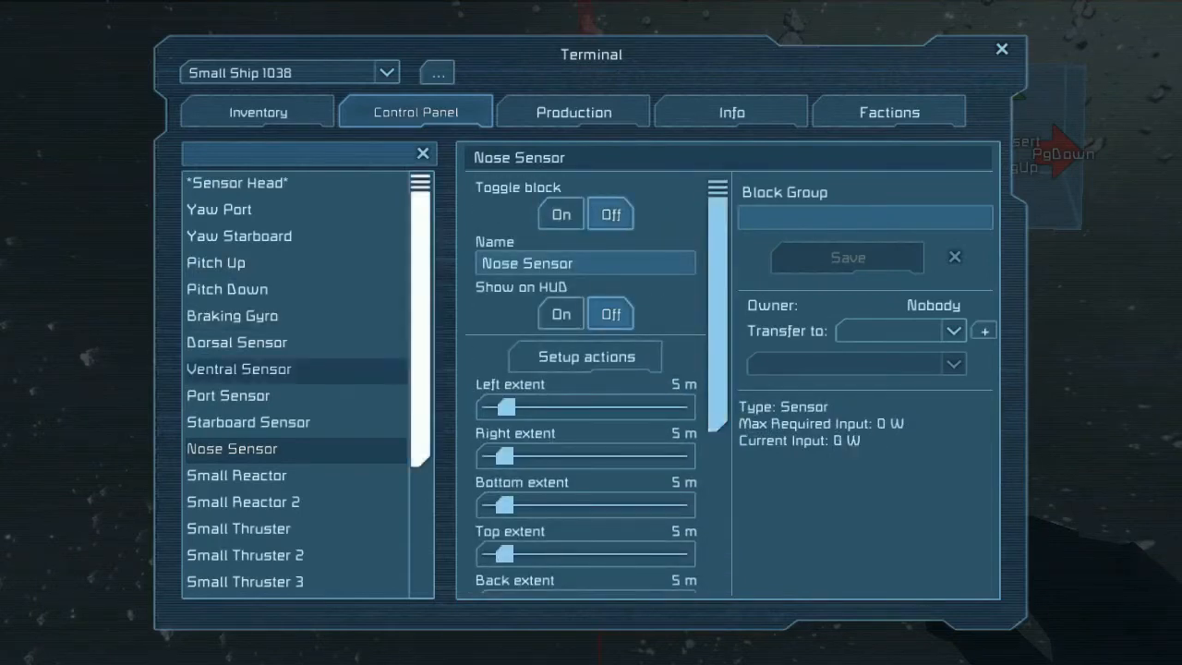
click(236, 183)
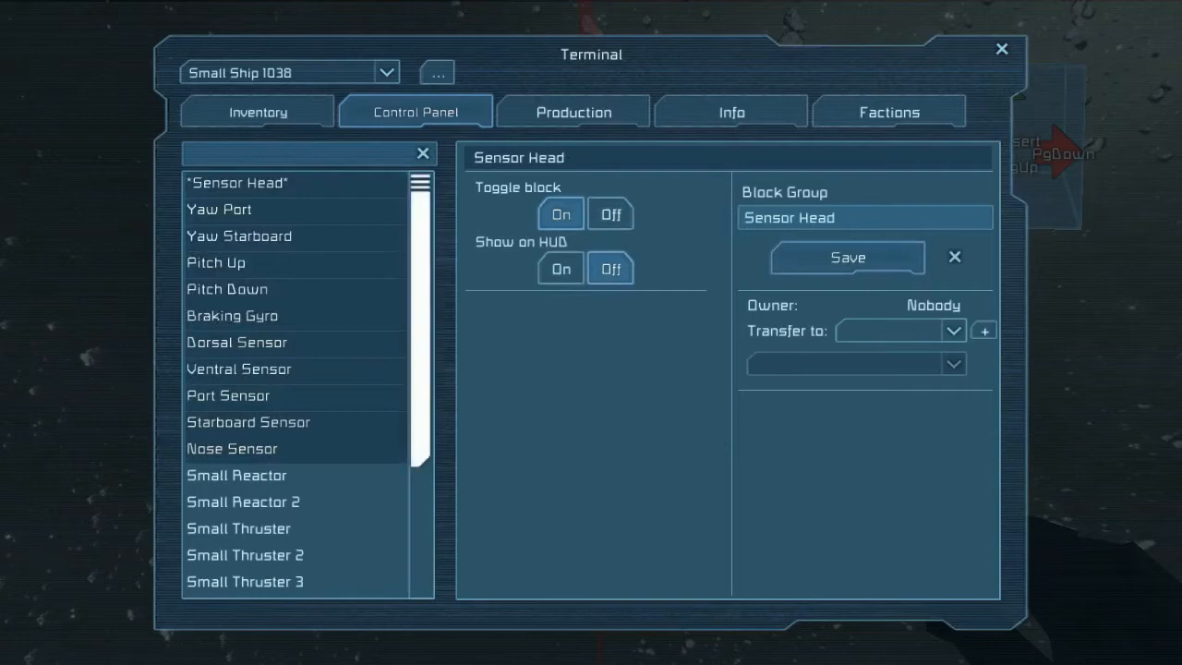
click(236, 341)
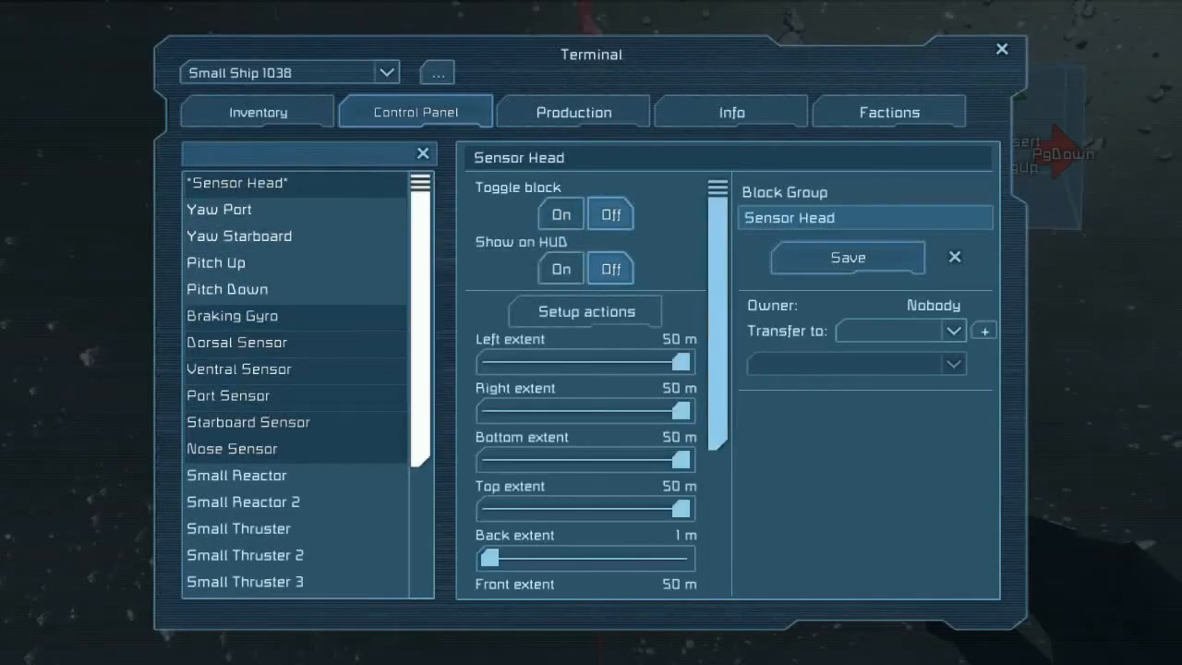
- Check the Nose Sensor's settings and move on to a small thruster
click(236, 342)
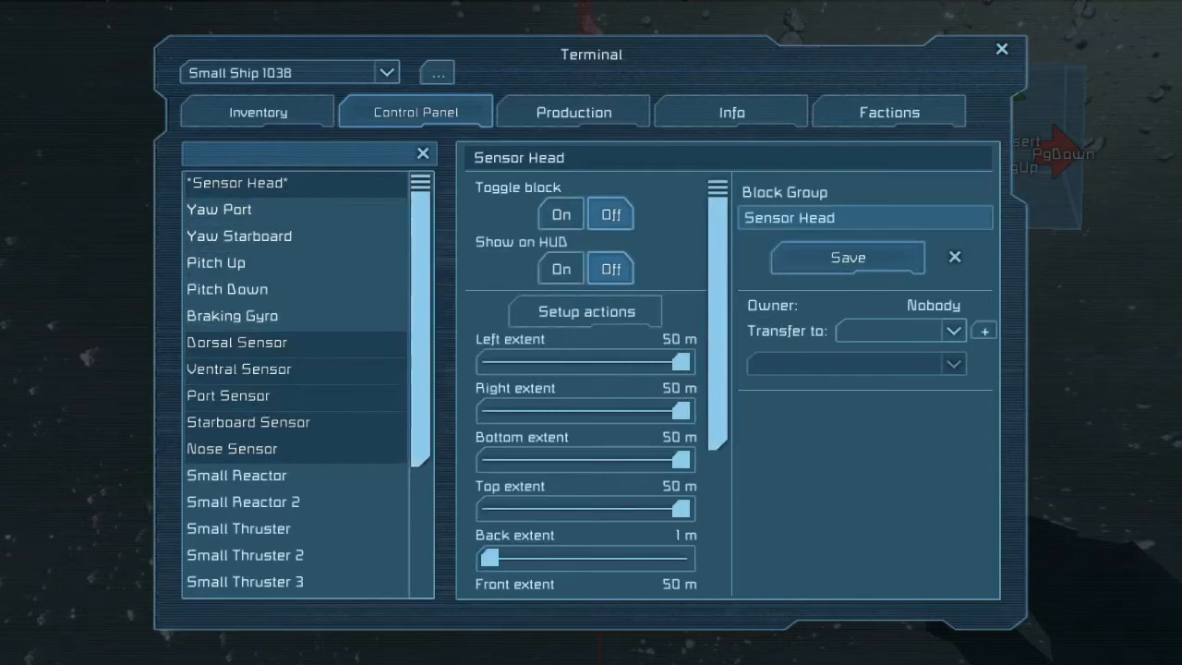
click(233, 449)
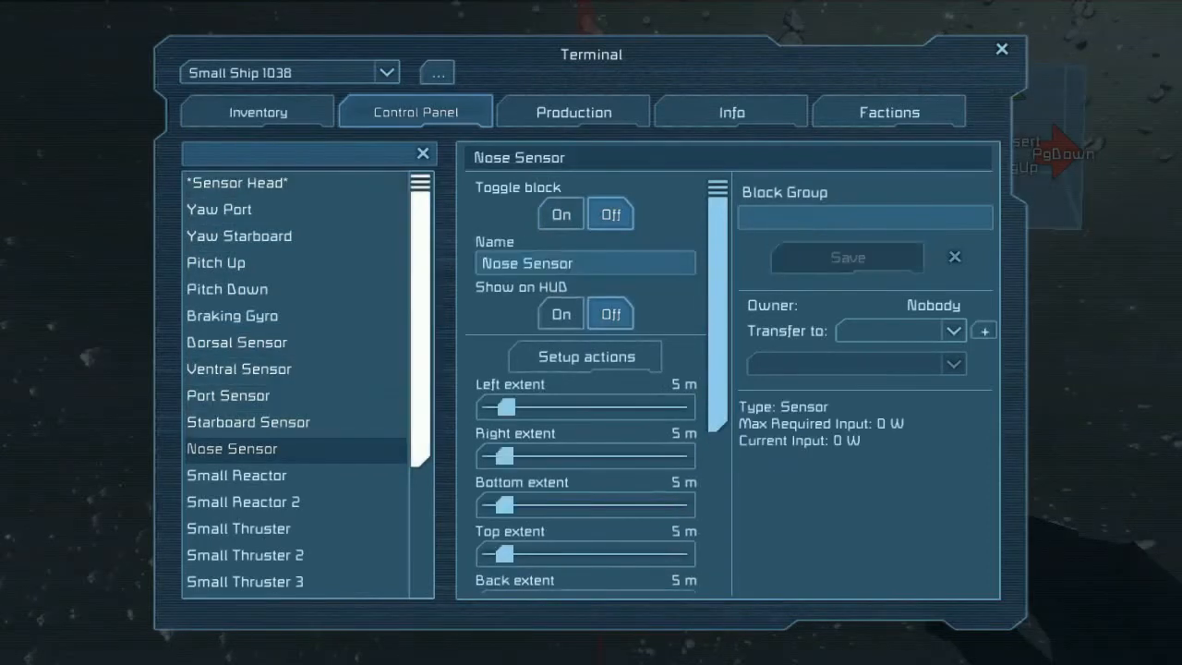
scroll(down, 3)
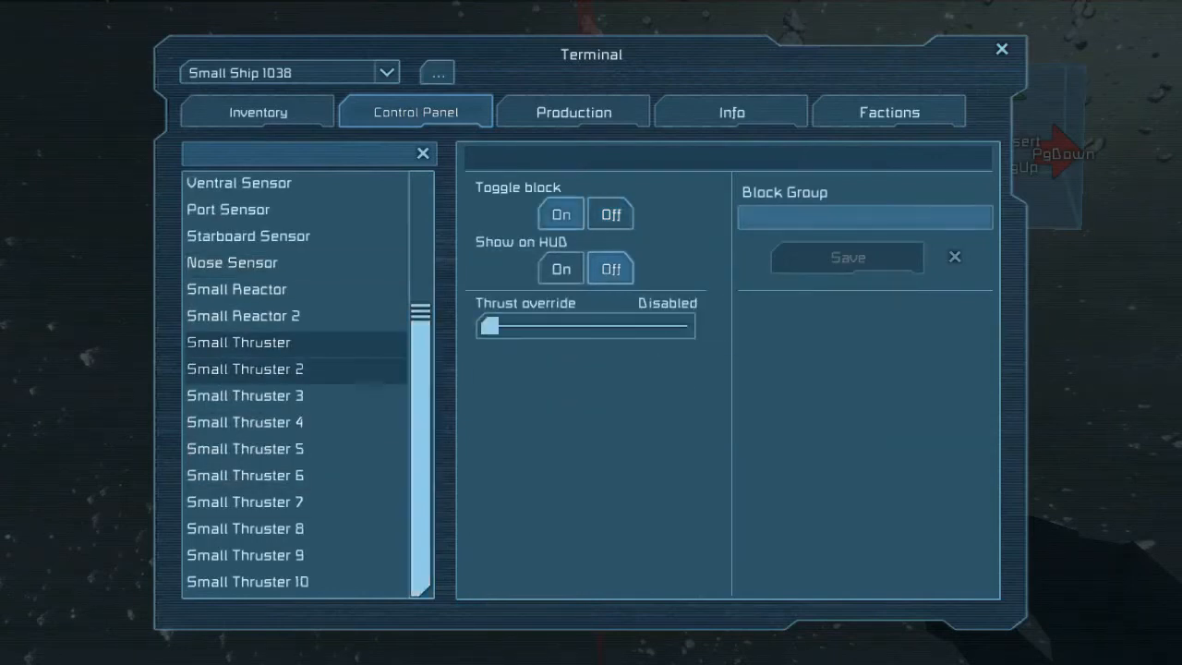
- Group the two small thrusters as 'Forward Thrust' with thrust override at the full 12.0 kN and save
text(Forward)
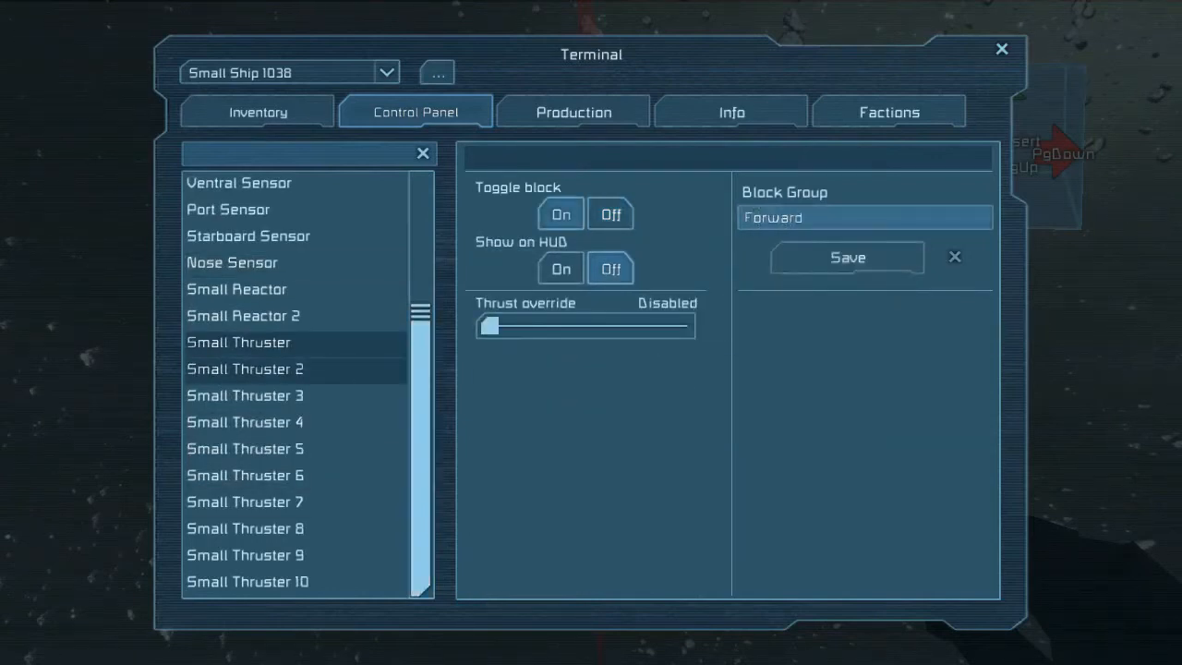
text(Thrust)
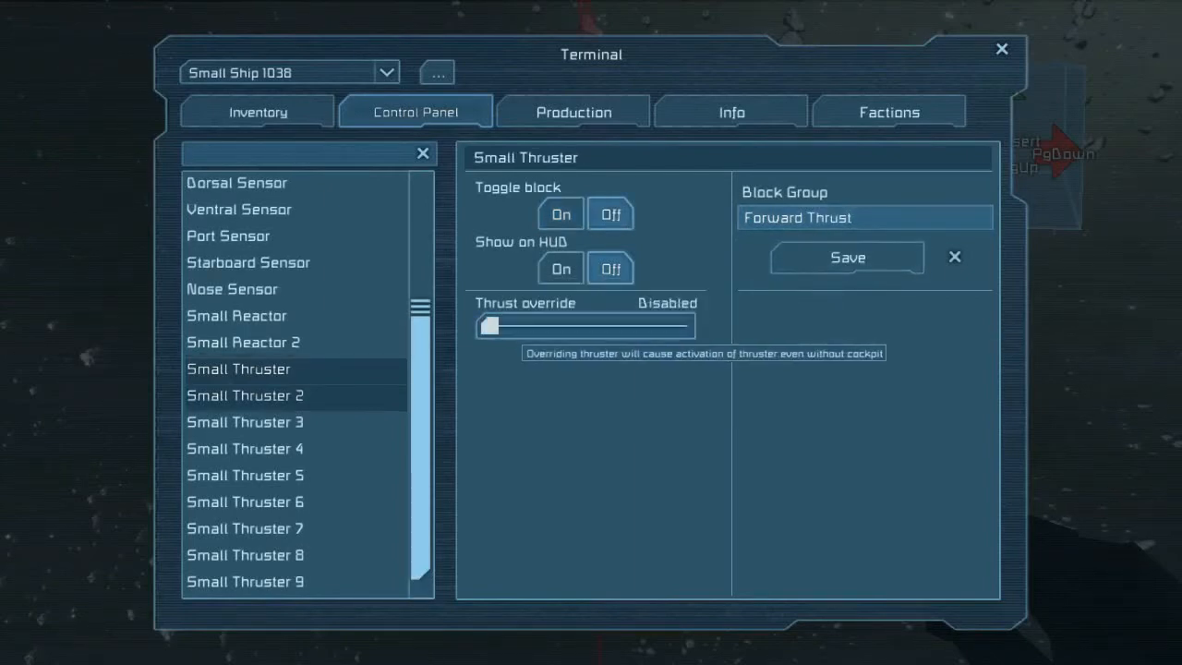
drag(488, 325, 682, 326)
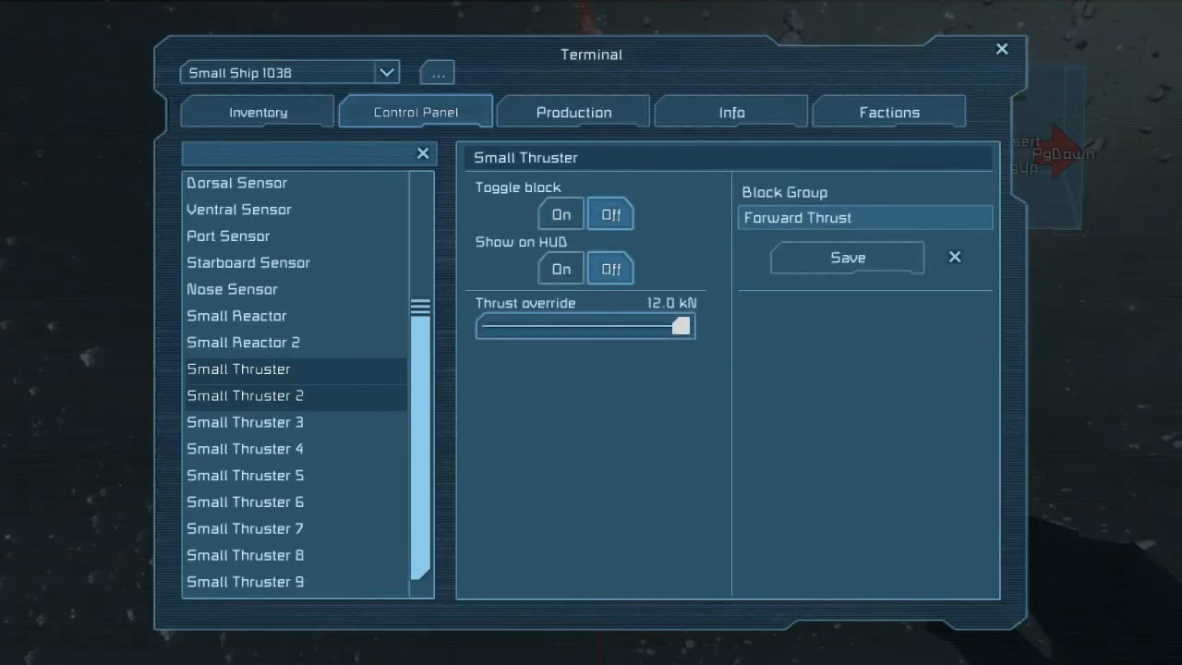
scroll(up, 3)
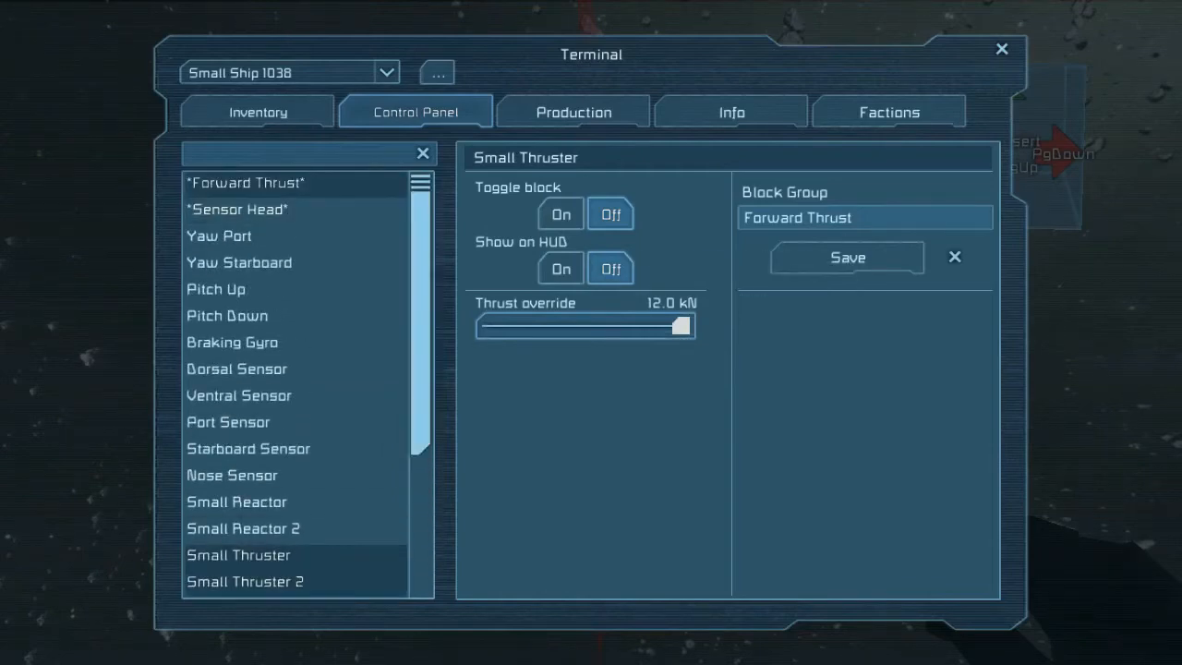
click(233, 475)
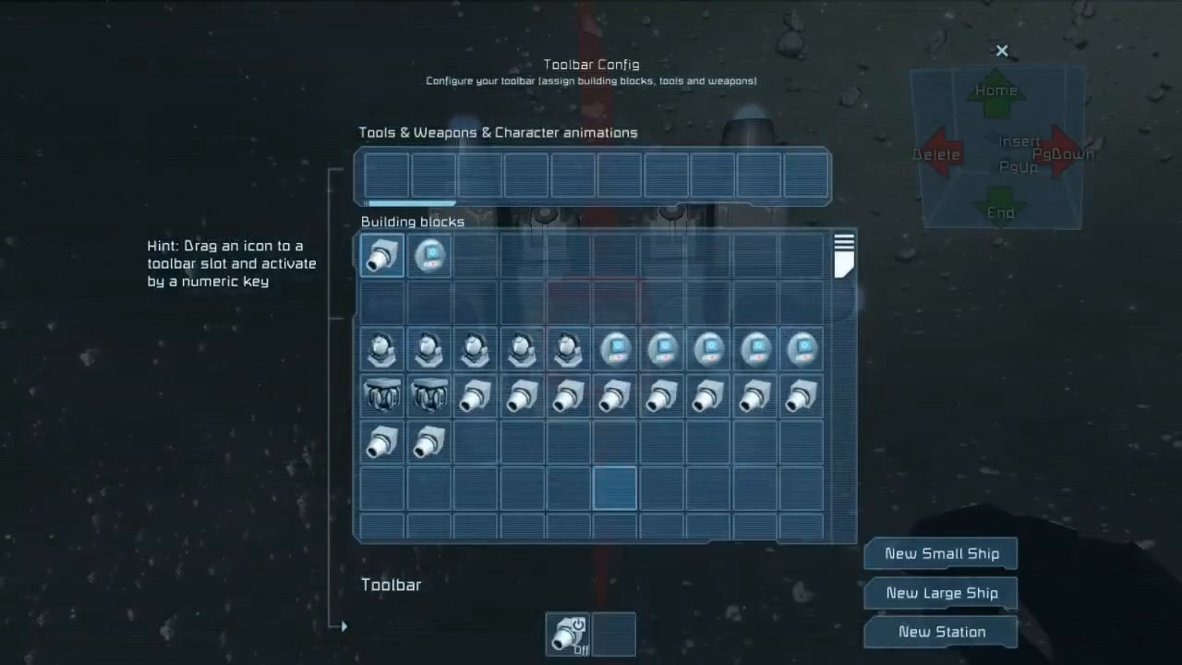
- Close the Toolbar Config screen and fly around the finished thruster-equipped drone
right_click(565, 632)
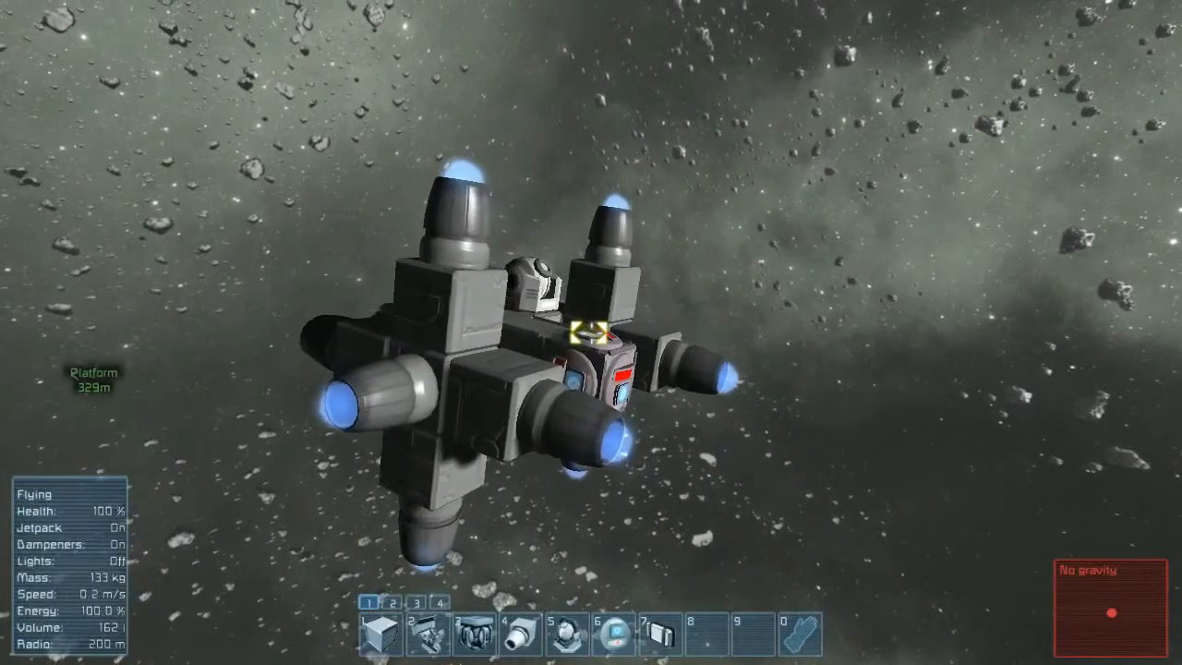
key(k)
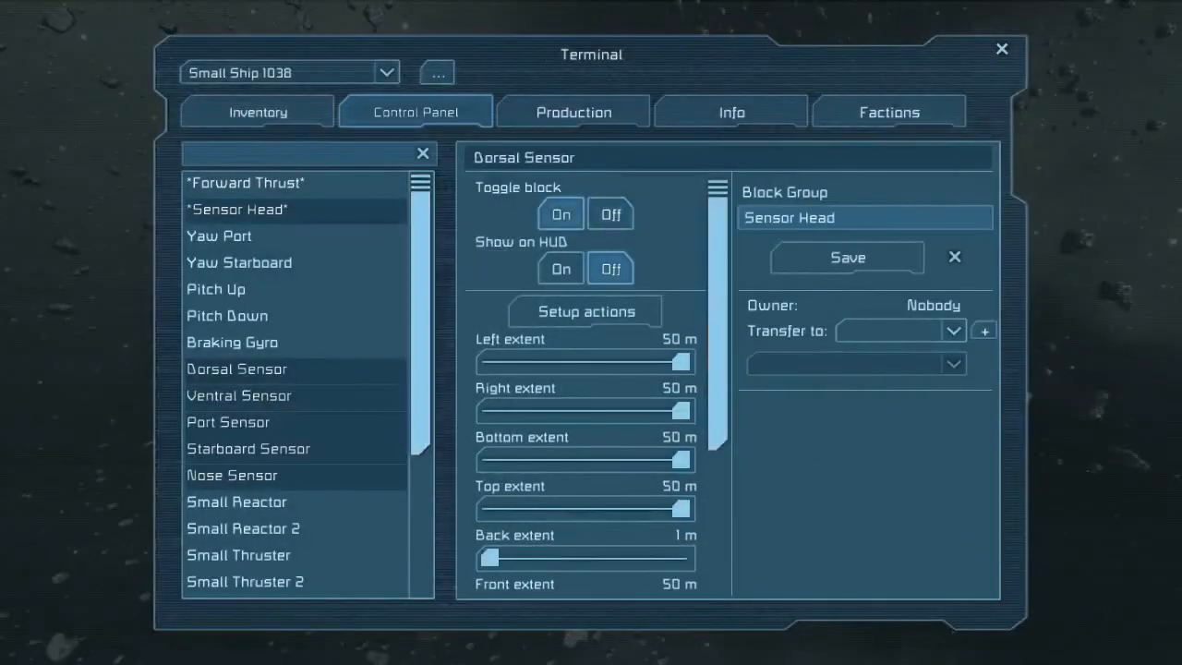
key(Escape)
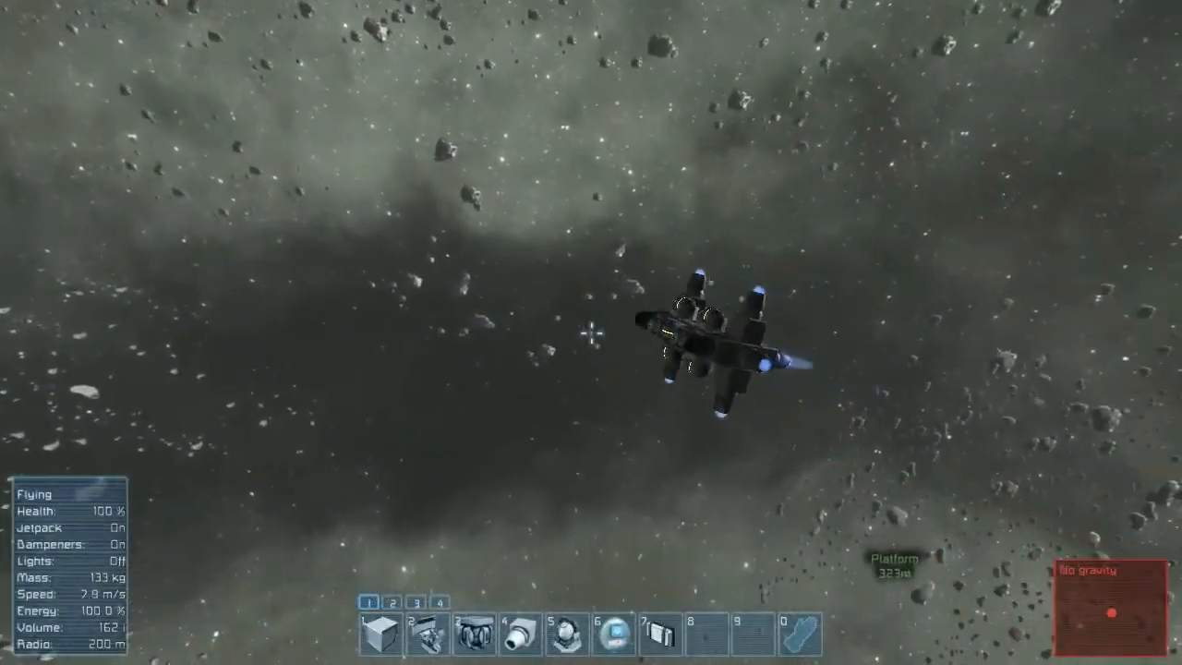